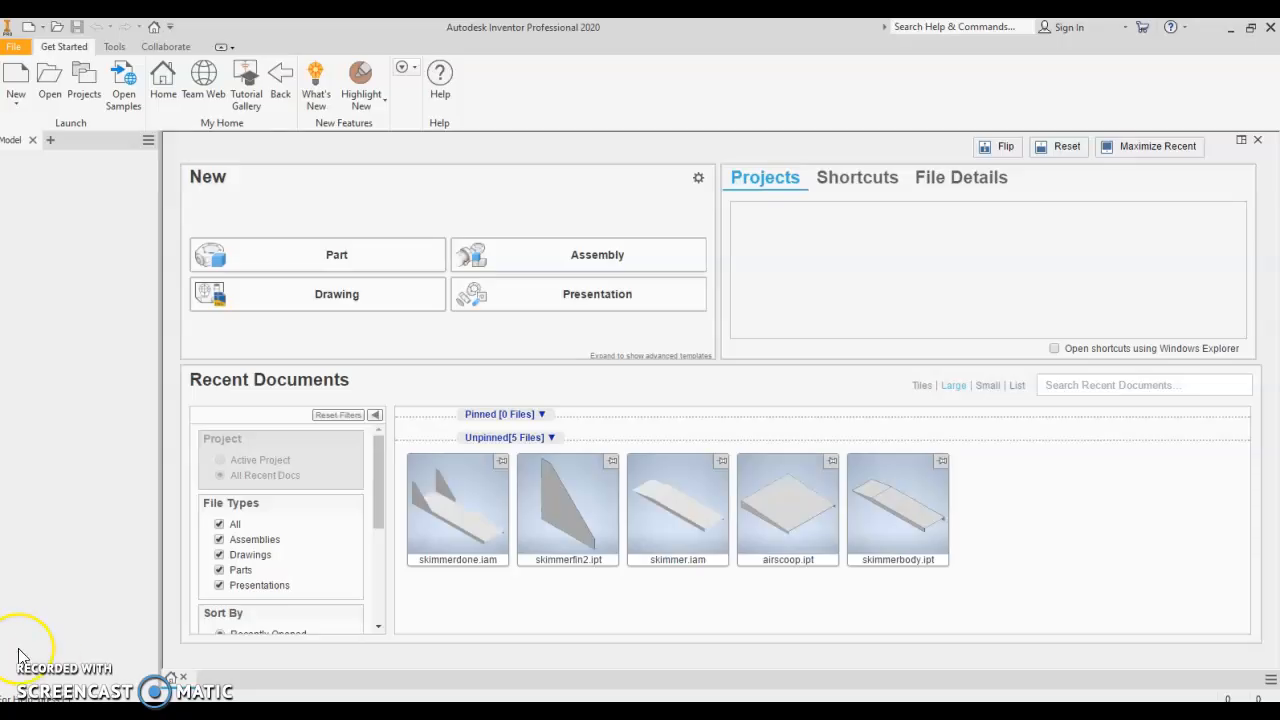
pyautogui.moveTo(70, 647)
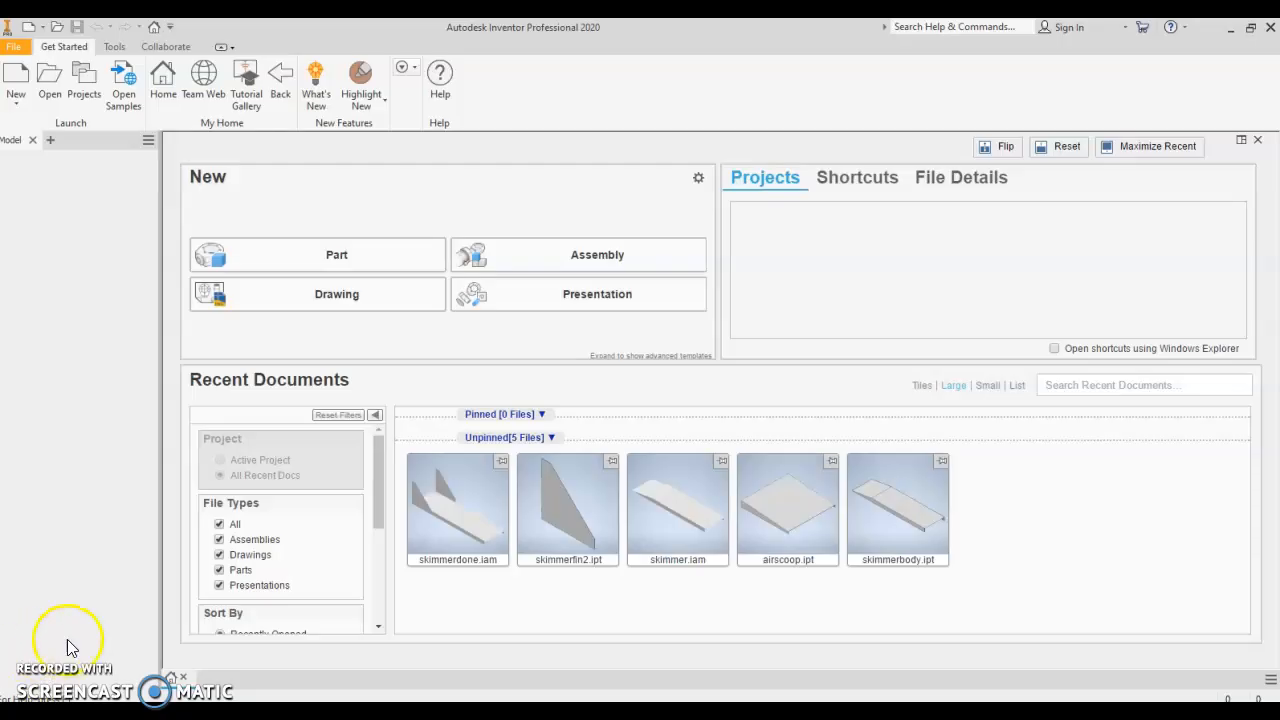
pyautogui.moveTo(110, 283)
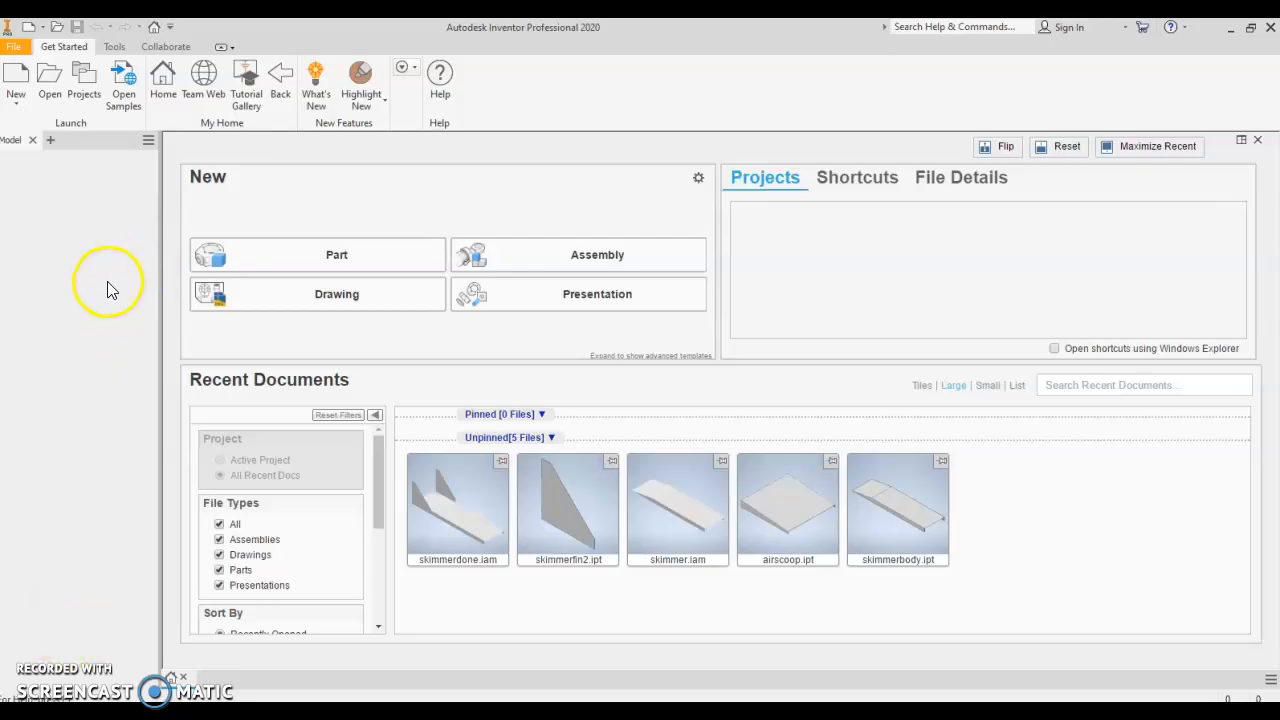
pyautogui.moveTo(35, 198)
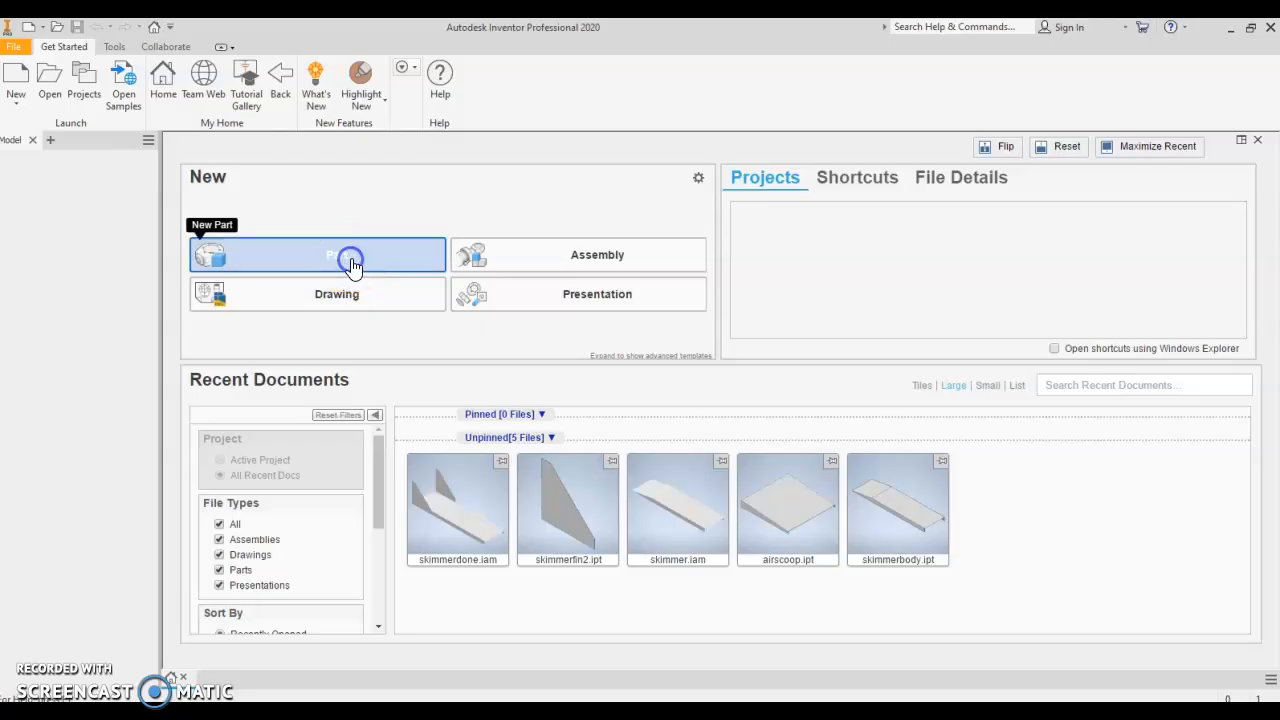
# Start a new part and sketch a 25 ft by 20 ft rectangle from the origin.
pyautogui.click(317, 254)
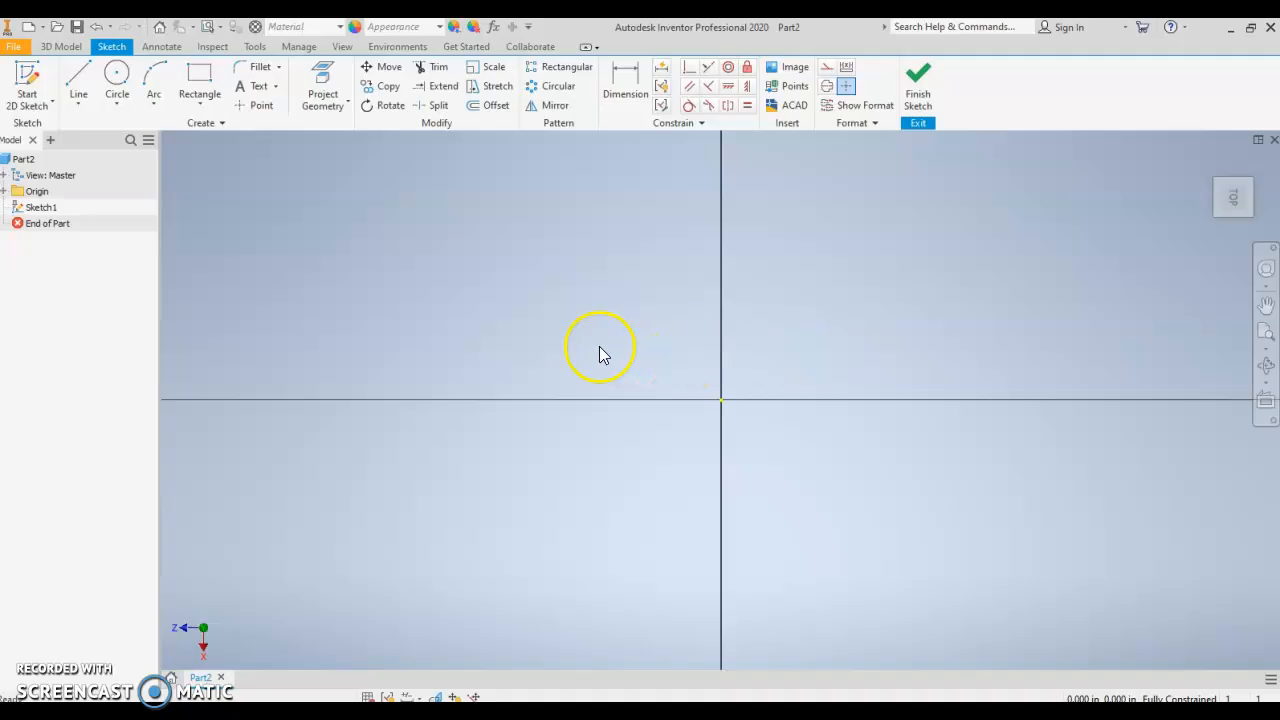
pyautogui.click(199, 80)
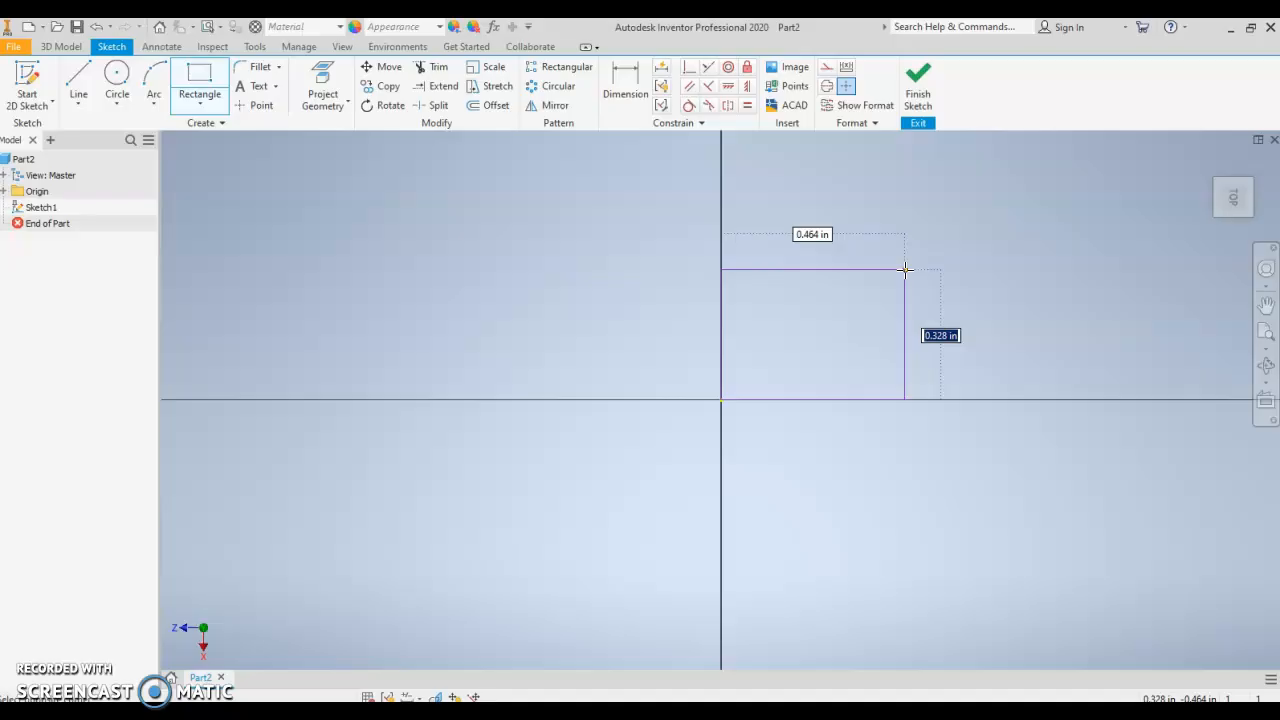
pyautogui.moveTo(907, 277)
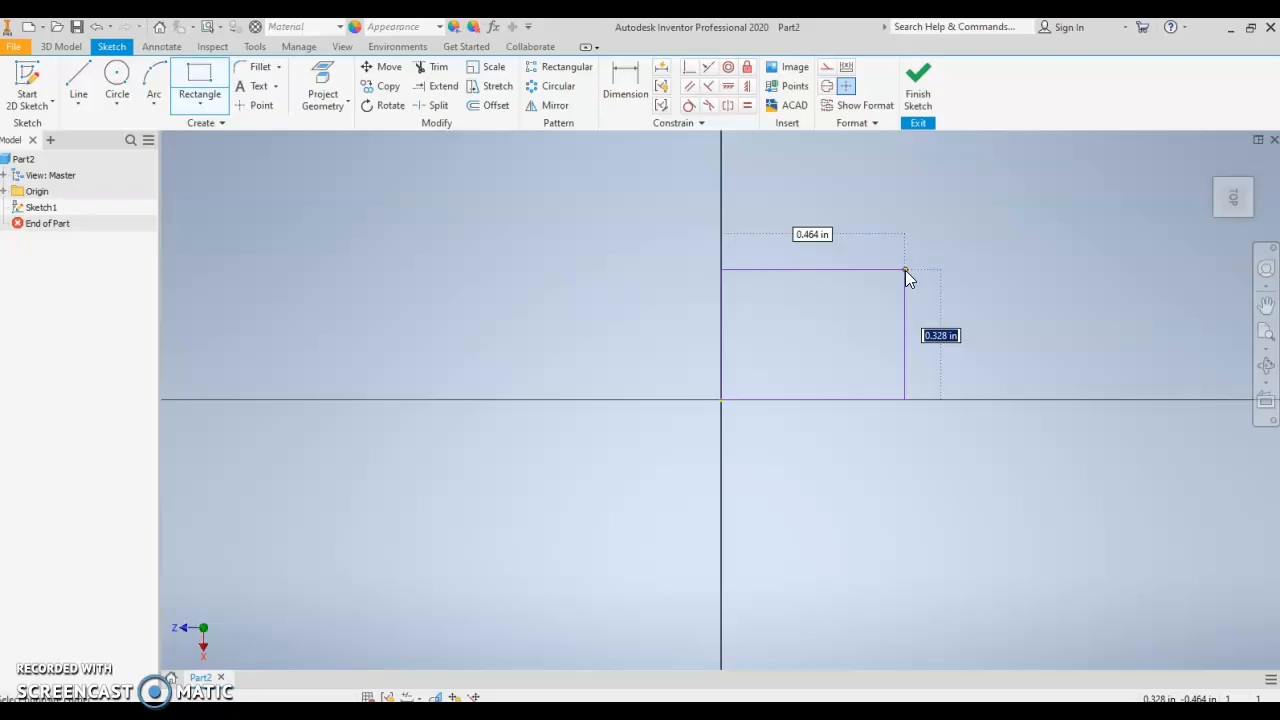
pyautogui.write('25 ft')
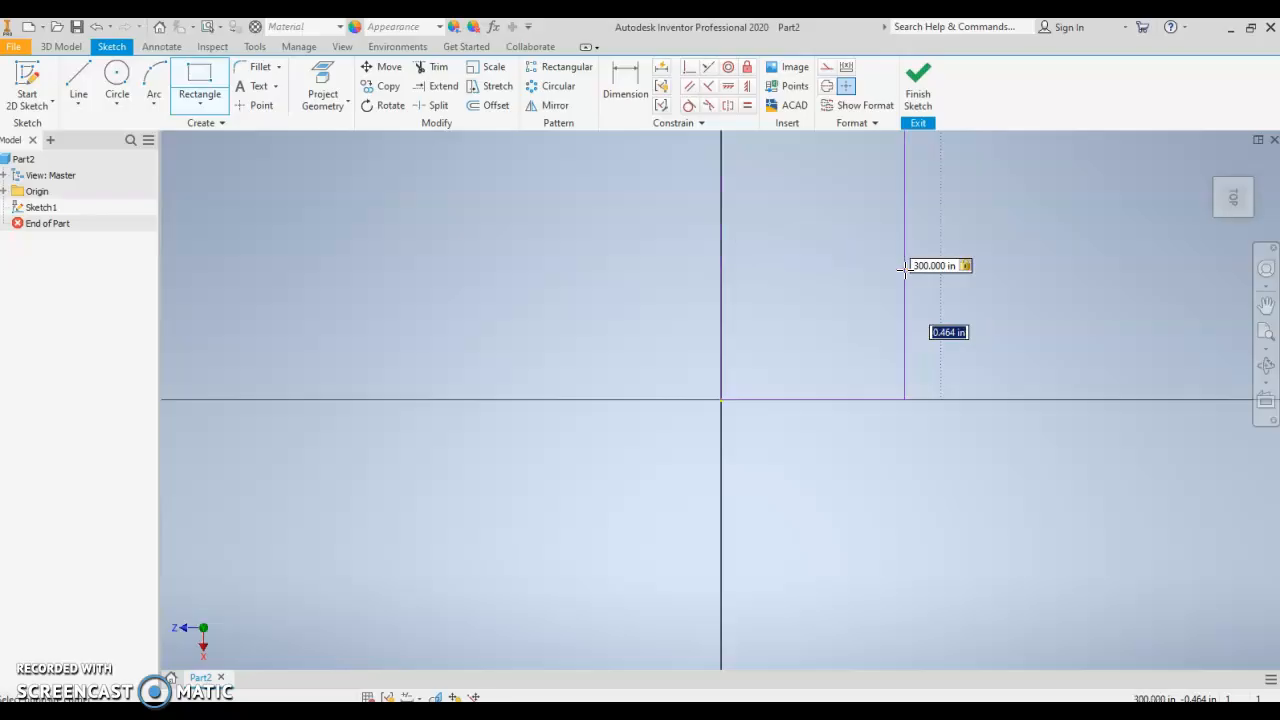
pyautogui.write('20 ft')
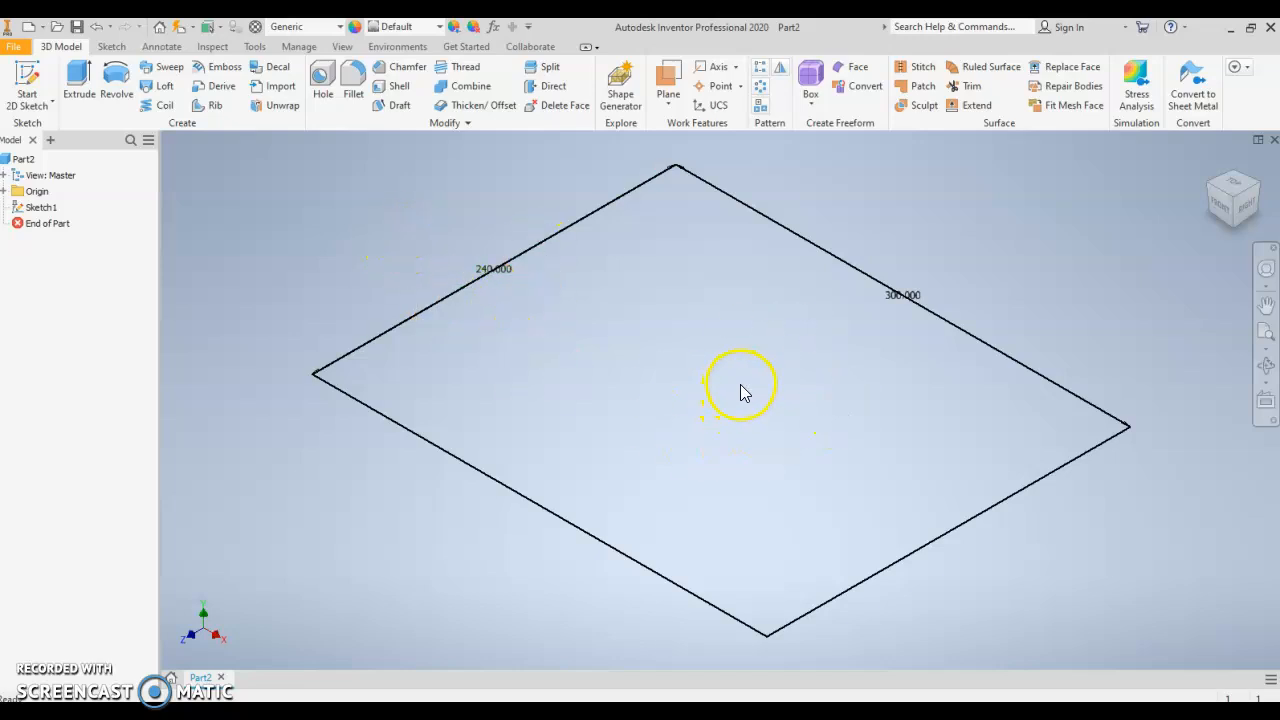
pyautogui.moveTo(470, 300)
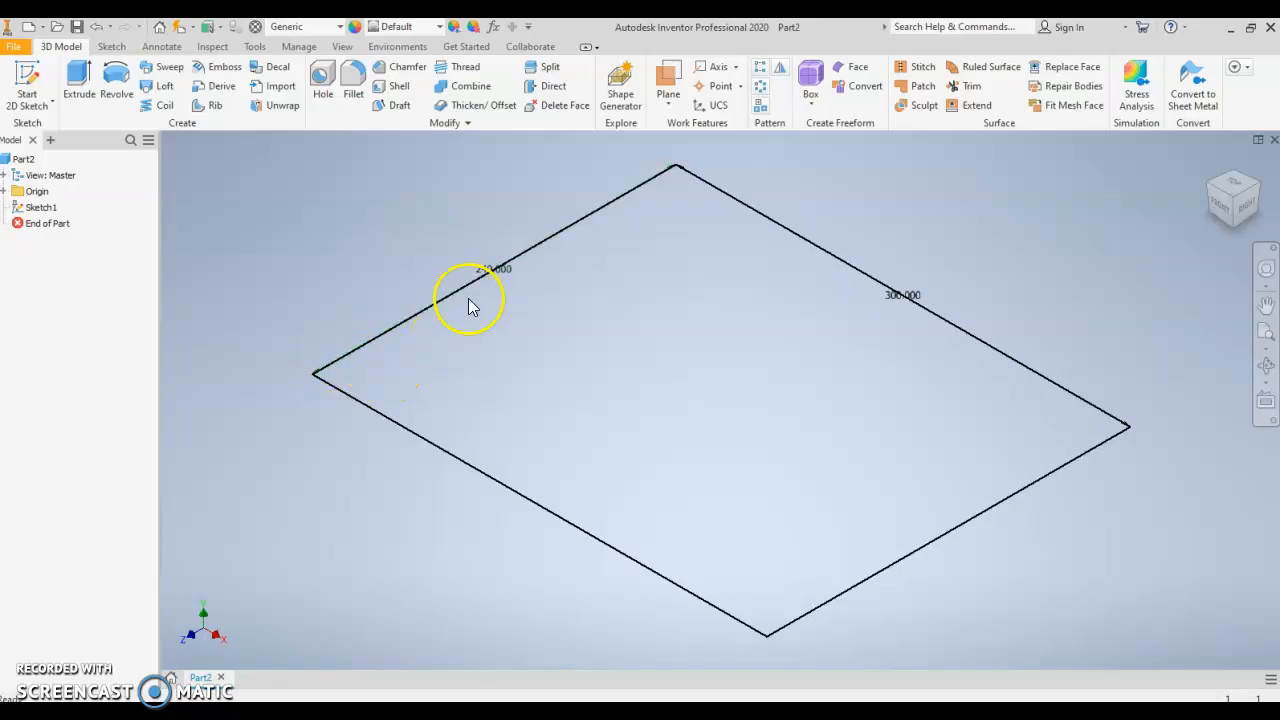
pyautogui.moveTo(1120, 378)
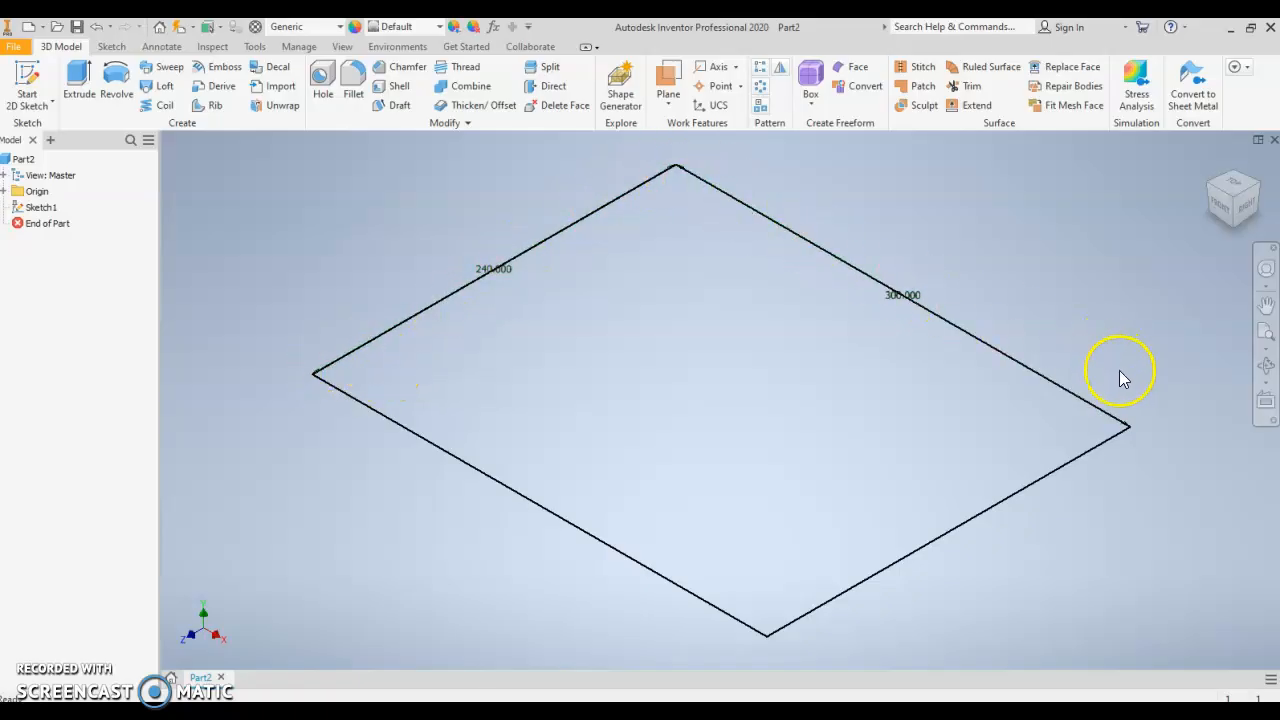
pyautogui.moveTo(170, 185)
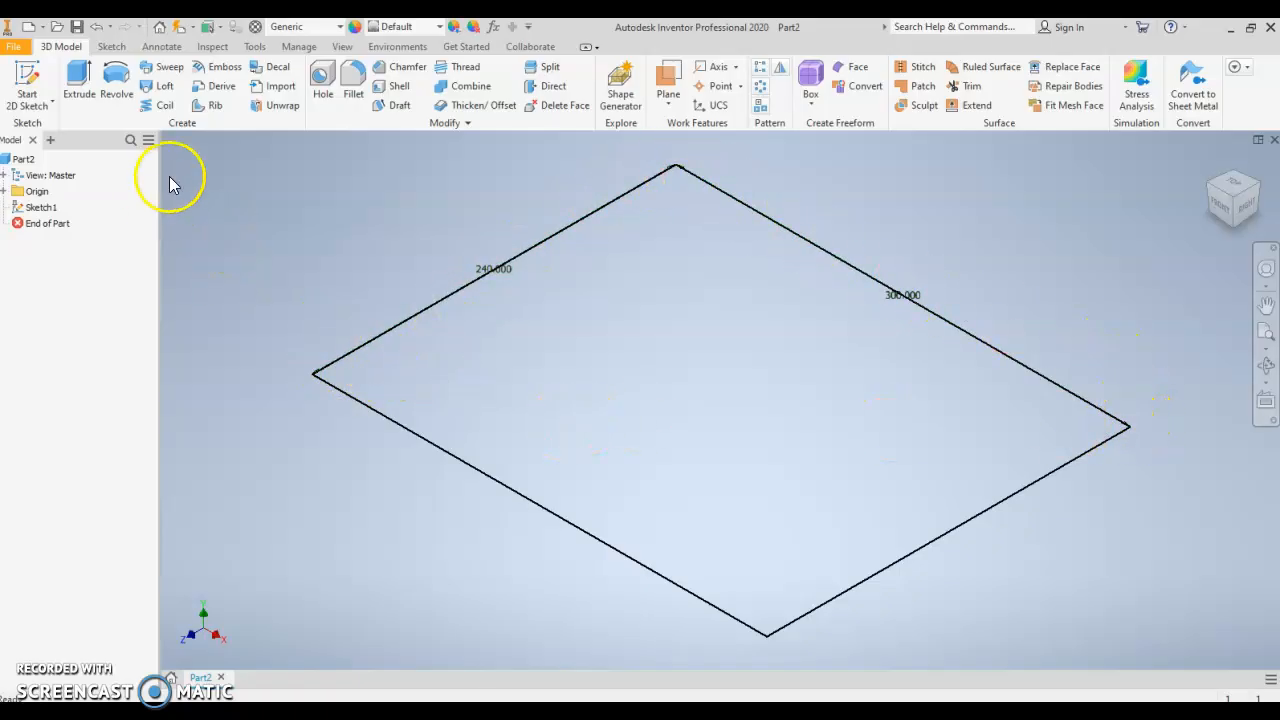
# Extrude the rectangle profile 24 inches, creating the Extrusion1 slab.
pyautogui.click(78, 85)
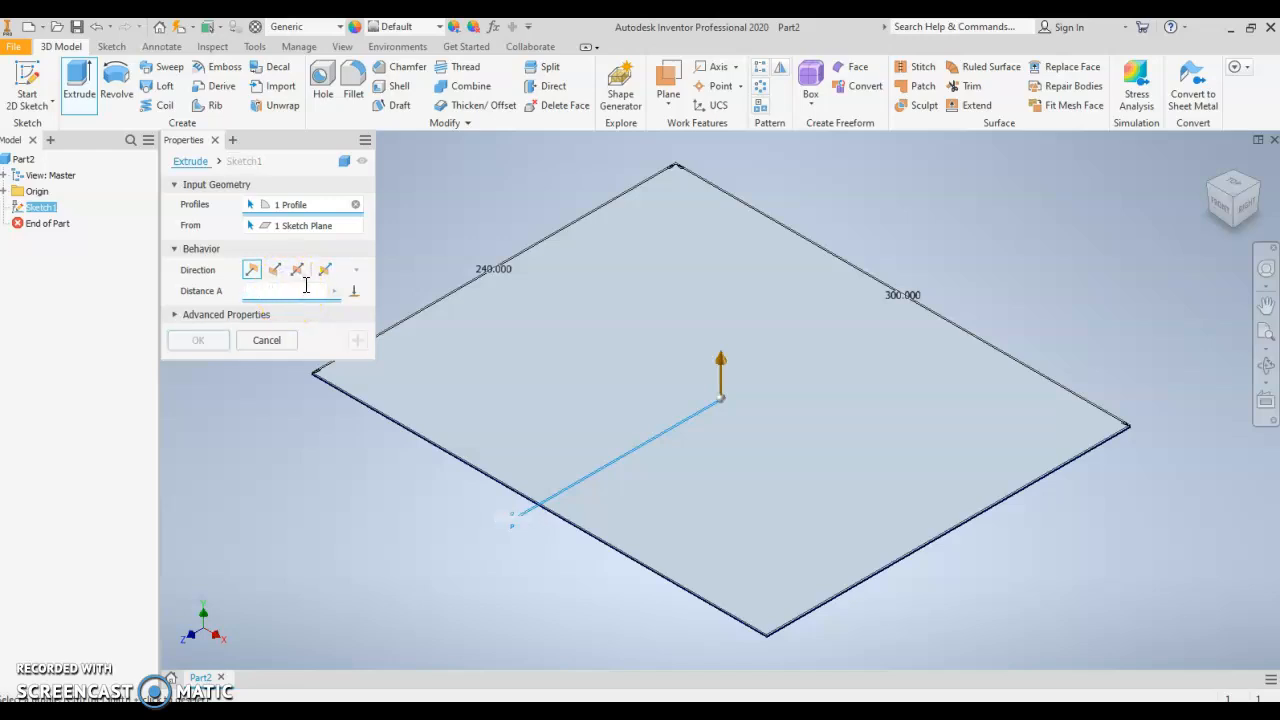
pyautogui.write('24')
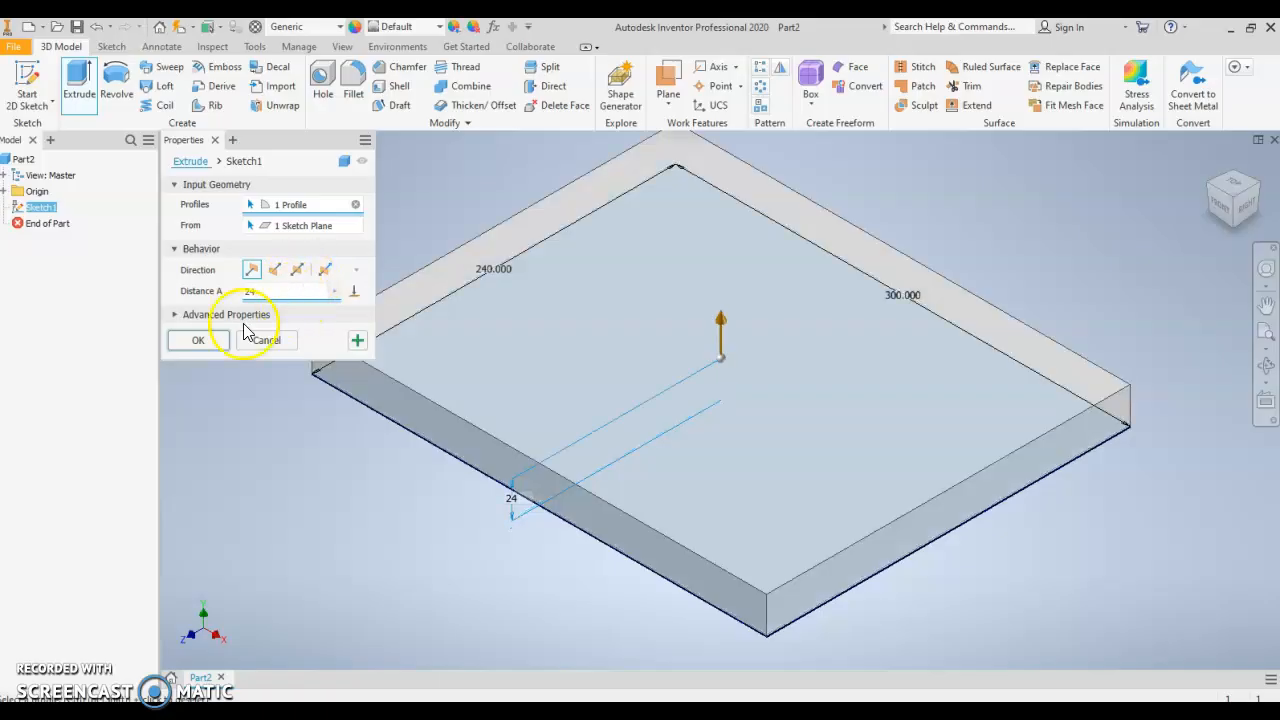
pyautogui.click(197, 340)
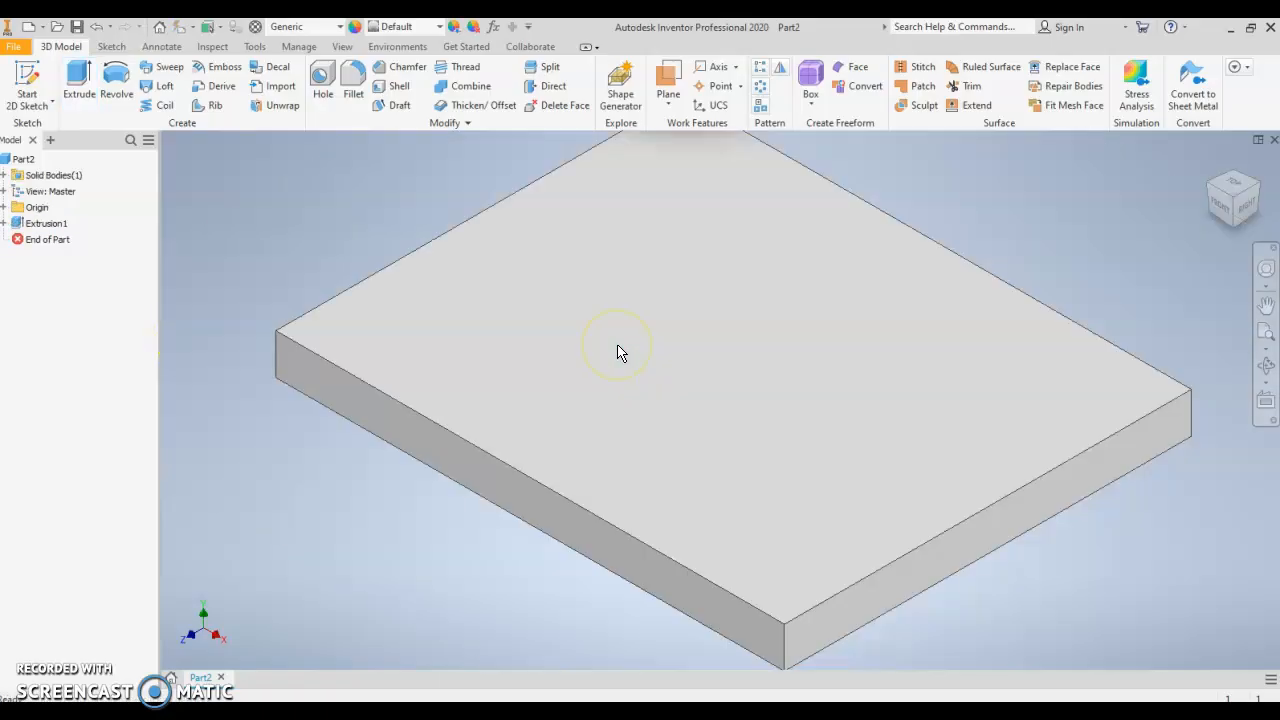
# Apply the Gravel - Crushed appearance to the slab solid.
pyautogui.click(615, 350)
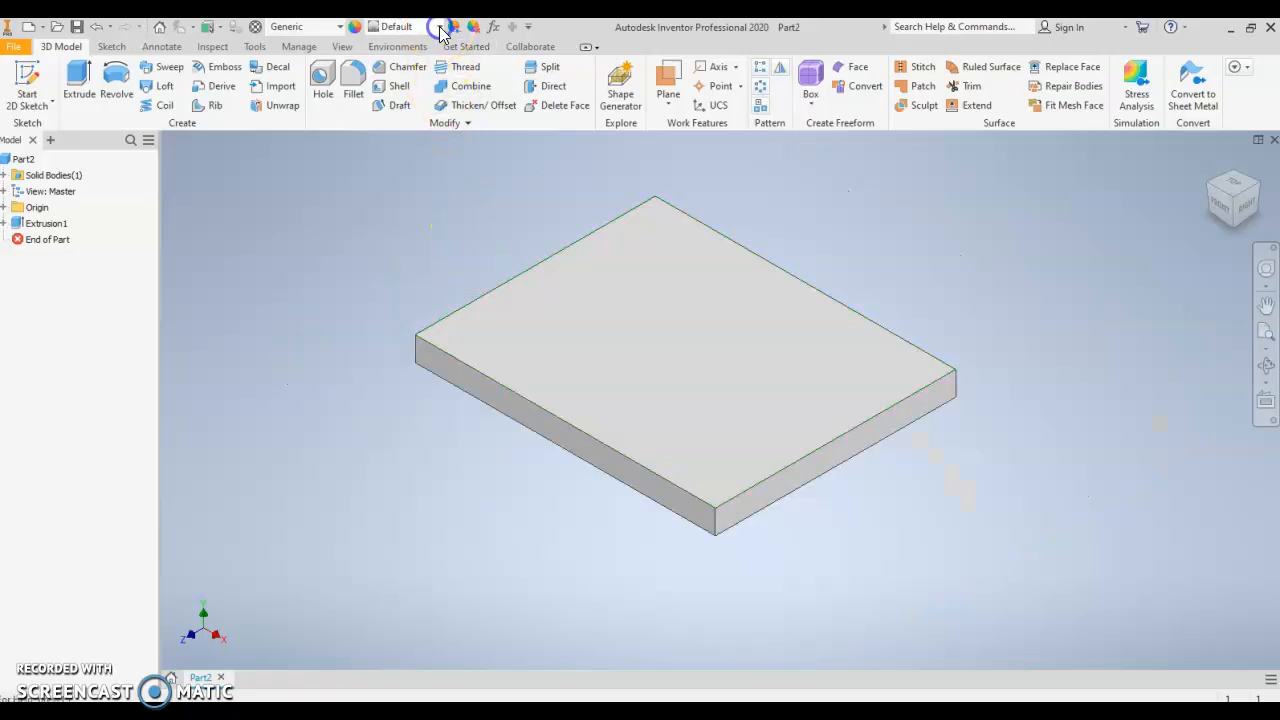
pyautogui.click(439, 27)
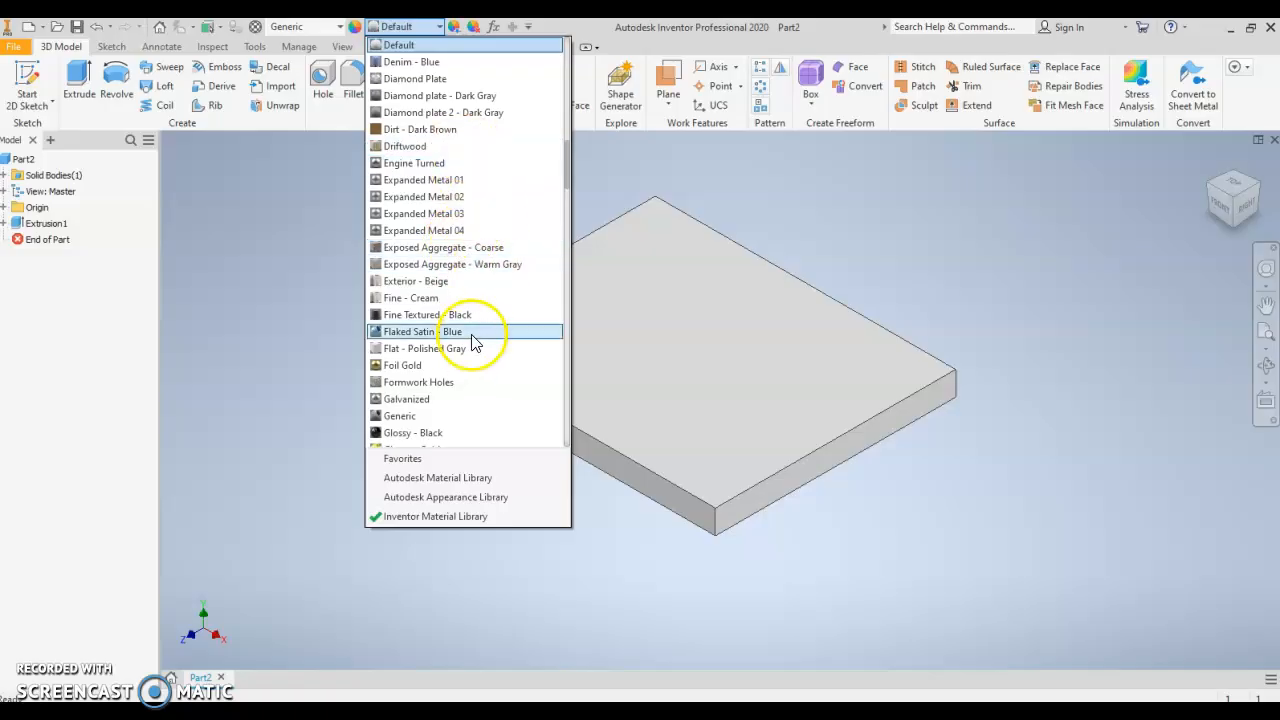
pyautogui.moveTo(500, 388)
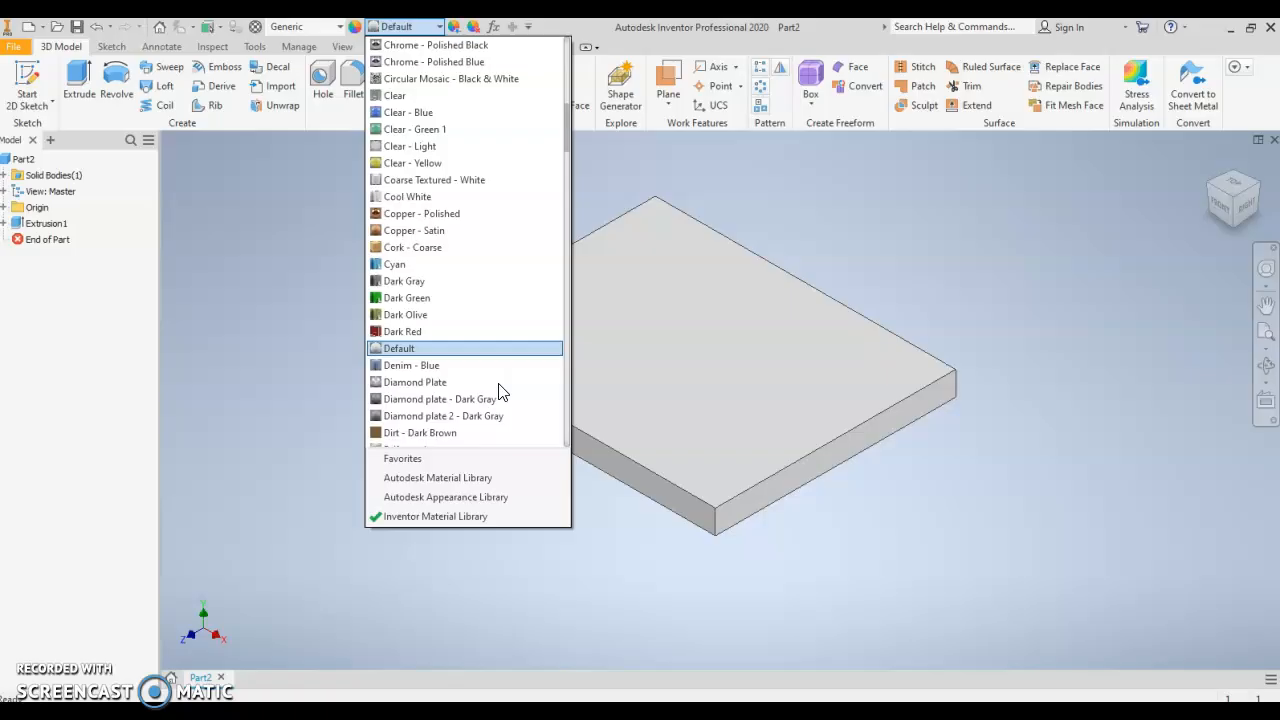
pyautogui.scroll(-3)
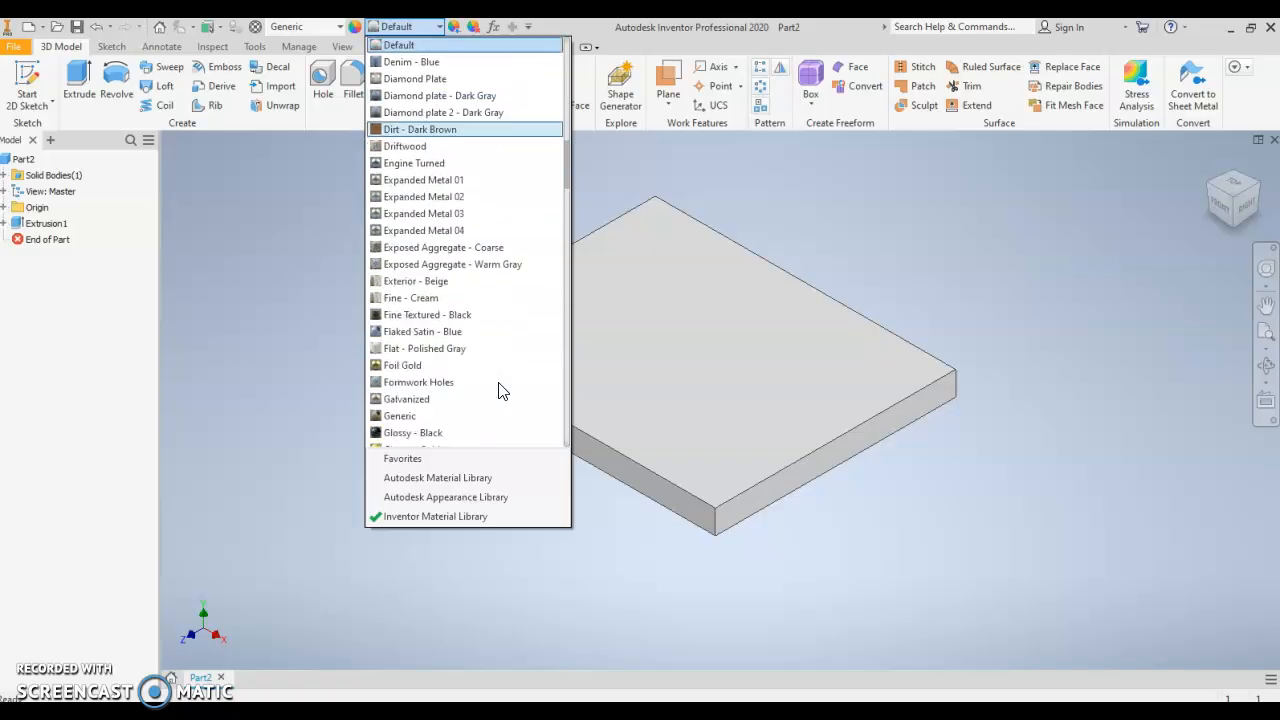
pyautogui.scroll(-3)
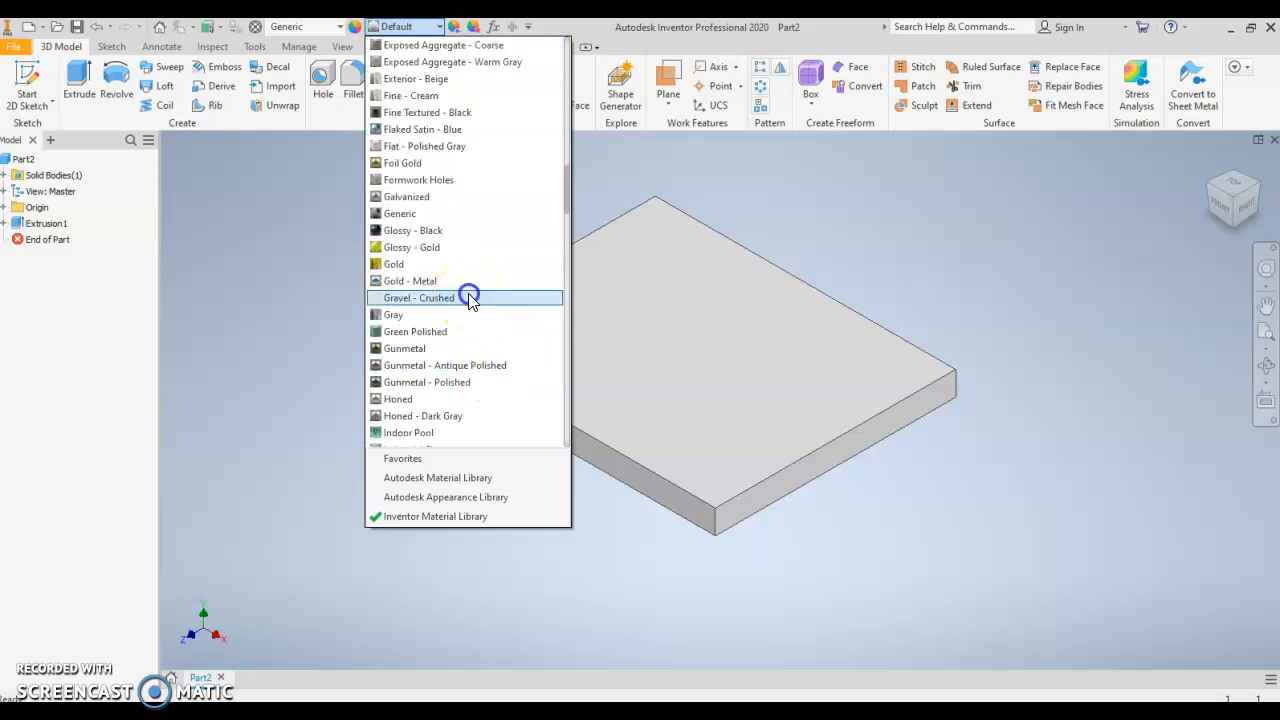
pyautogui.click(417, 297)
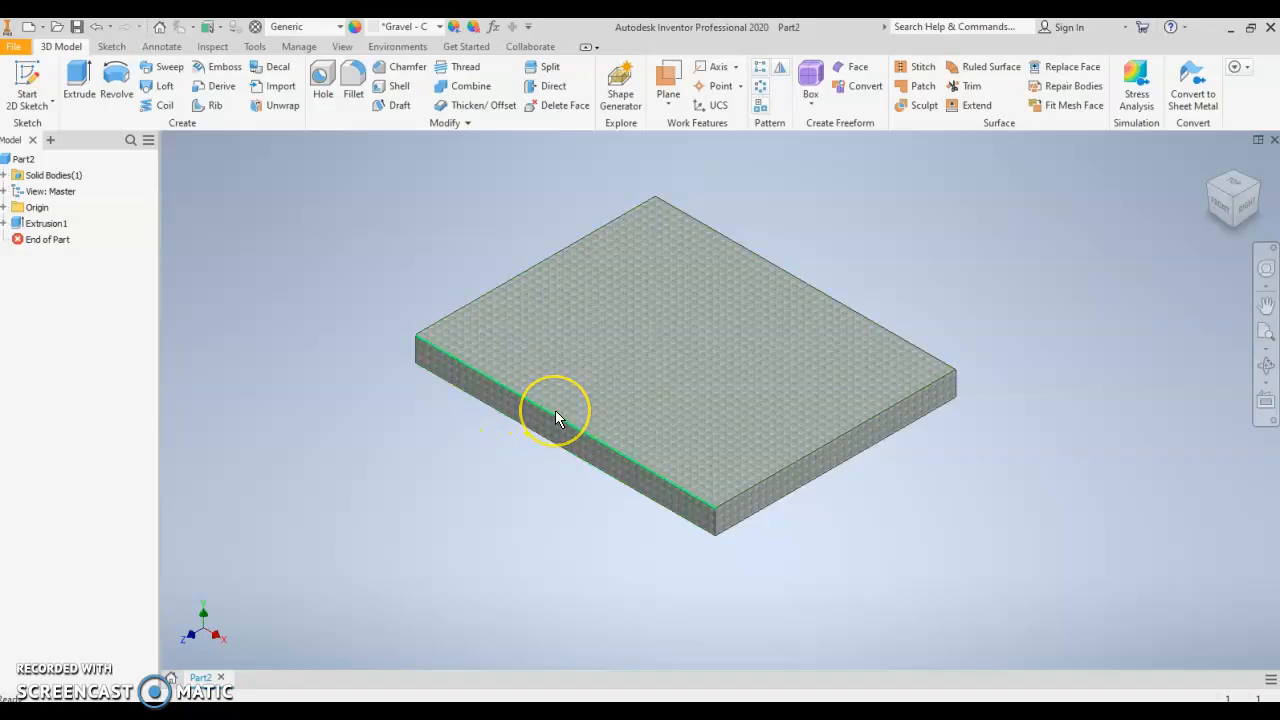
pyautogui.moveTo(403, 388)
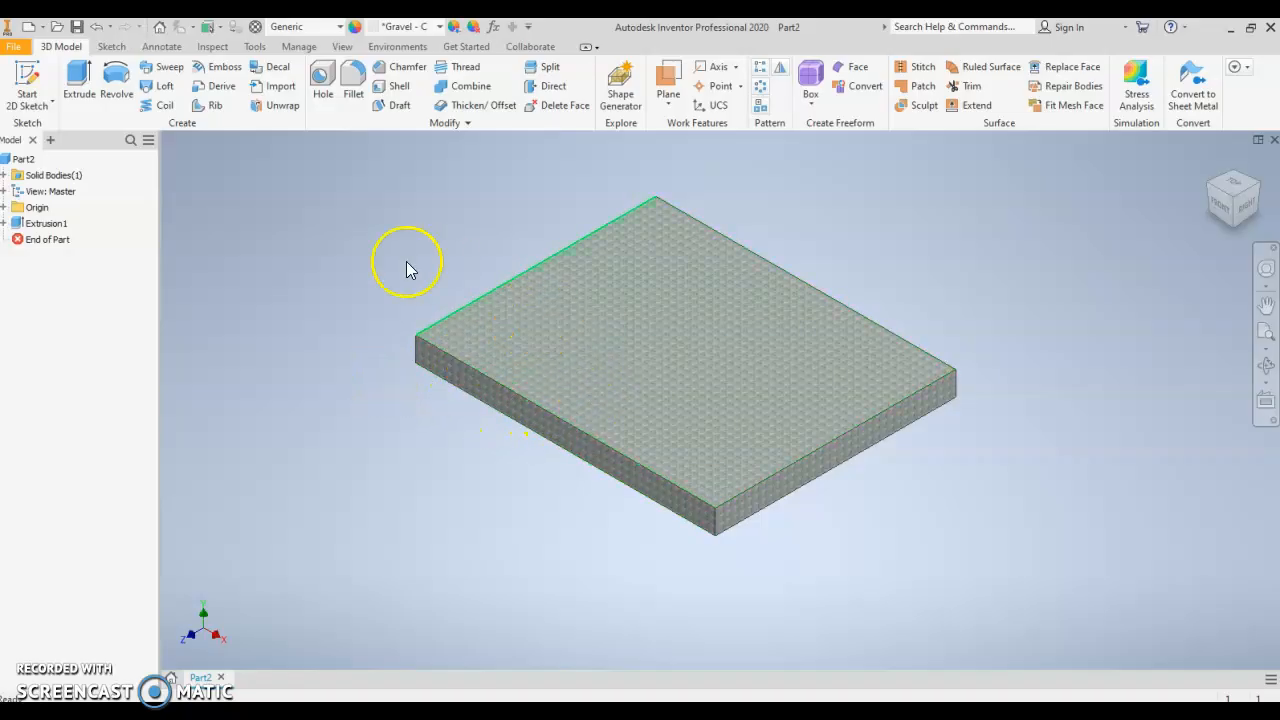
# Save the gravel slab part as 'houe foundation.ipt'.
pyautogui.click(13, 46)
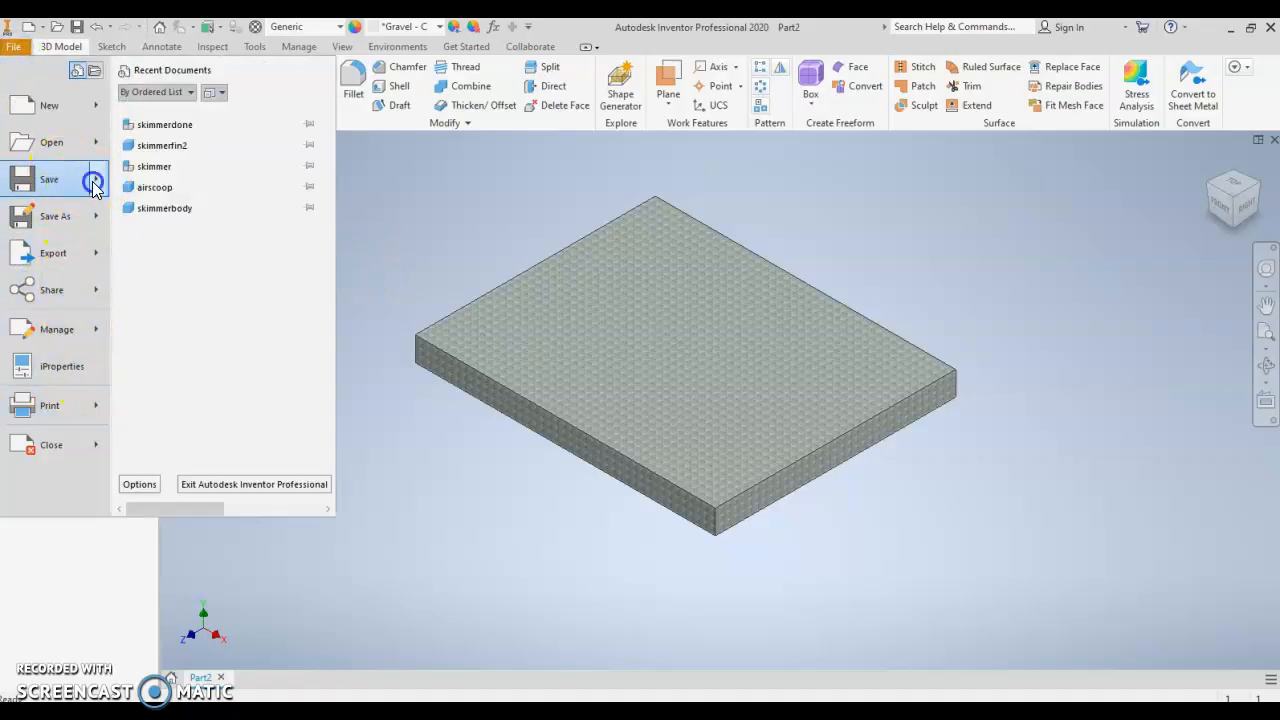
pyautogui.click(49, 179)
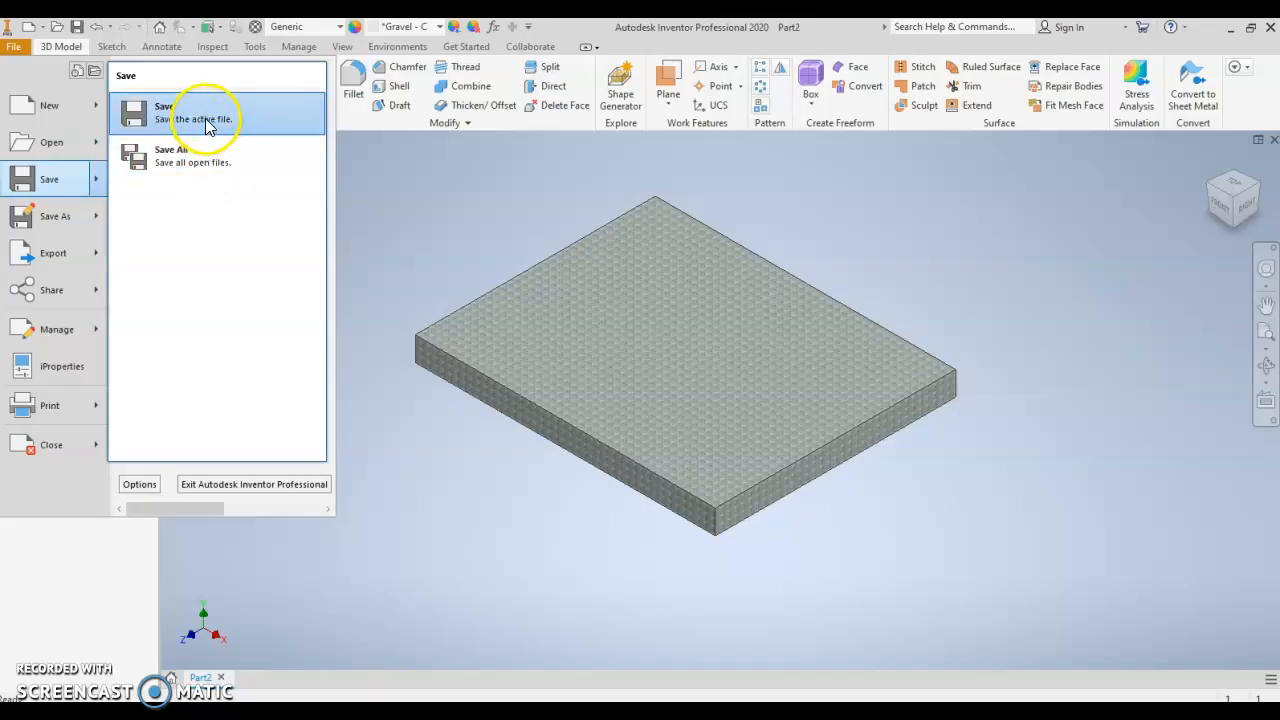
pyautogui.click(165, 112)
pyautogui.write('h')
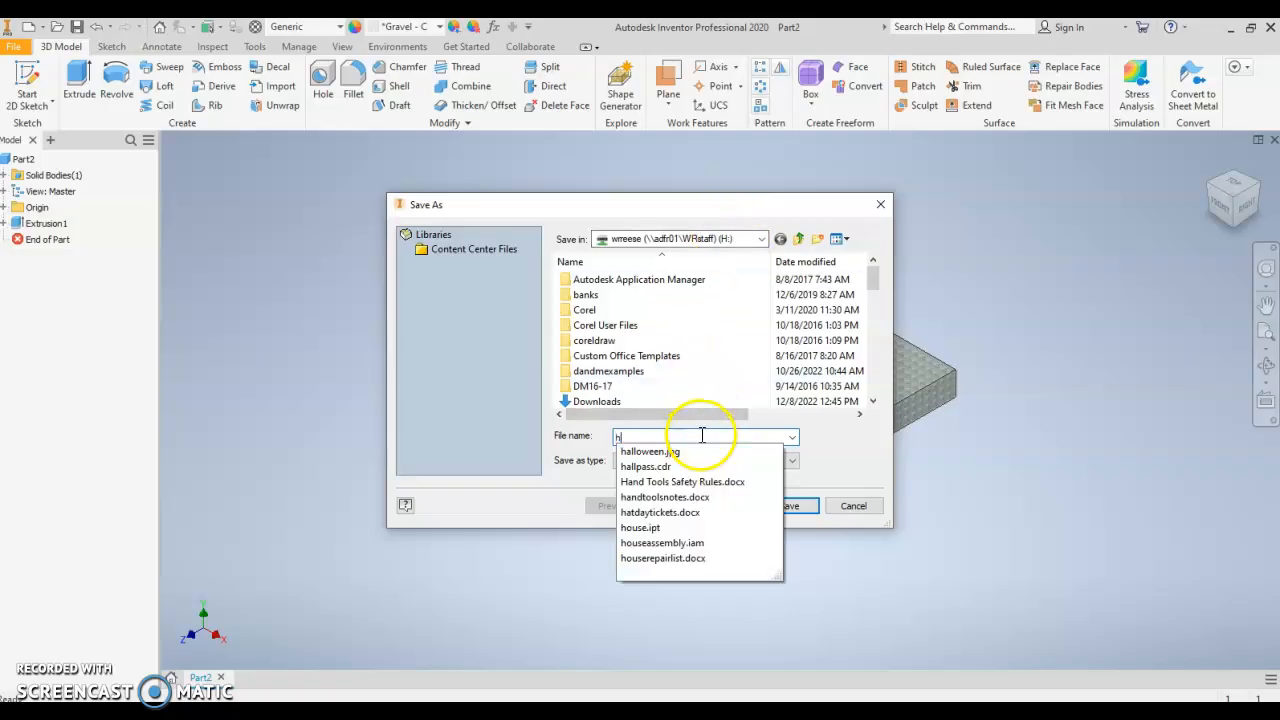
pyautogui.write('oue foundati')
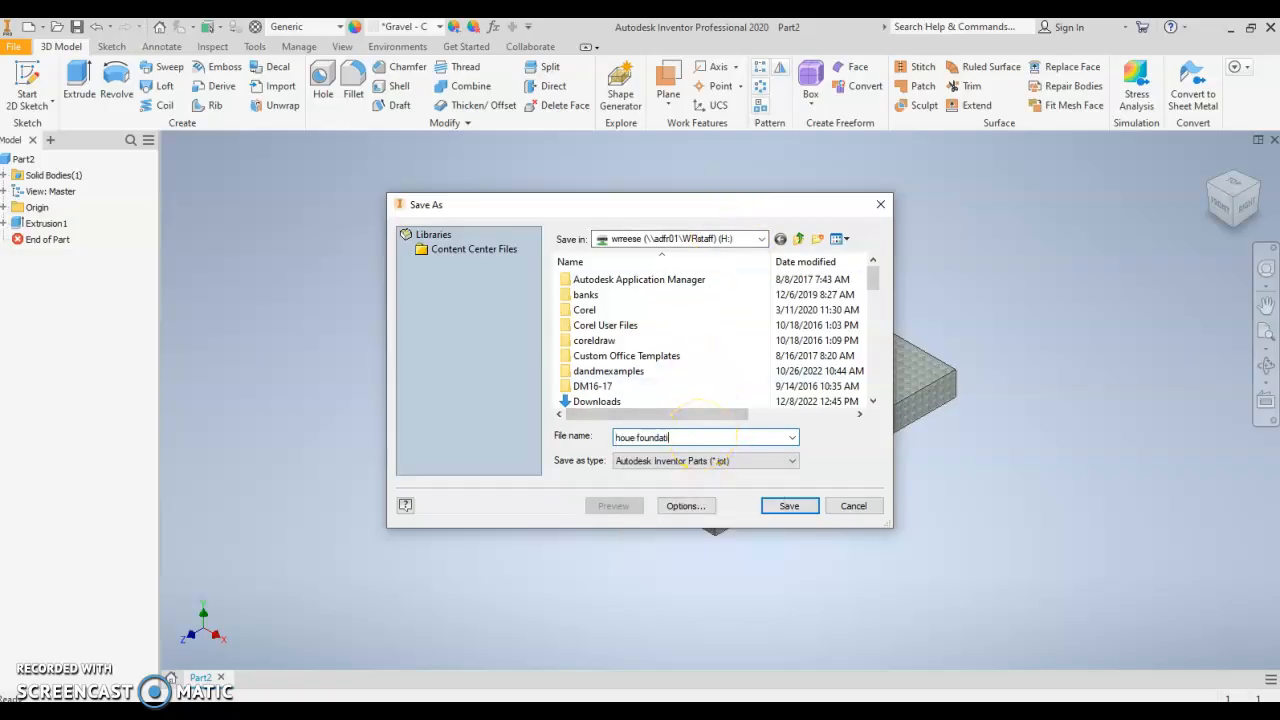
pyautogui.click(789, 505)
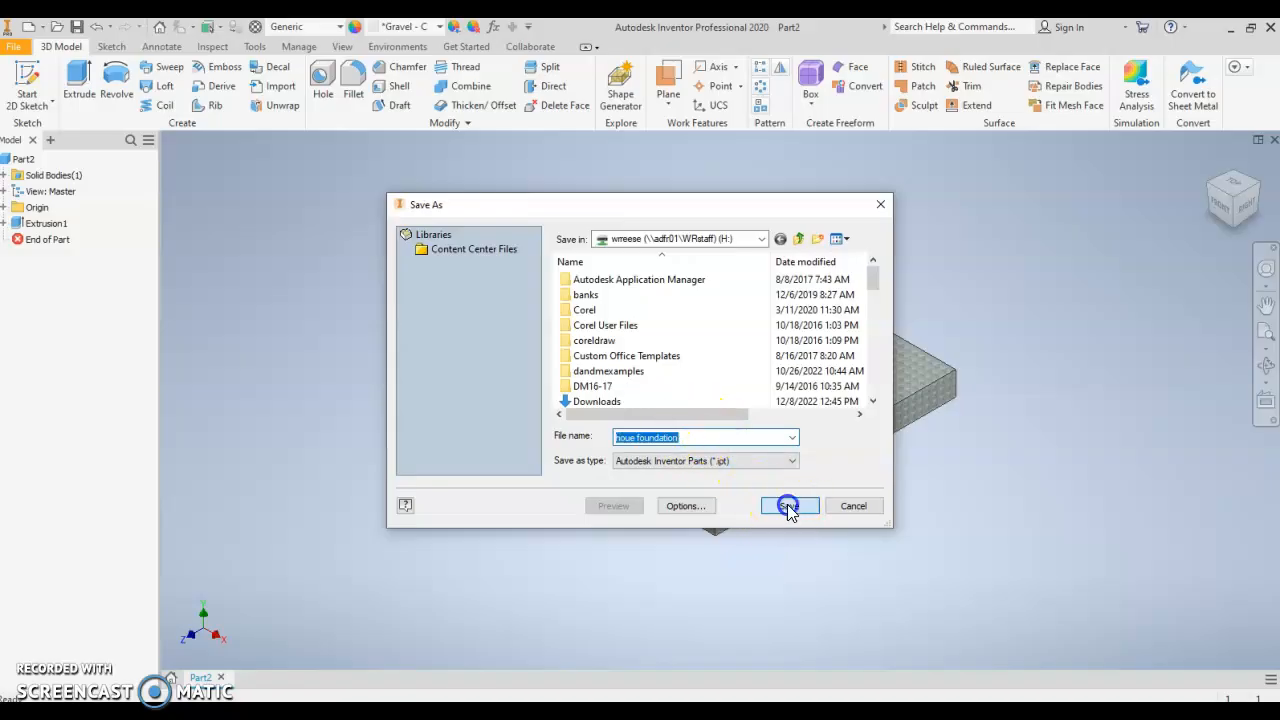
pyautogui.click(789, 505)
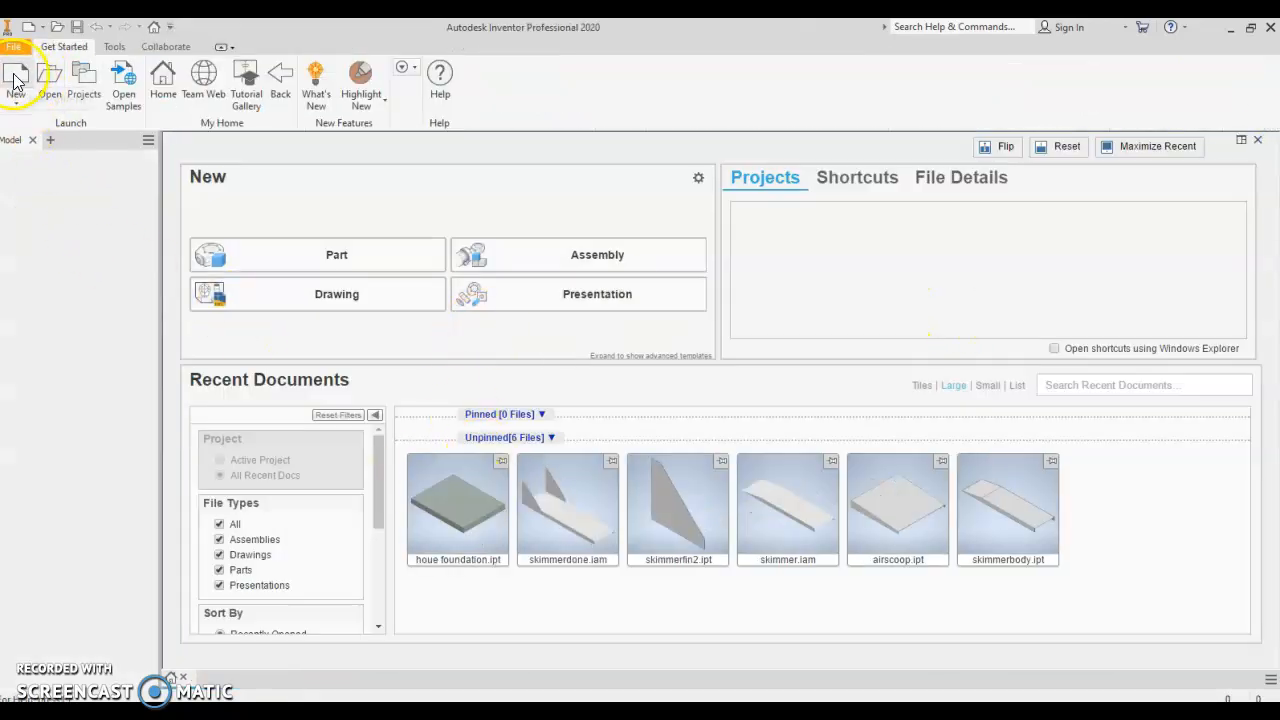
# Create a new part and begin a Rectangle sketch on the horizontal XZ origin plane.
pyautogui.click(336, 254)
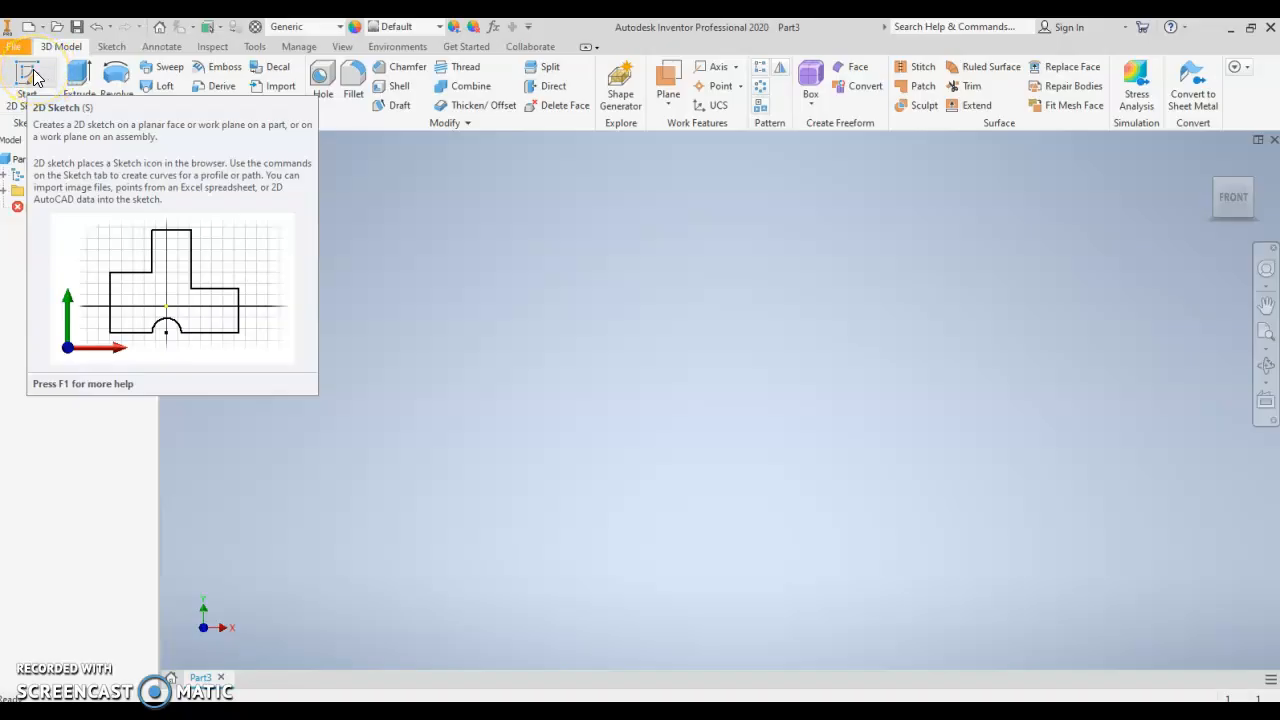
pyautogui.click(27, 85)
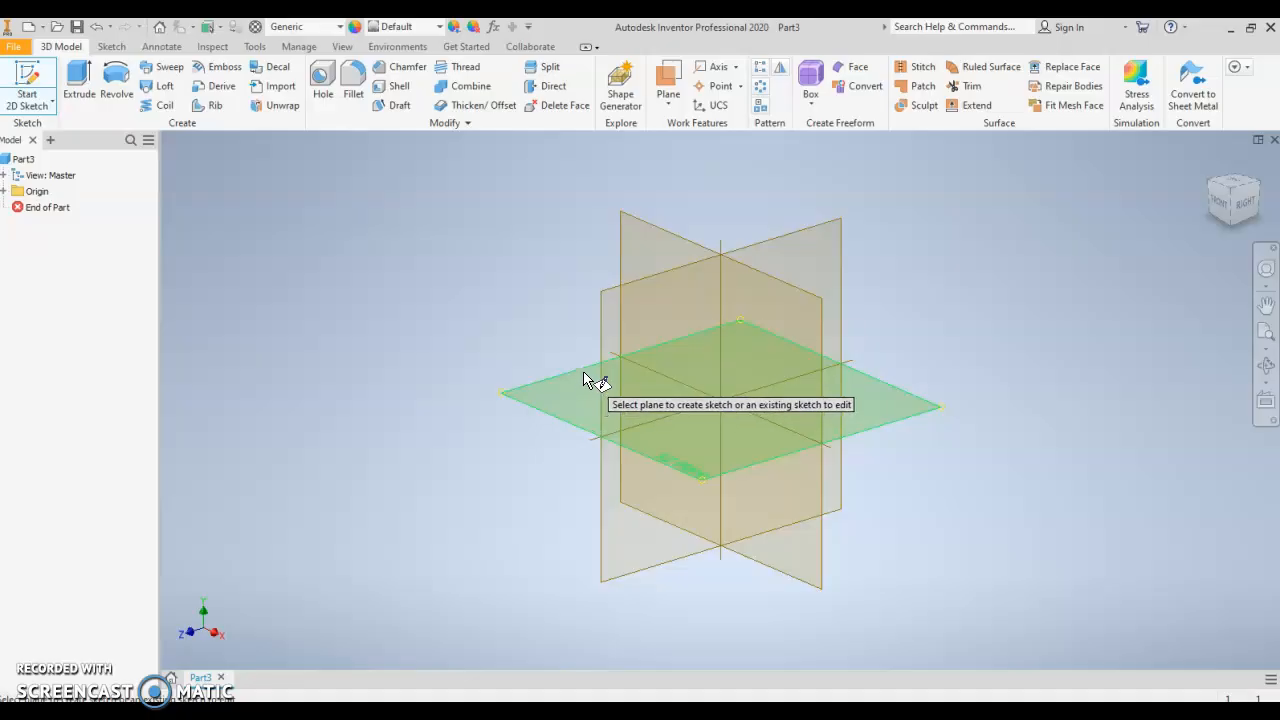
pyautogui.moveTo(600, 382)
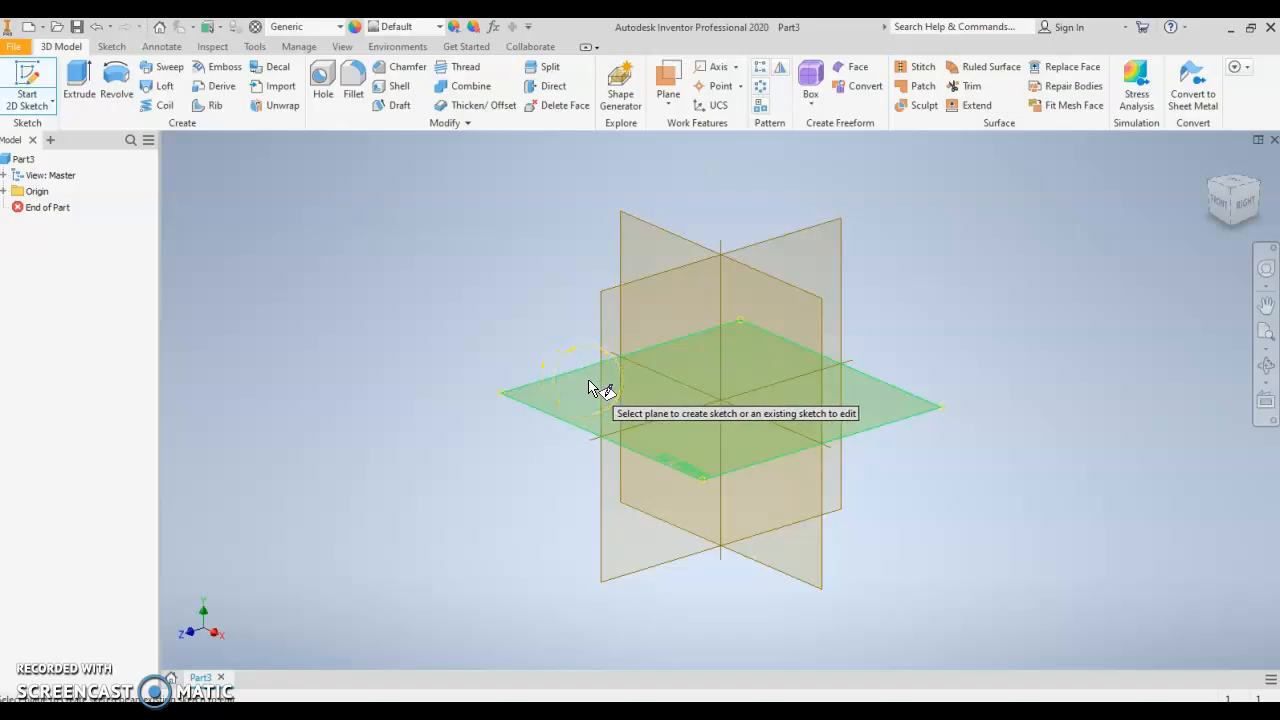
pyautogui.click(590, 388)
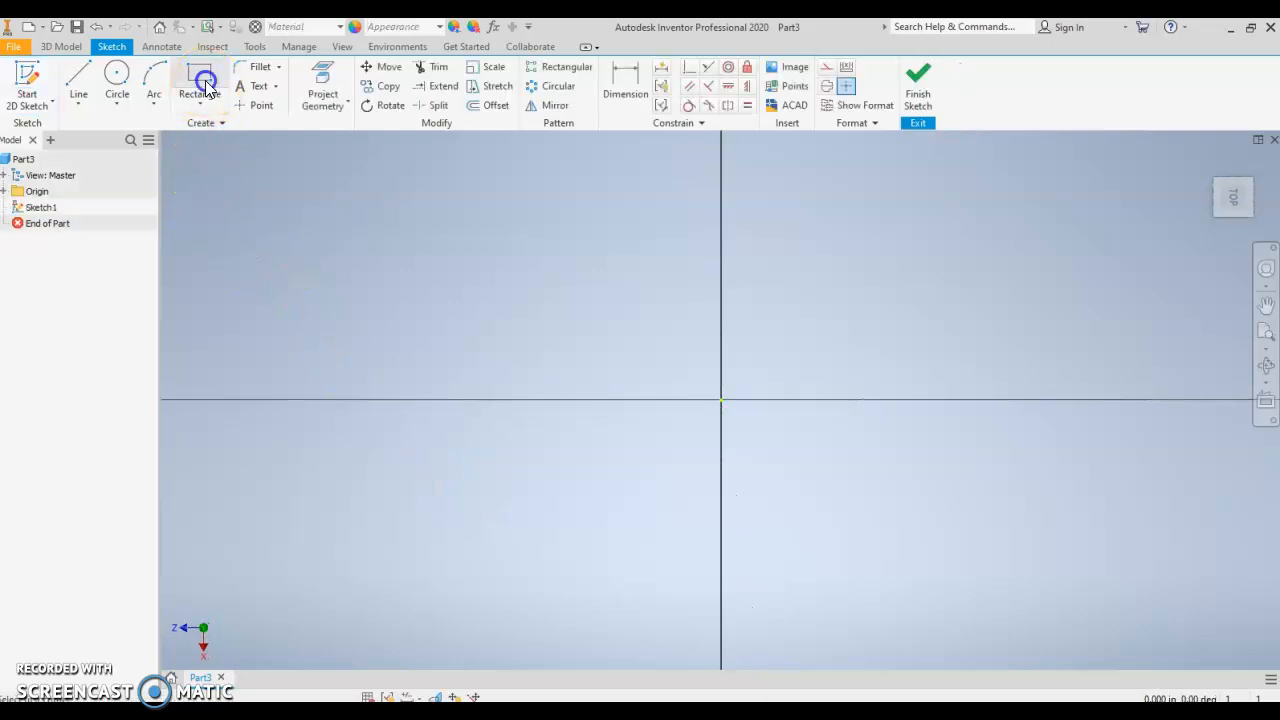
pyautogui.click(199, 80)
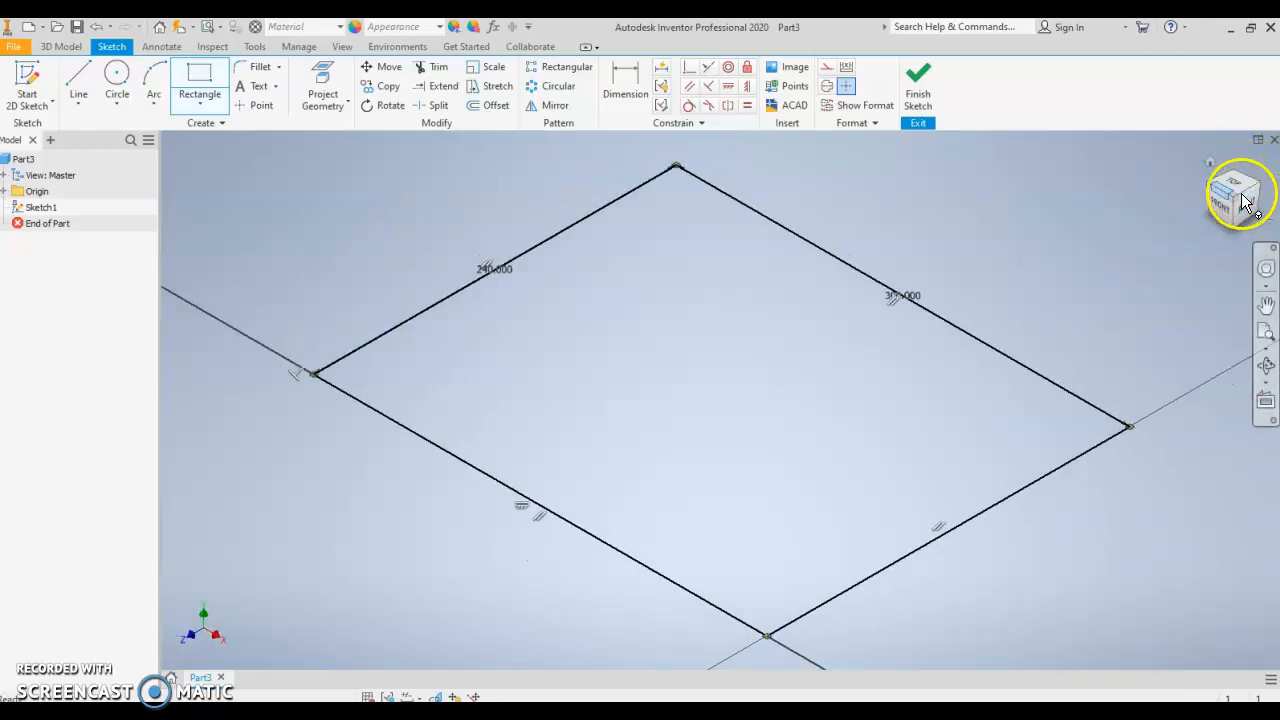
pyautogui.click(1240, 192)
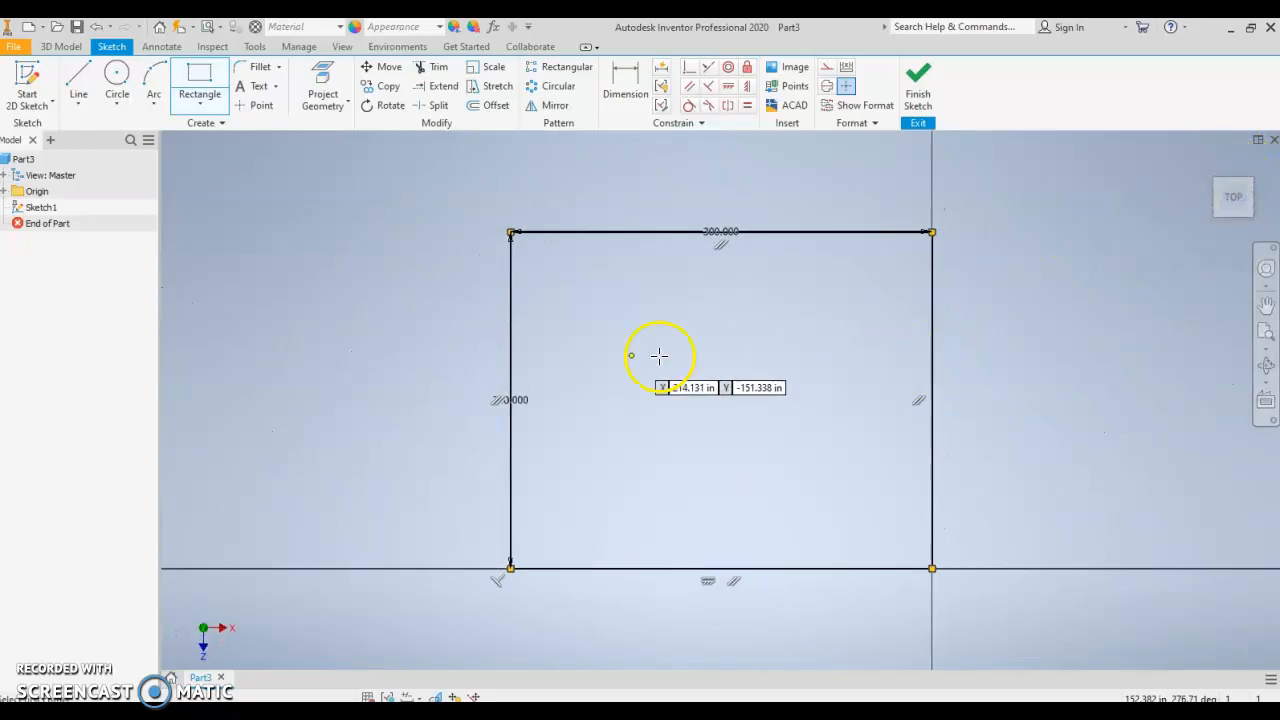
pyautogui.moveTo(703, 247)
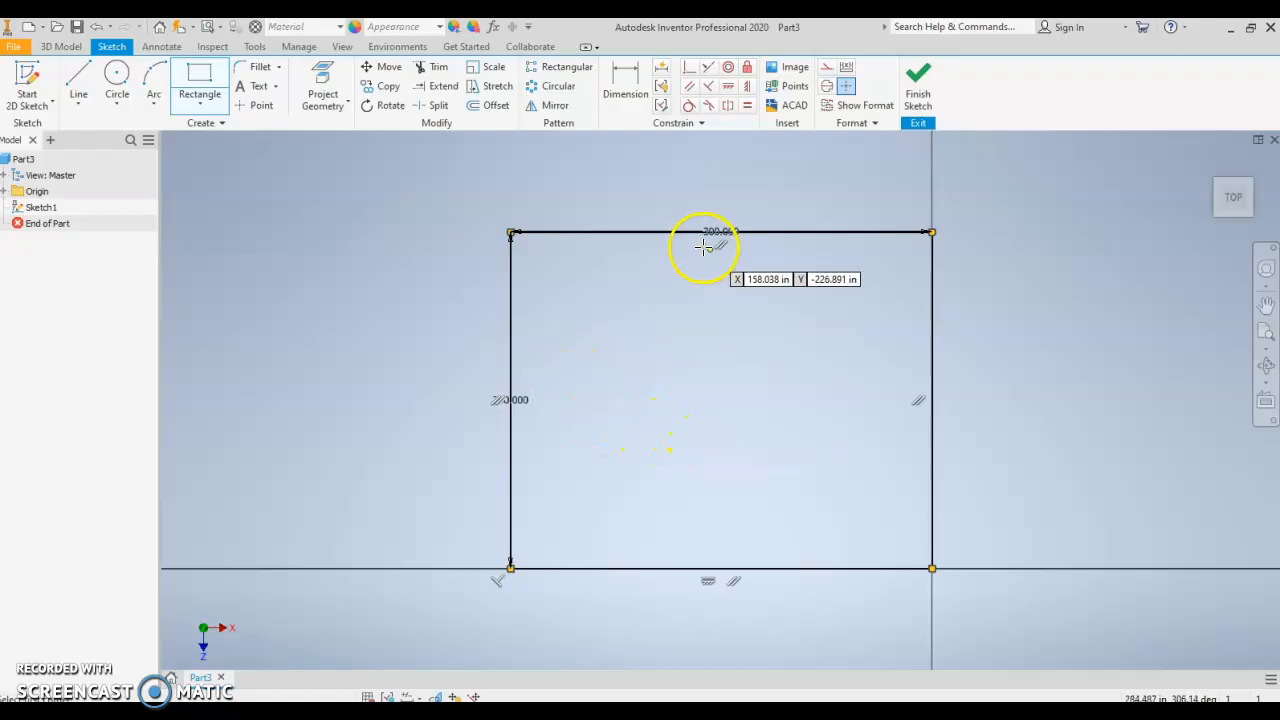
pyautogui.moveTo(730, 518)
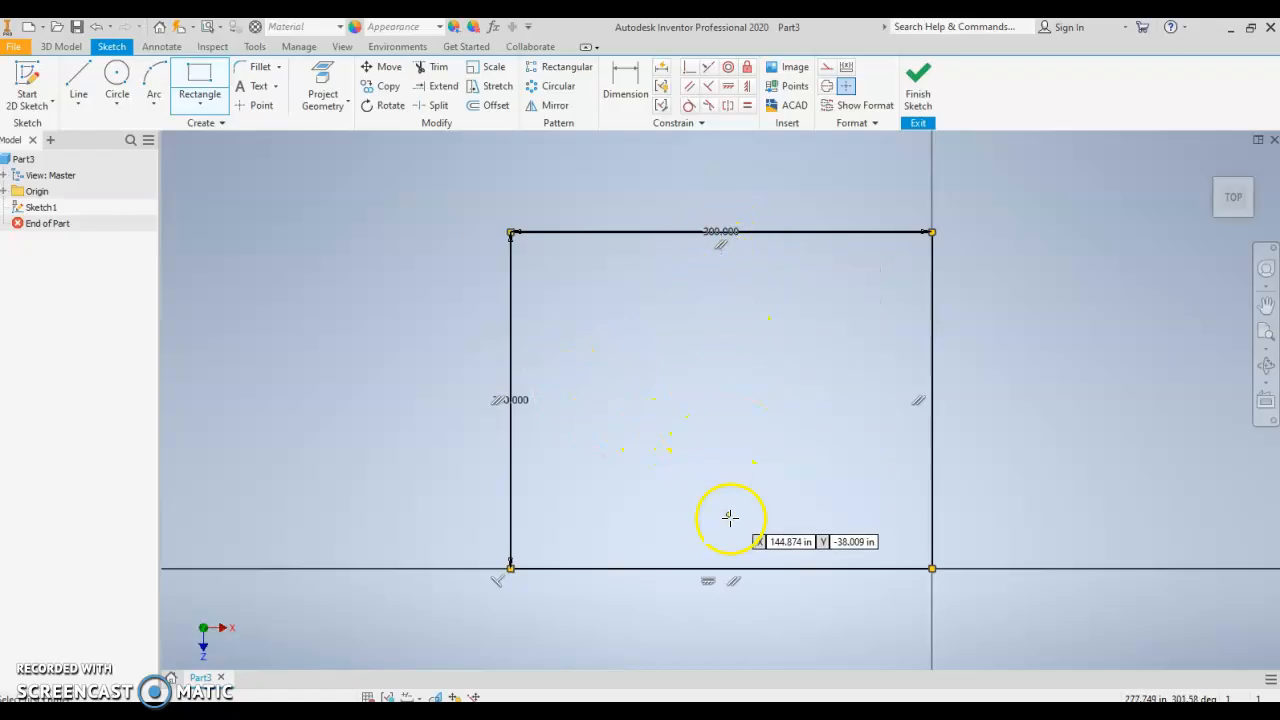
pyautogui.moveTo(817, 337)
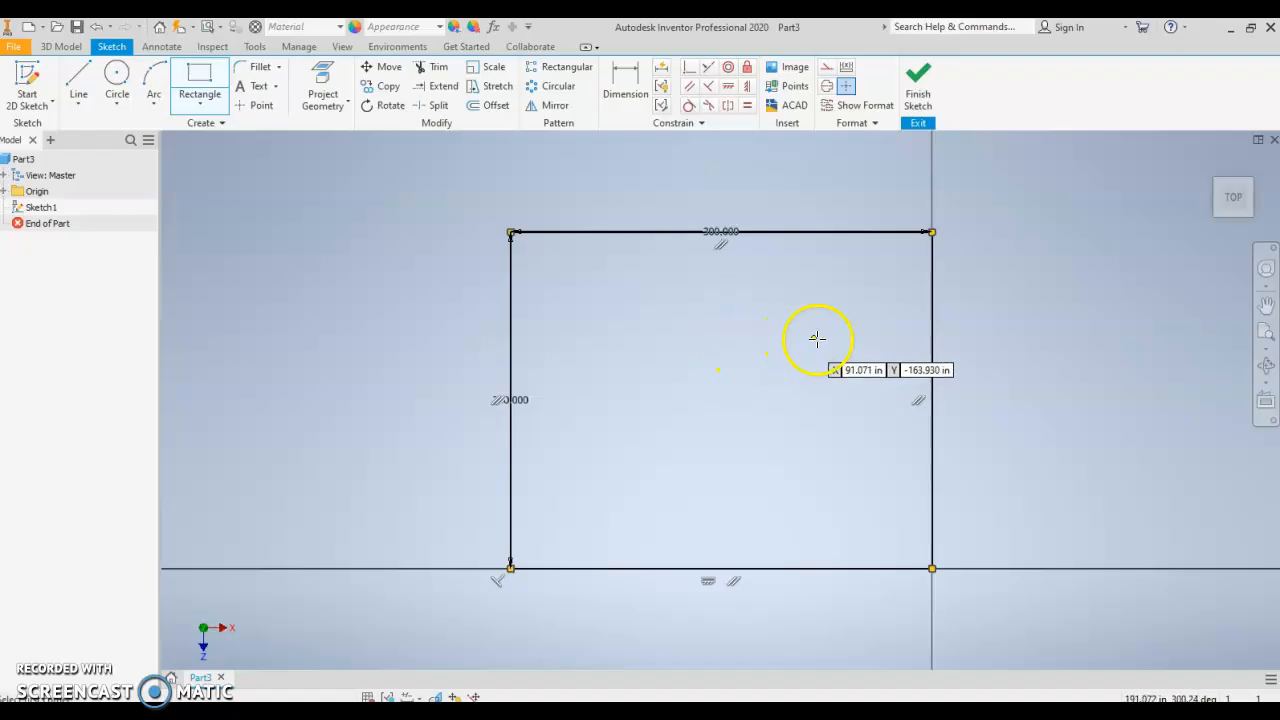
pyautogui.moveTo(637, 375)
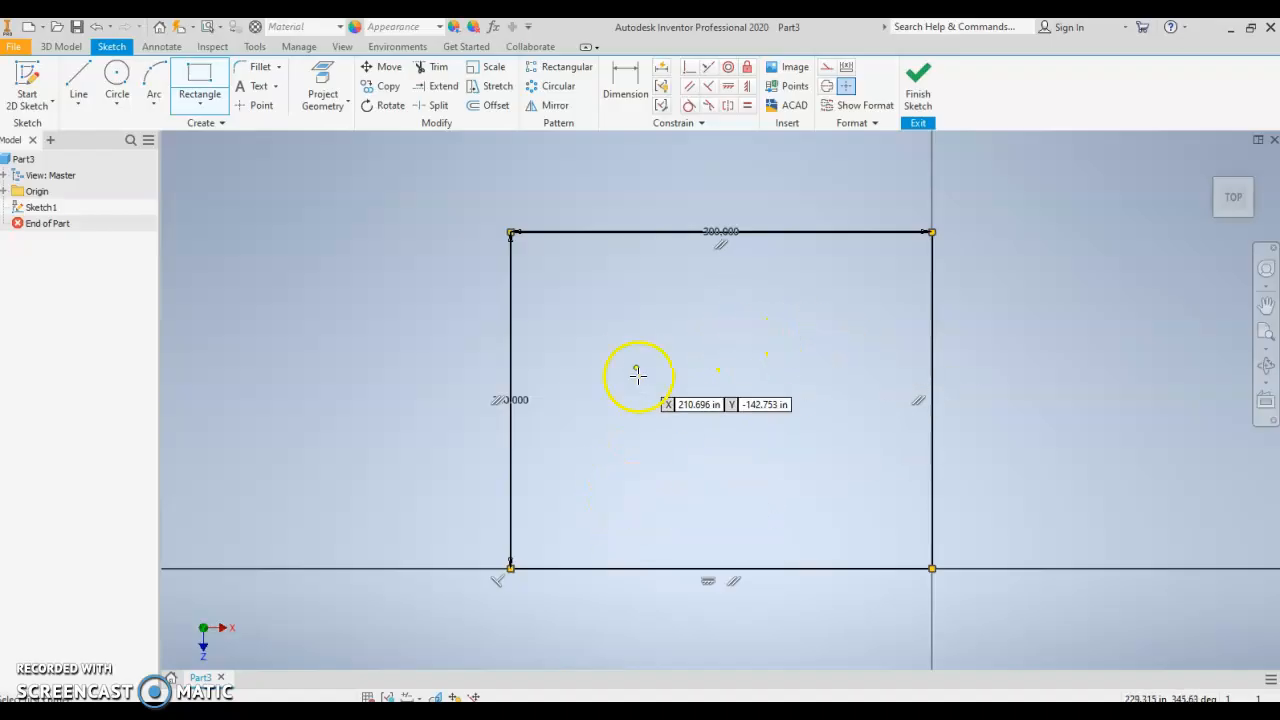
pyautogui.moveTo(622, 344)
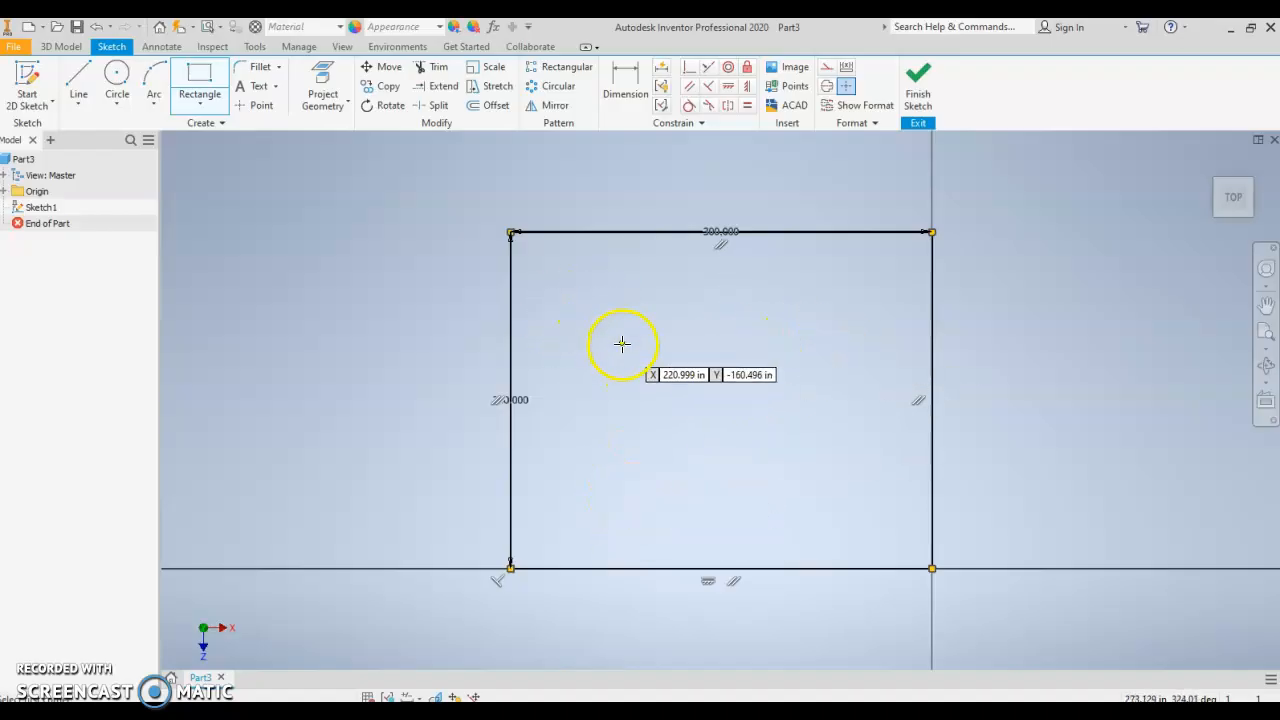
pyautogui.moveTo(498, 279)
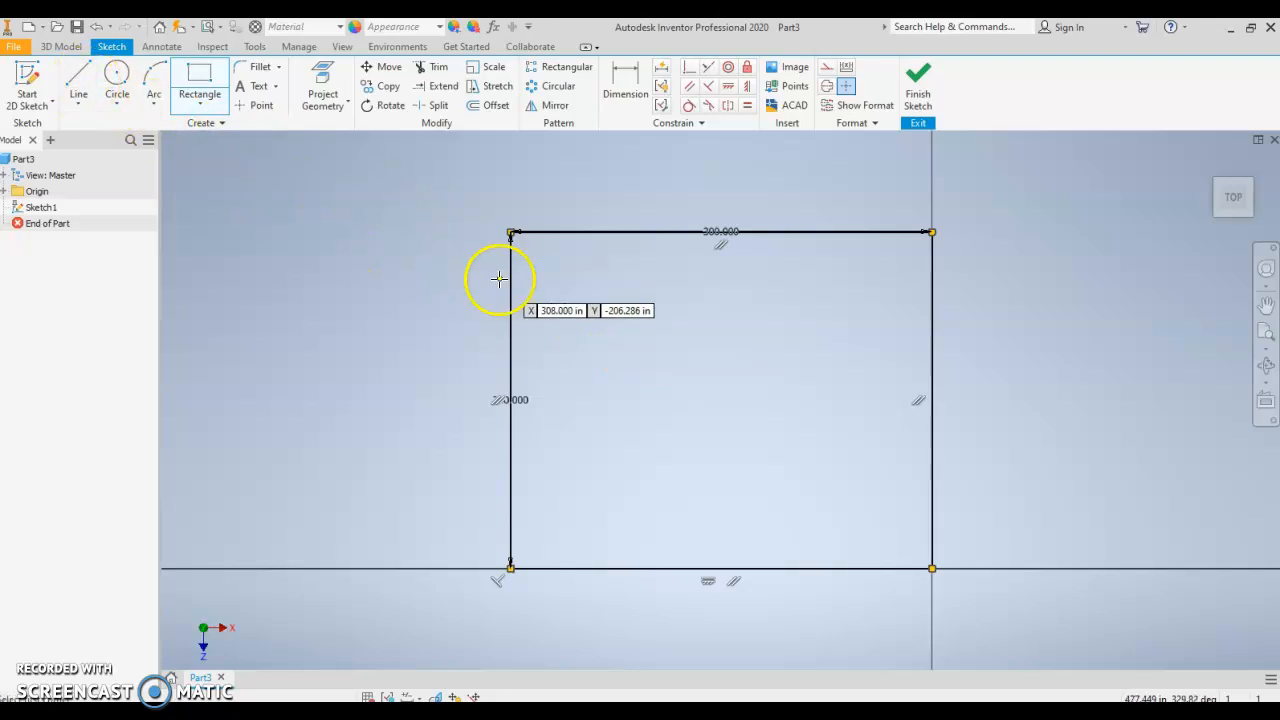
pyautogui.moveTo(637, 531)
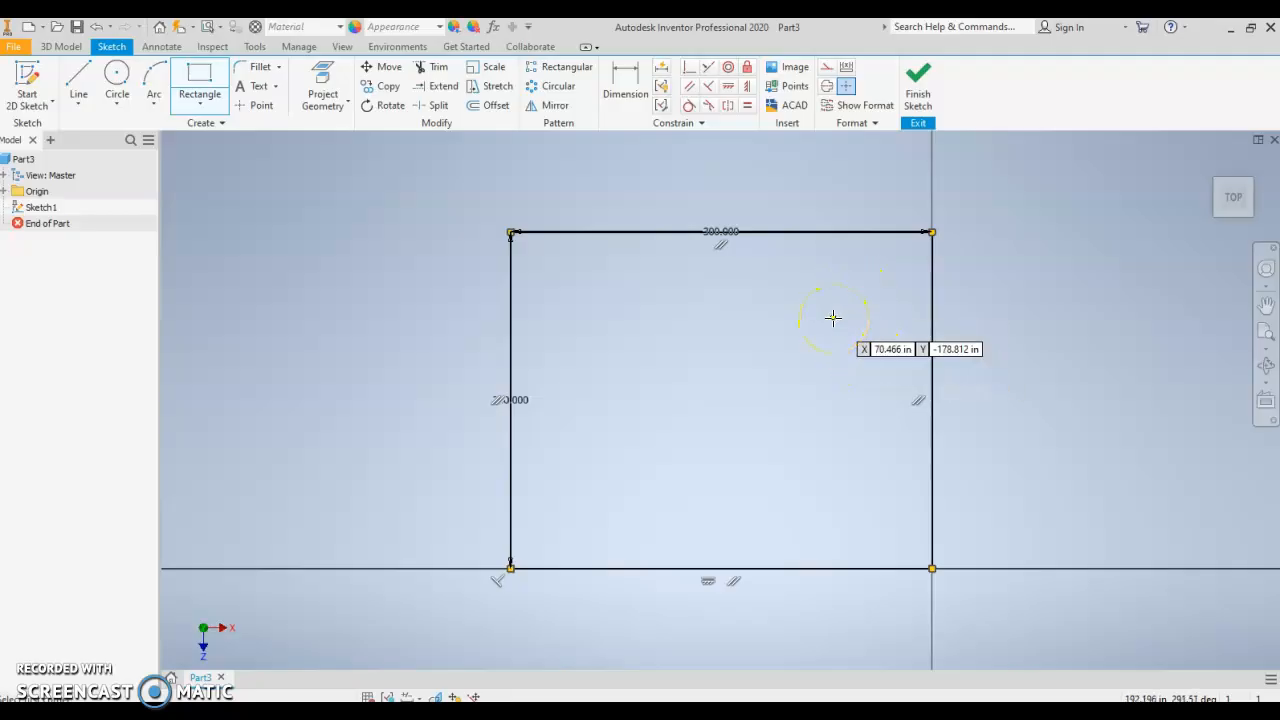
pyautogui.moveTo(815, 295)
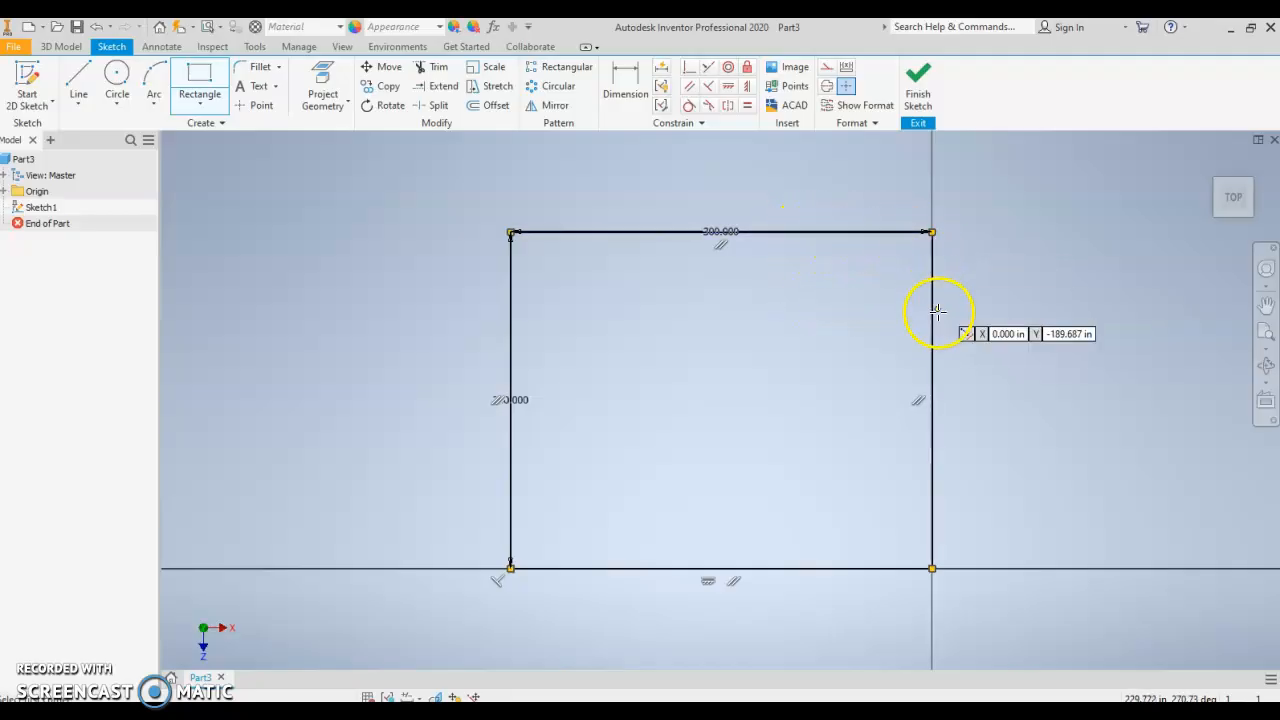
pyautogui.moveTo(863, 295)
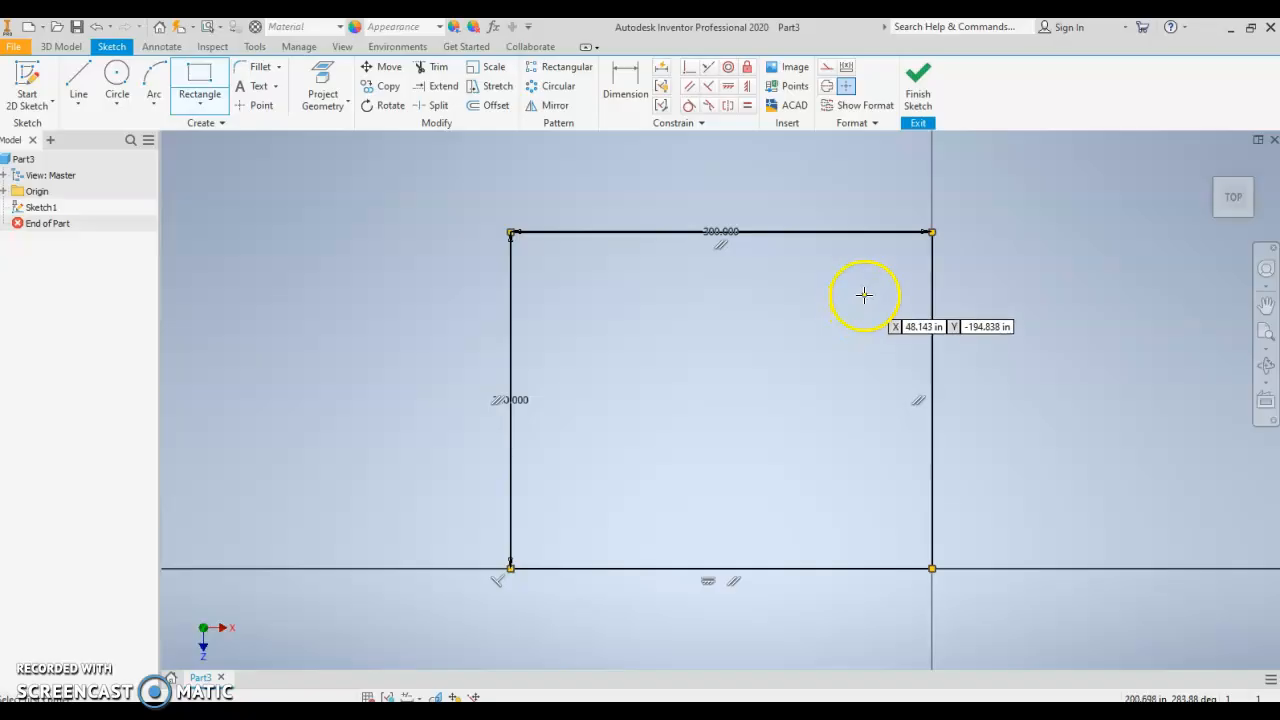
pyautogui.moveTo(600, 303)
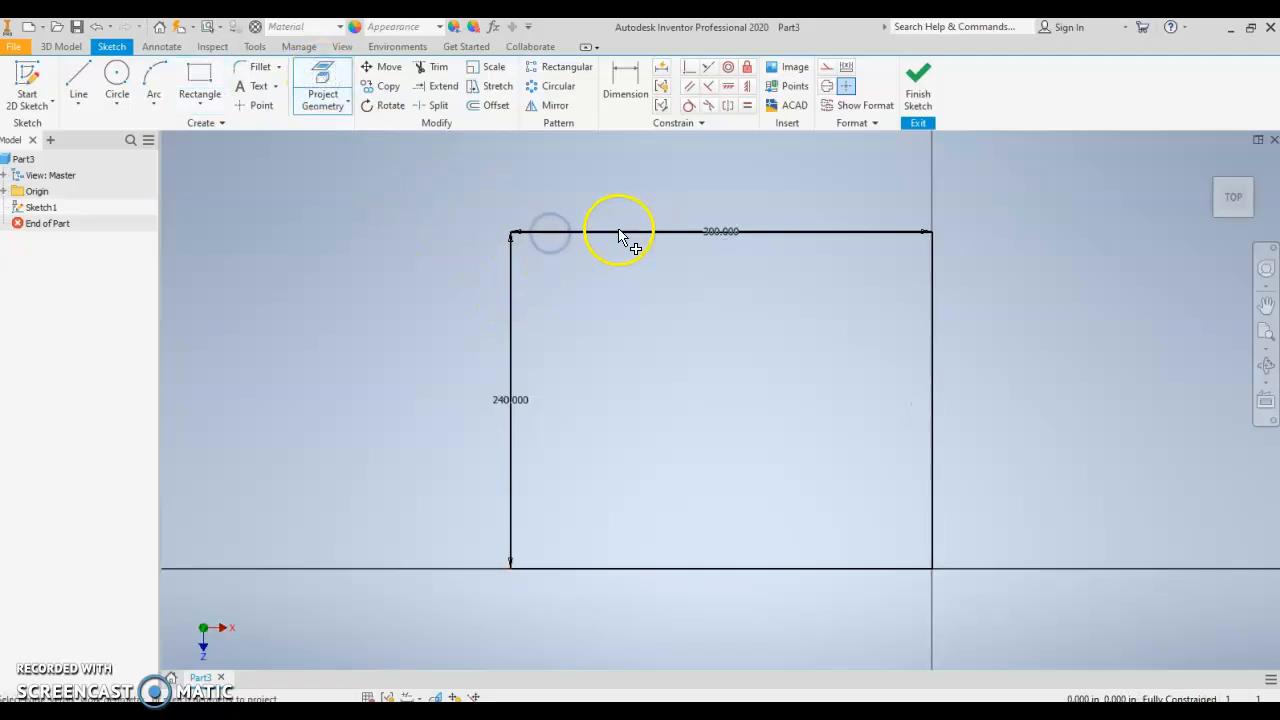
pyautogui.moveTo(725, 580)
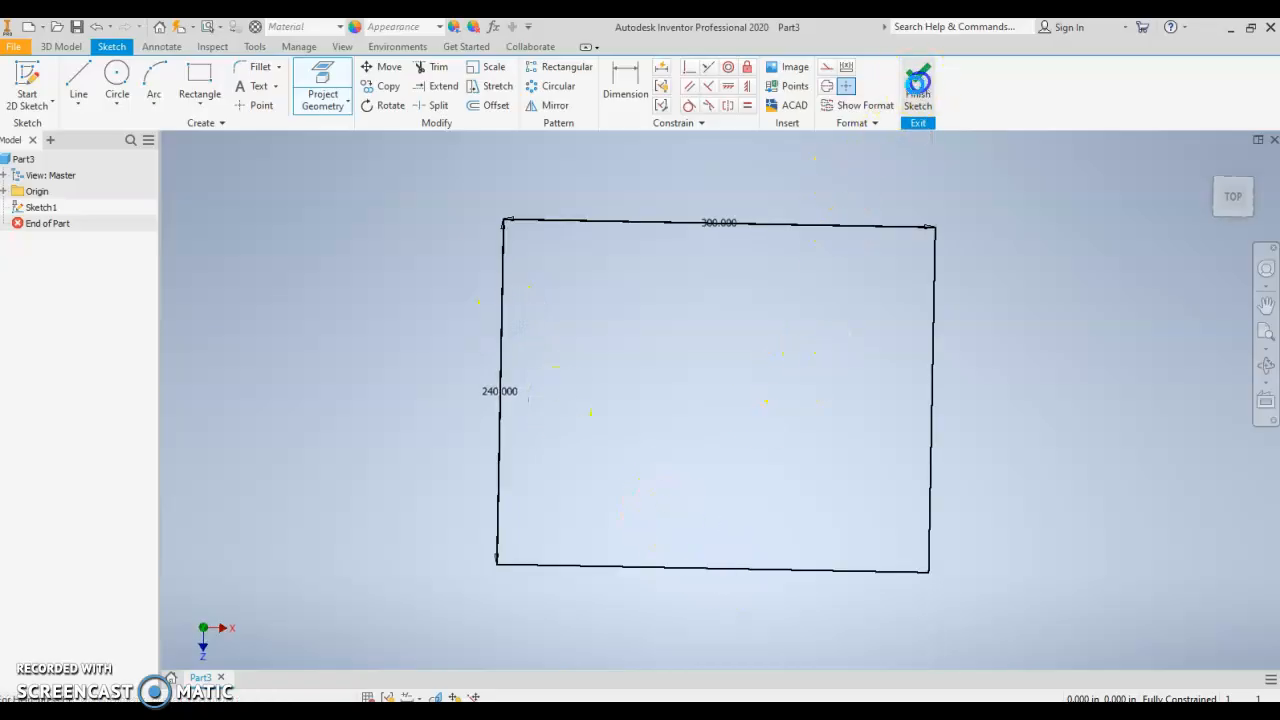
pyautogui.click(917, 85)
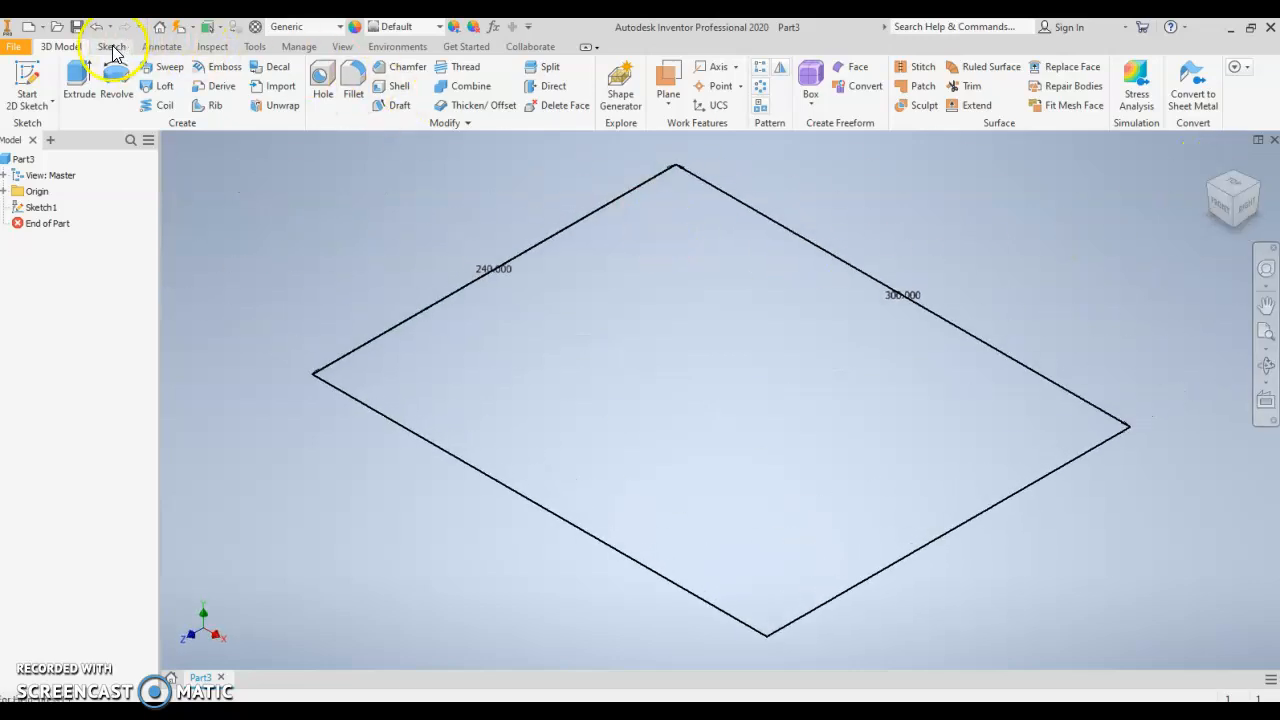
pyautogui.click(111, 46)
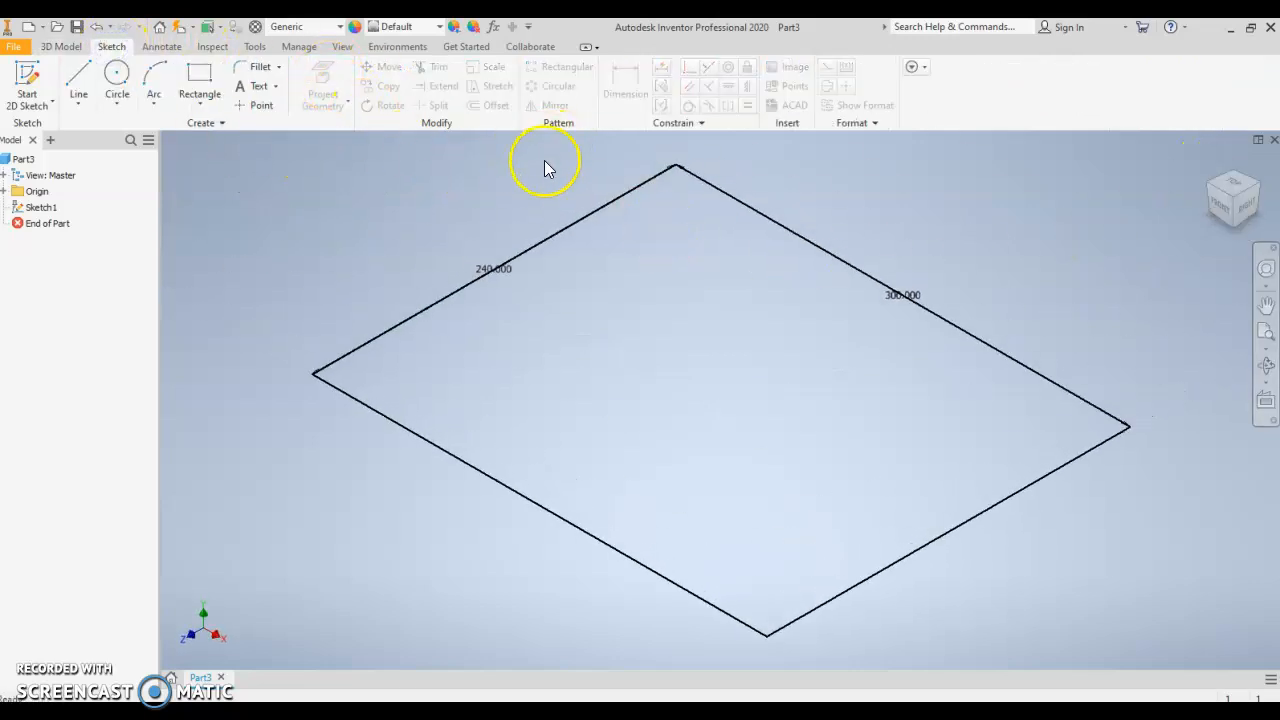
pyautogui.rightClick(42, 207)
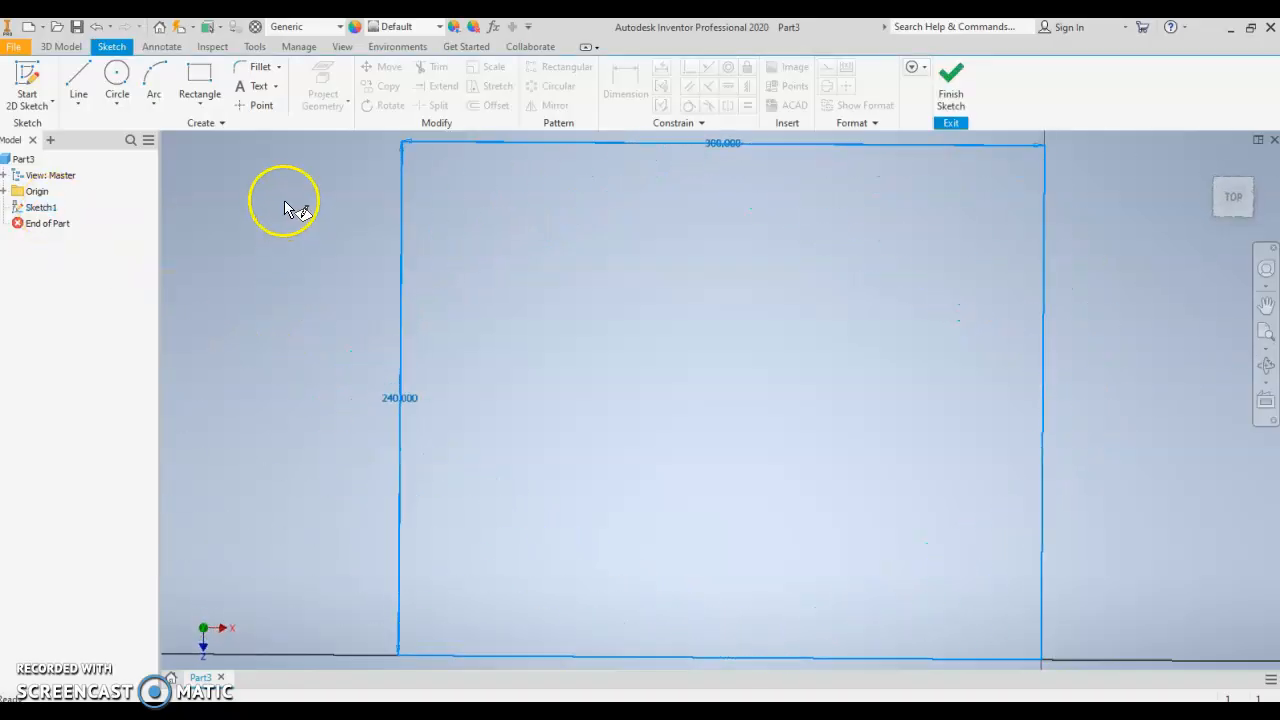
pyautogui.click(322, 85)
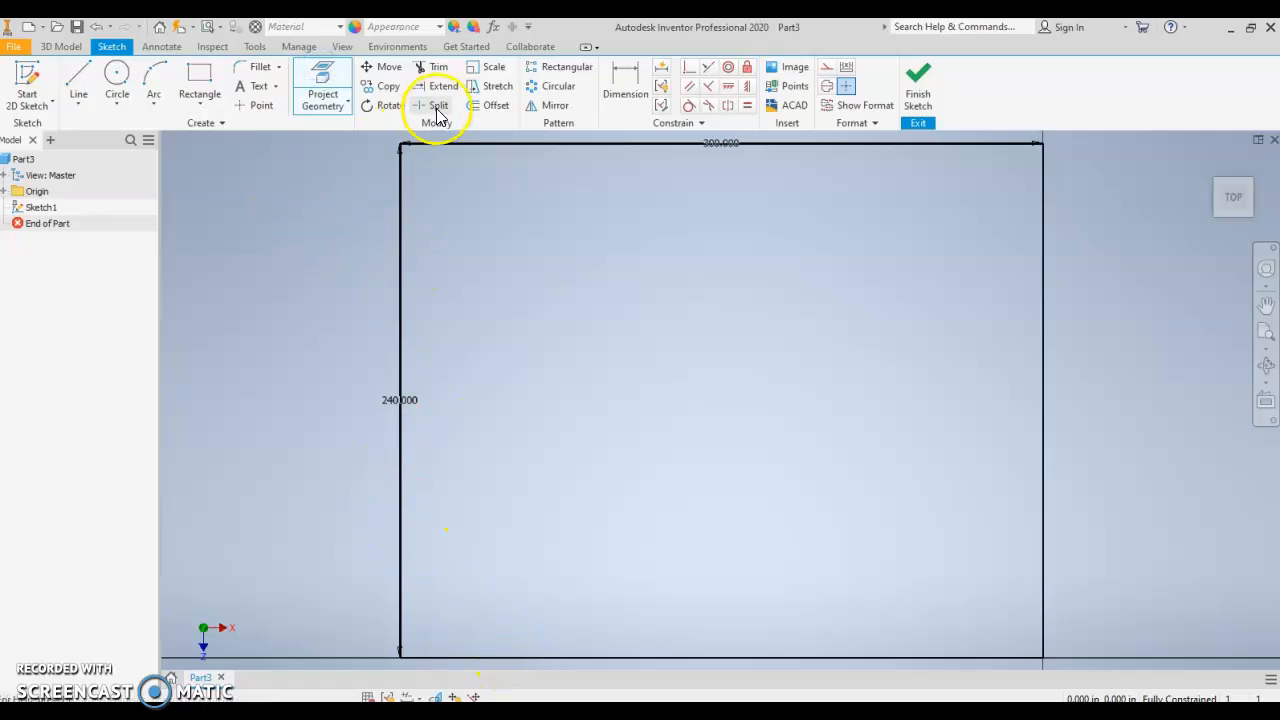
# Activate Offset to copy the outer rectangle inward for the 4-inch walls.
pyautogui.click(496, 105)
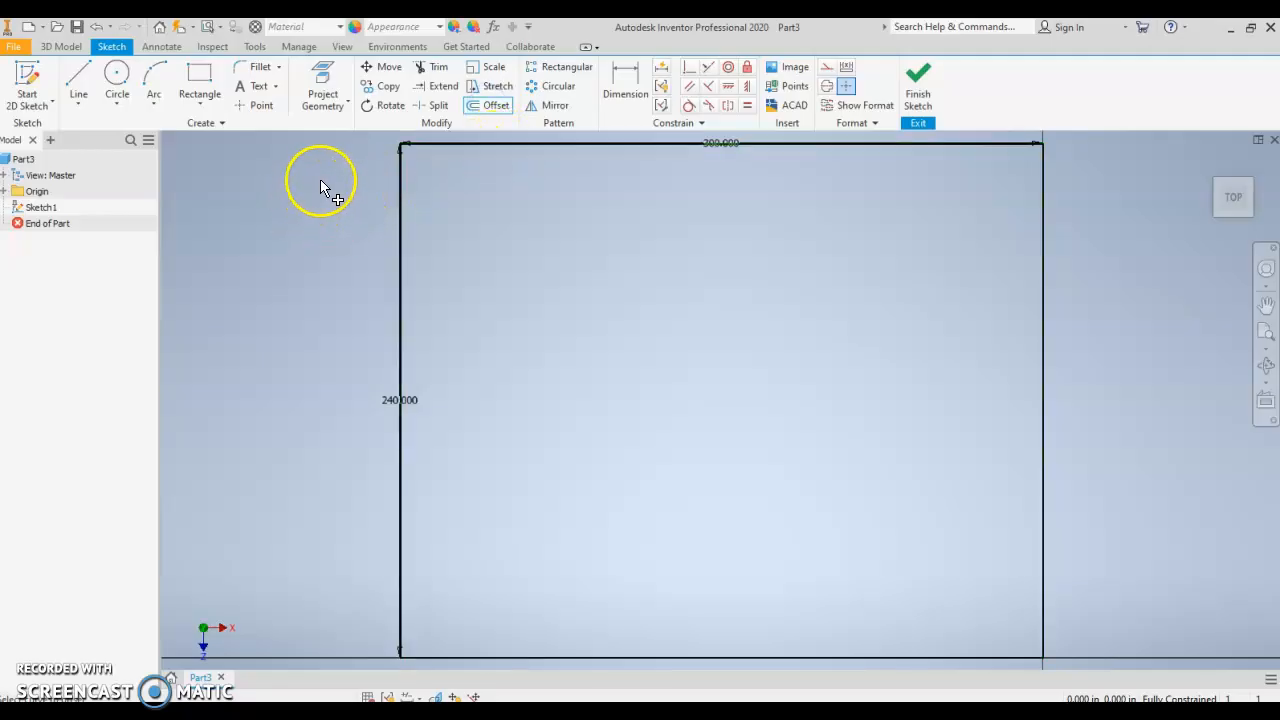
pyautogui.moveTo(540, 135)
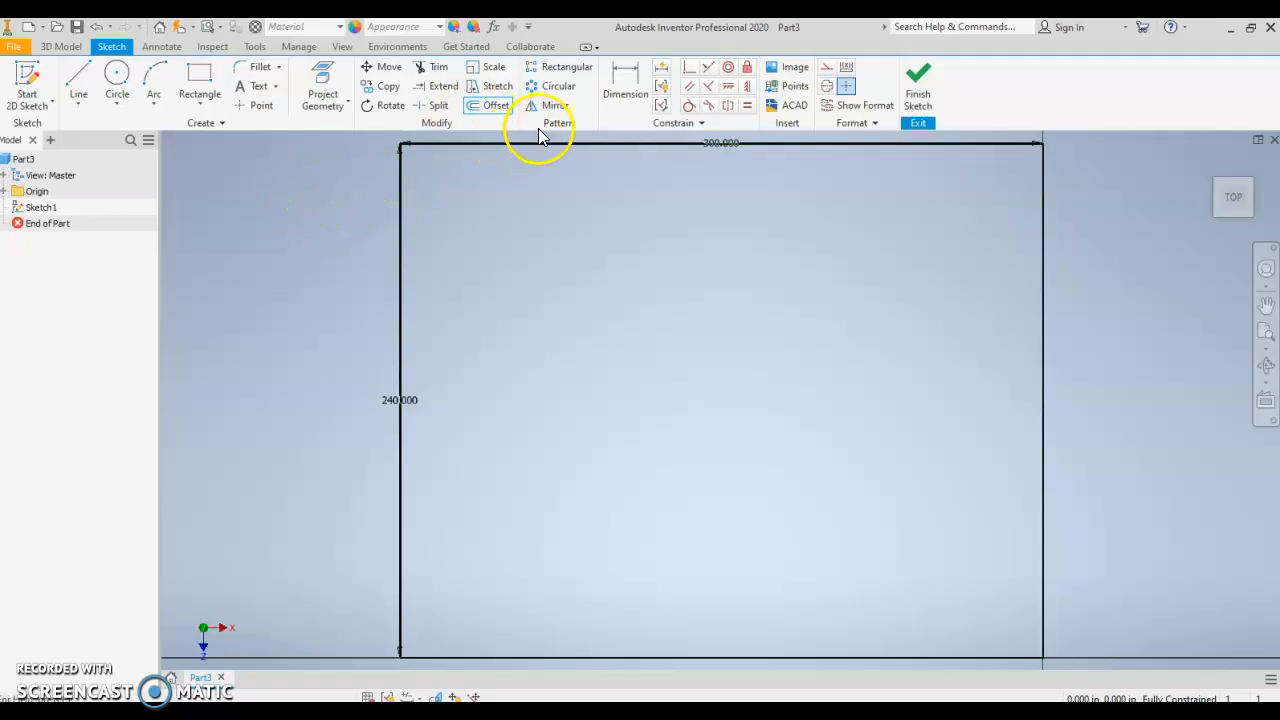
pyautogui.moveTo(532, 172)
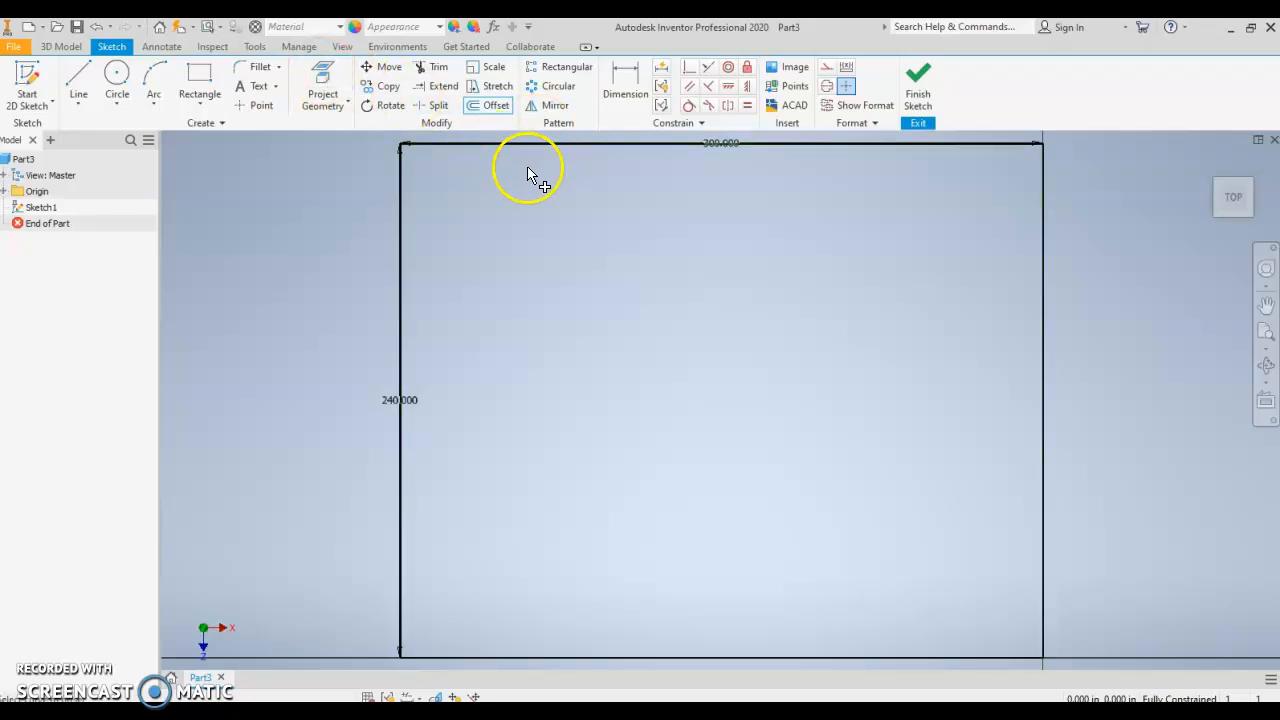
pyautogui.moveTo(495, 105)
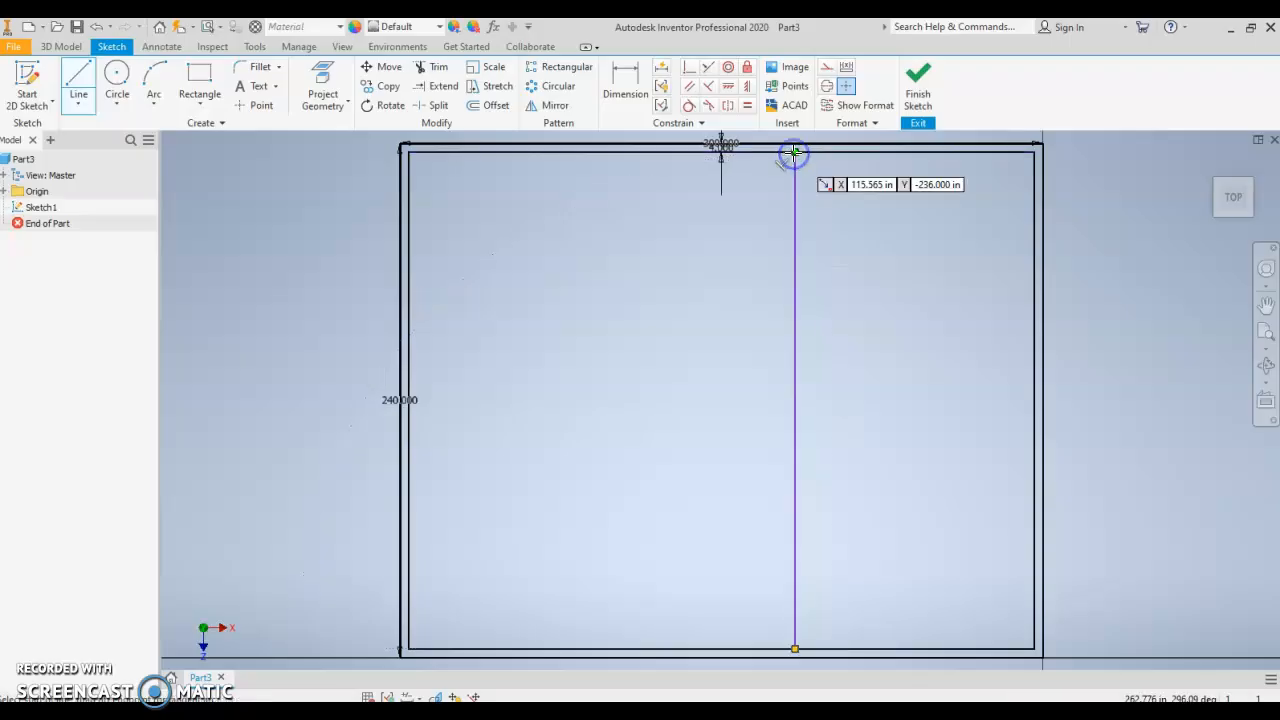
pyautogui.moveTo(793, 402)
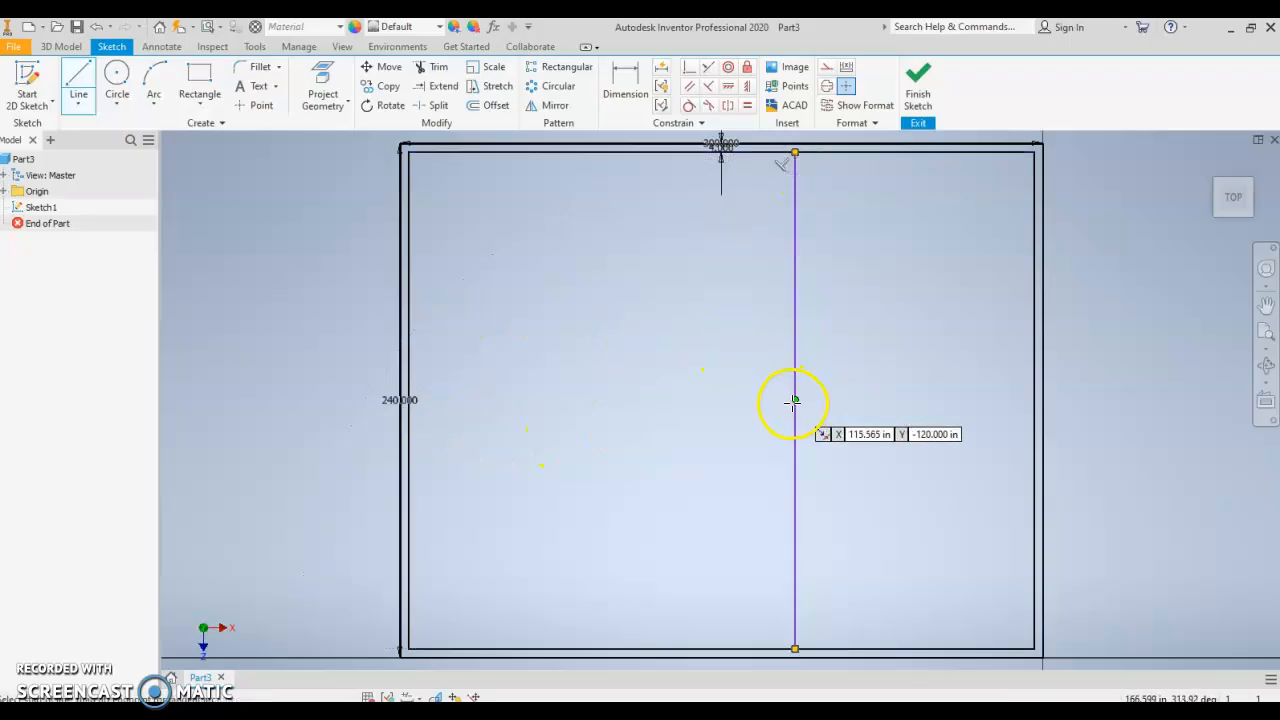
# Draw a horizontal wall line from the vertical line's midpoint to the left wall.
pyautogui.moveTo(795, 400); pyautogui.dragTo(410, 395)
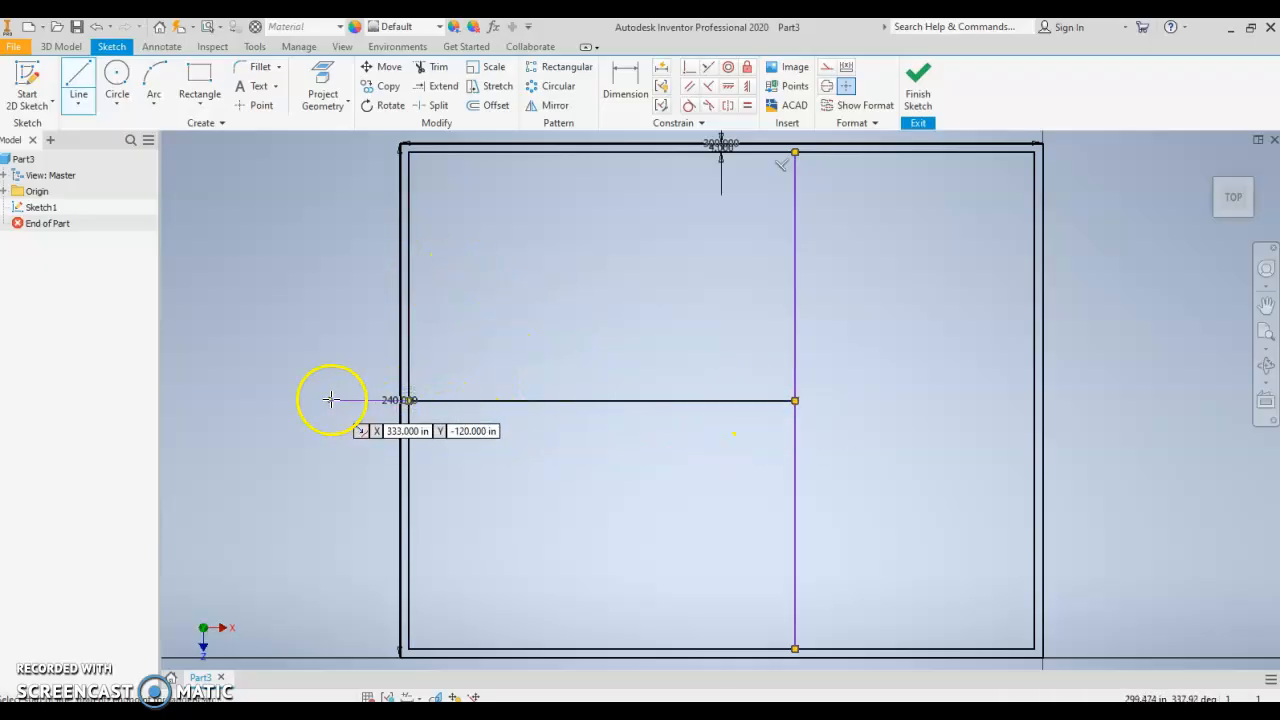
pyautogui.rightClick(330, 400)
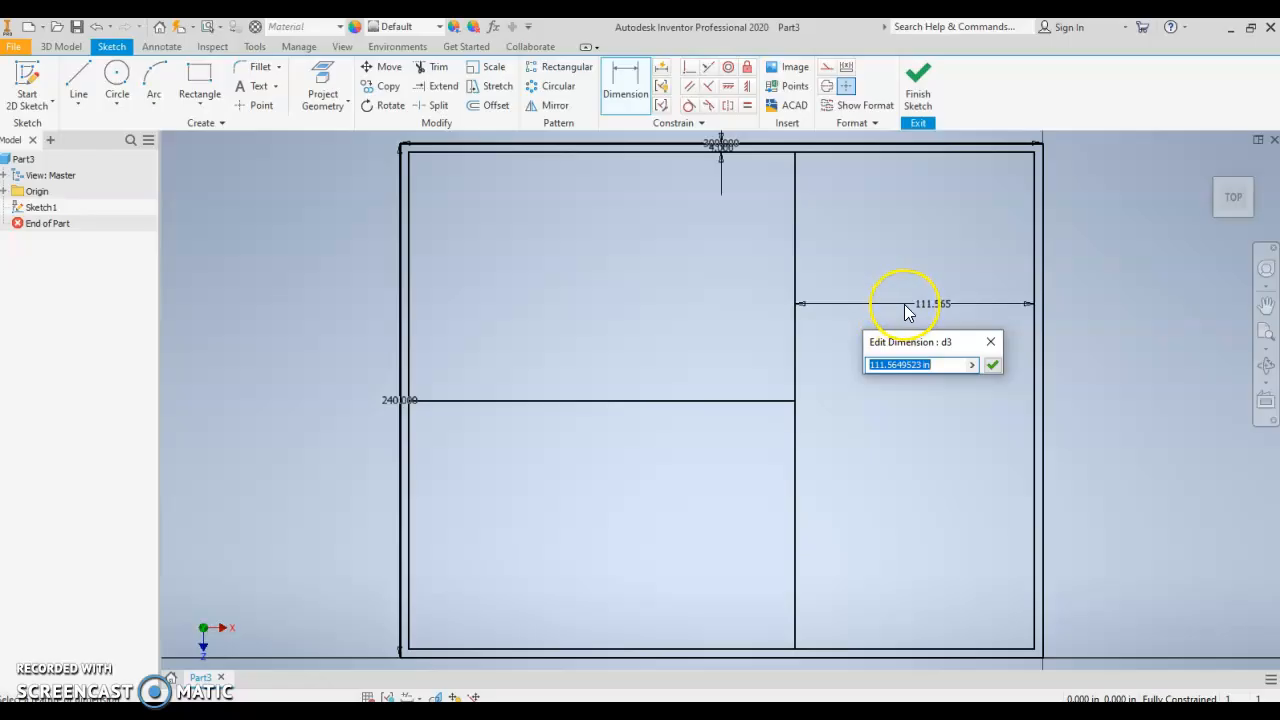
# Dimension the right room width 15 ft and the horizontal wall 96 in below the top.
pyautogui.write('15')
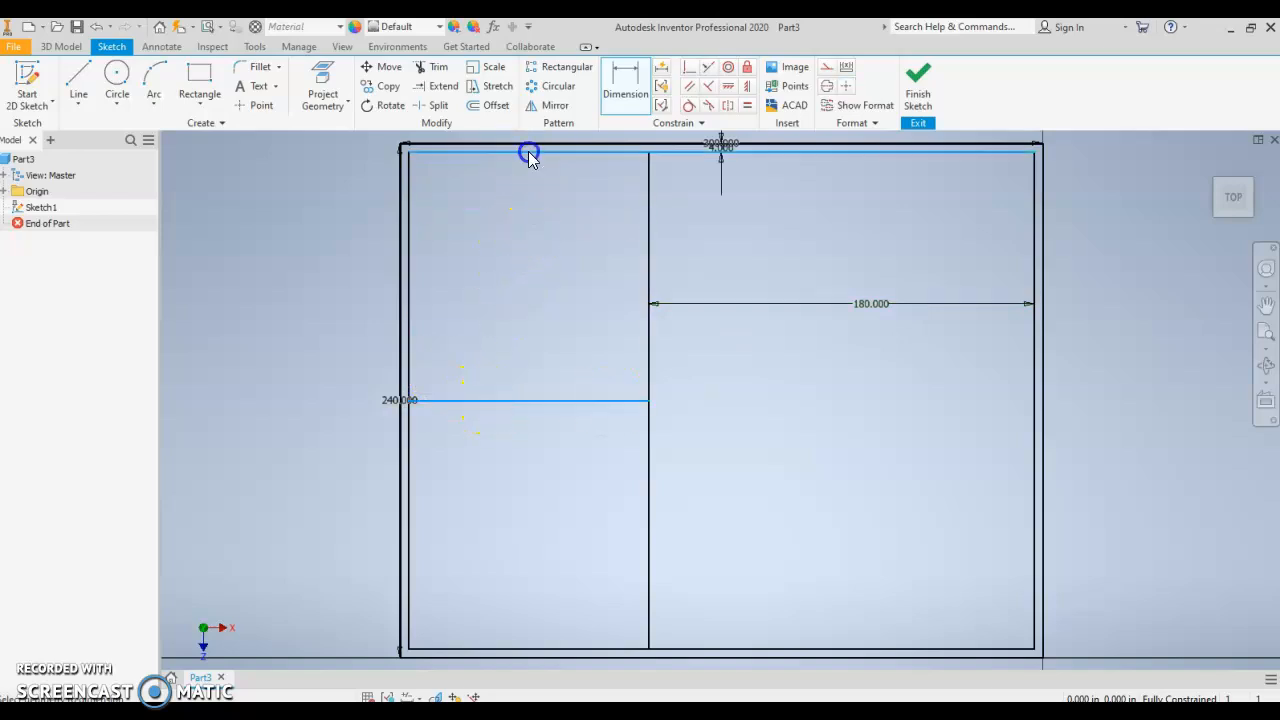
pyautogui.click(530, 155)
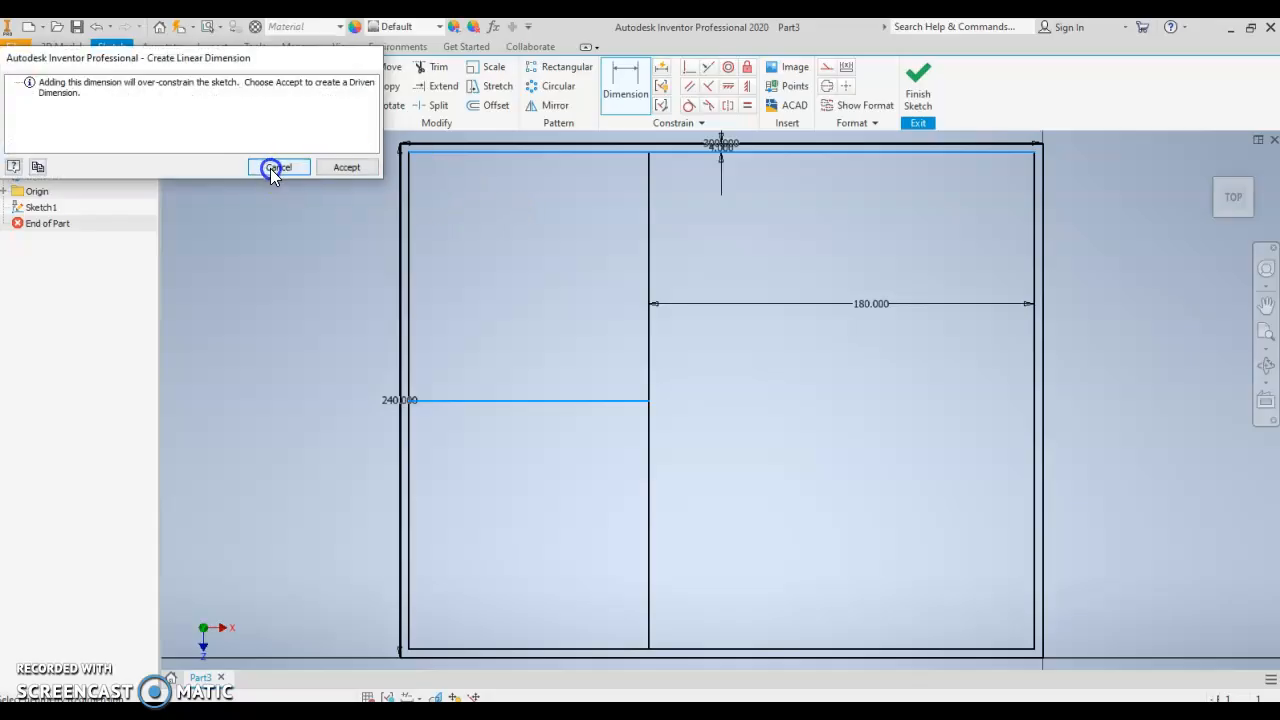
pyautogui.click(277, 167)
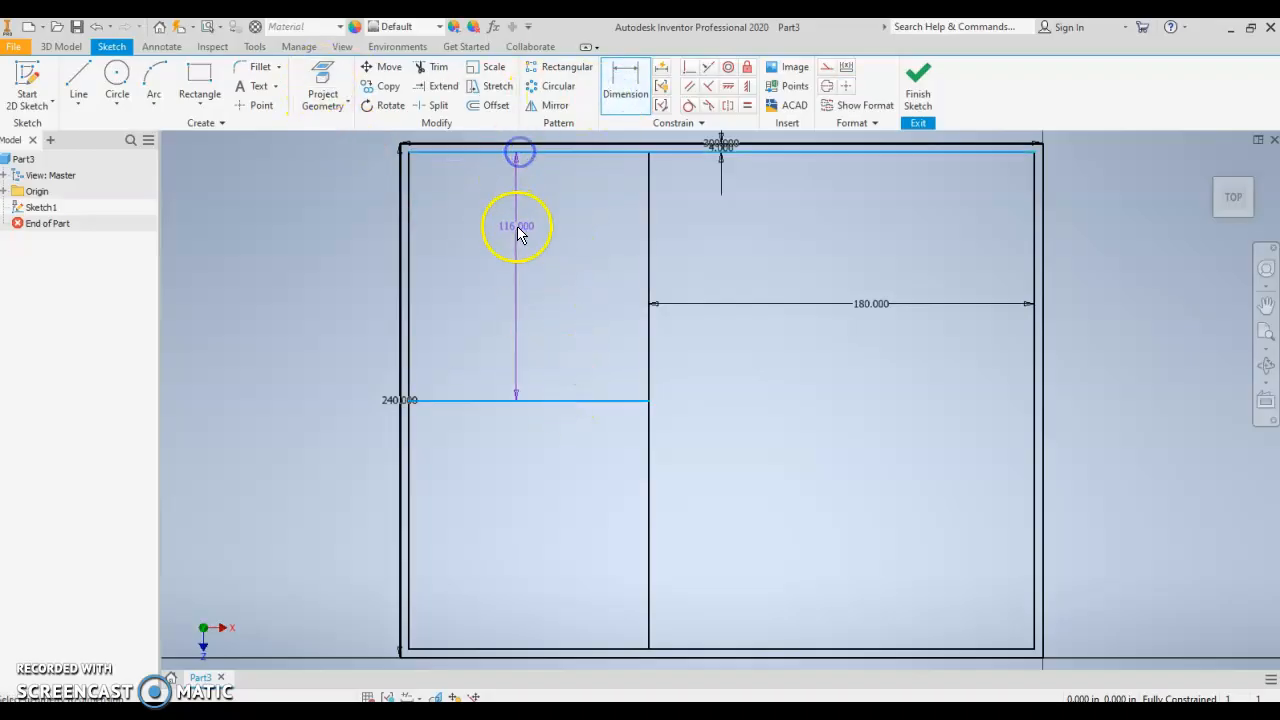
pyautogui.click(517, 225)
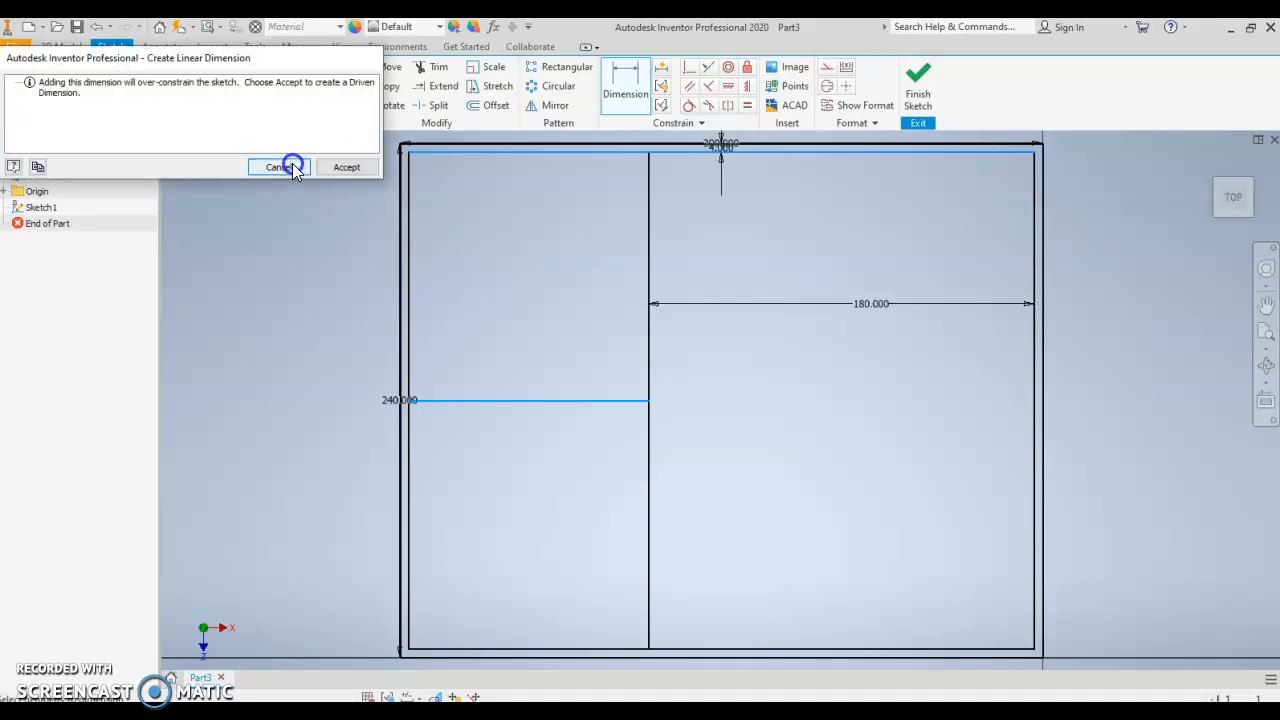
pyautogui.click(279, 167)
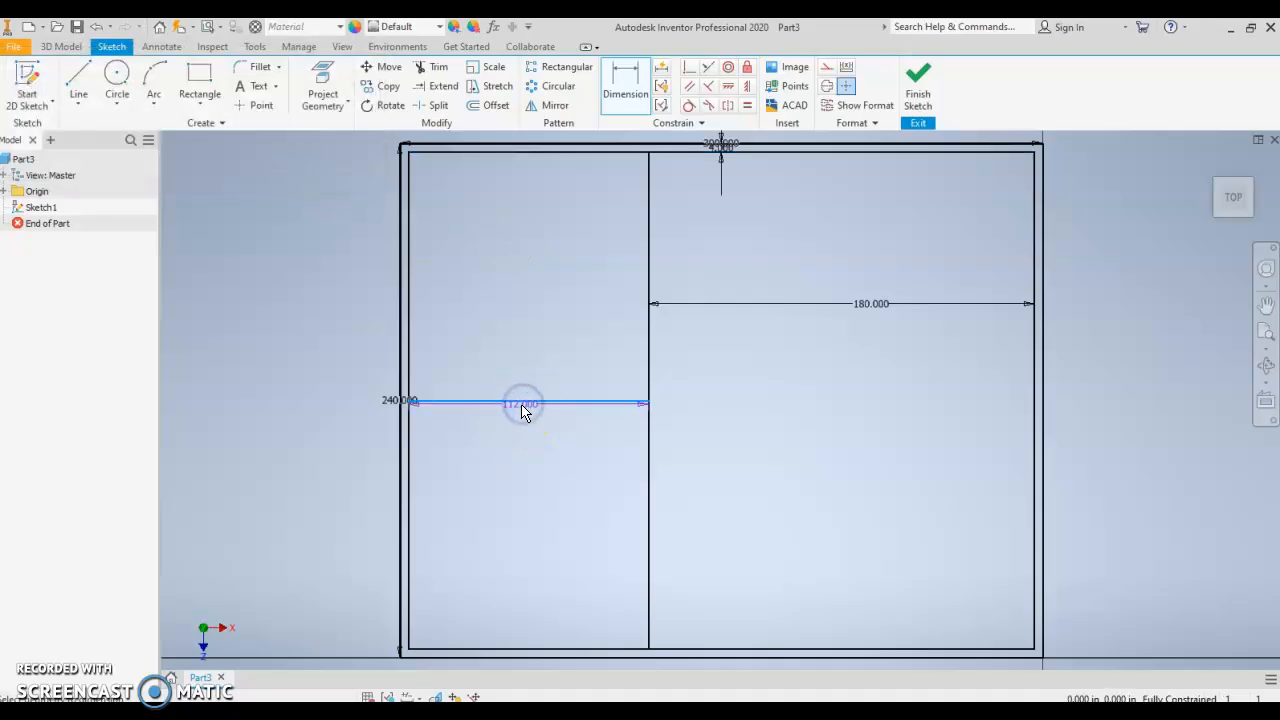
pyautogui.click(521, 404)
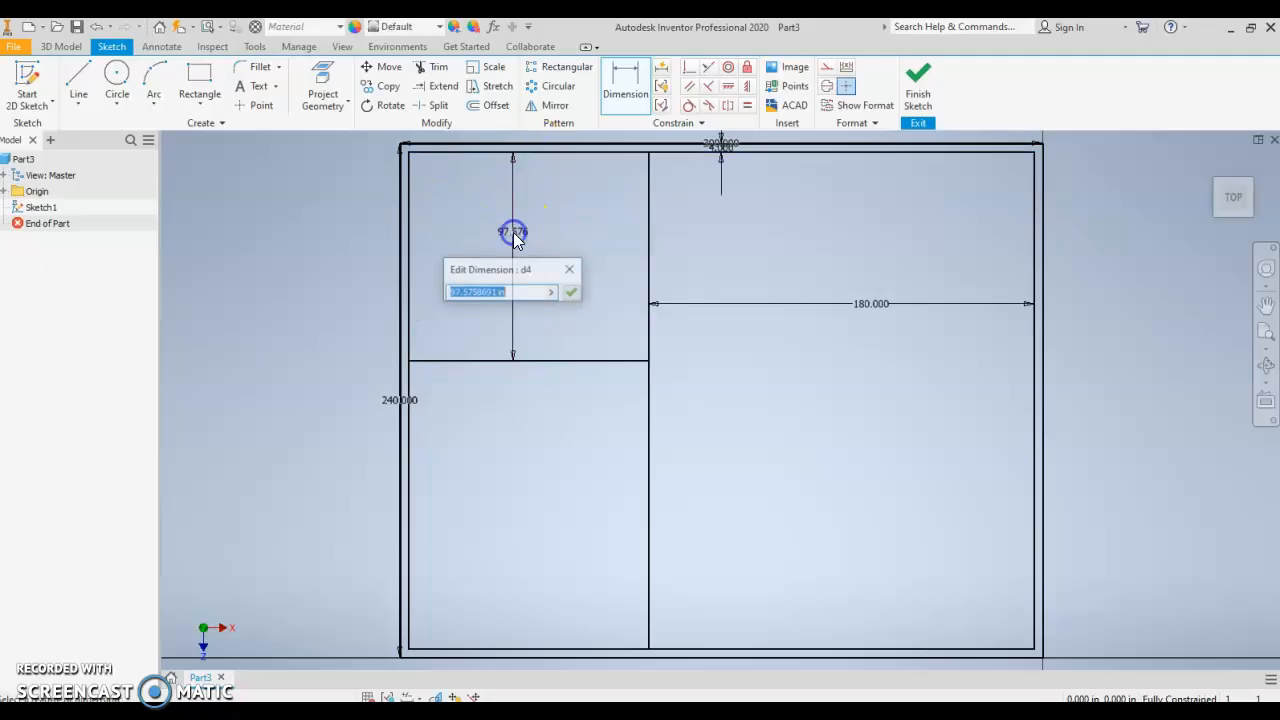
pyautogui.write('96')
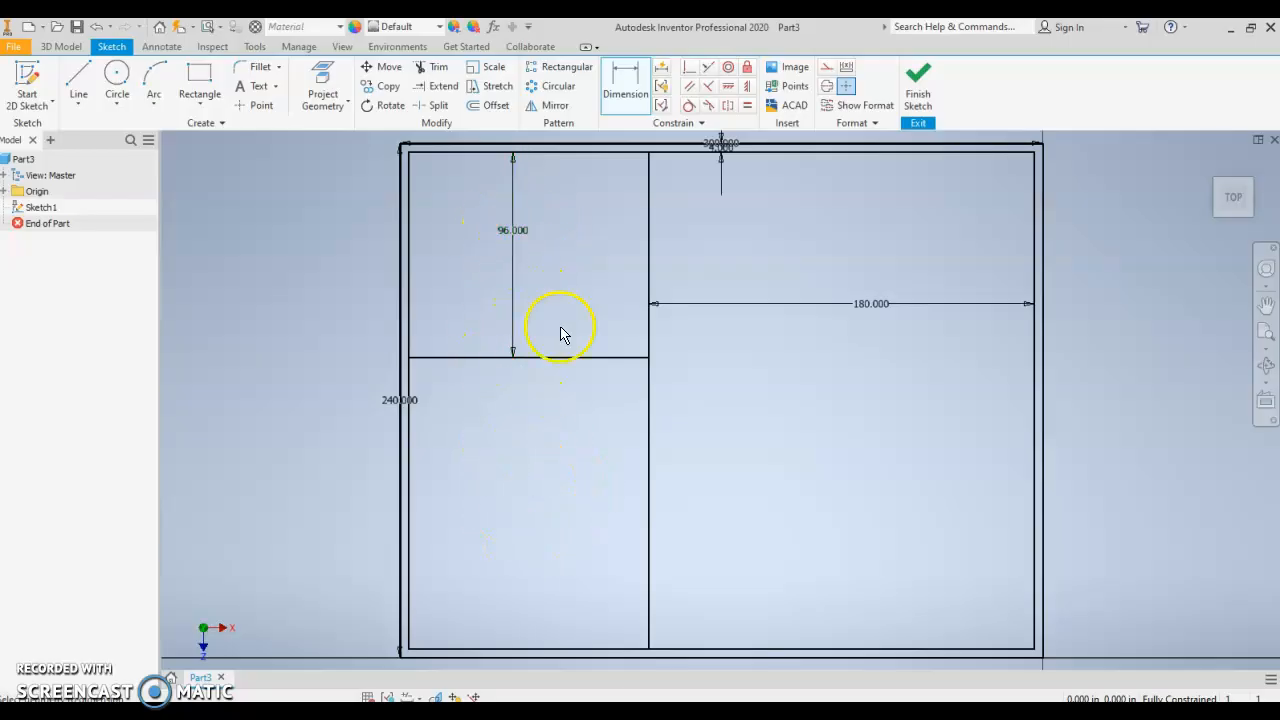
pyautogui.moveTo(825, 373)
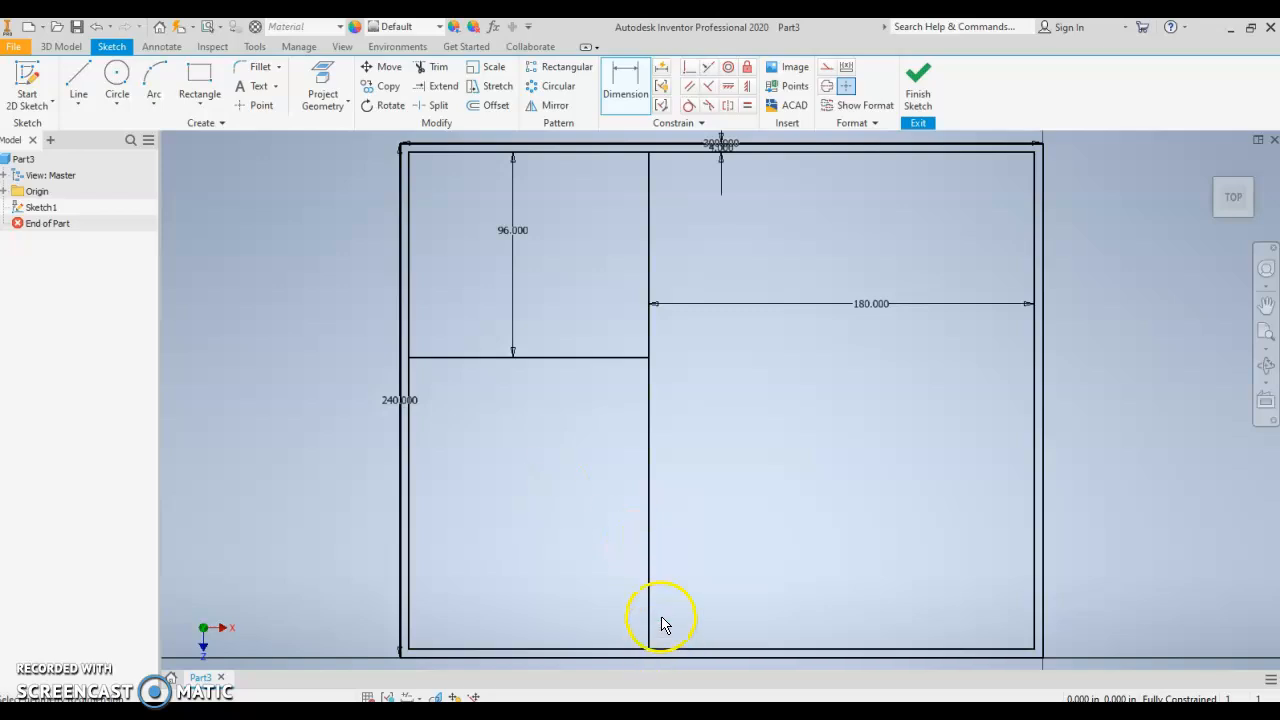
pyautogui.moveTo(658, 183)
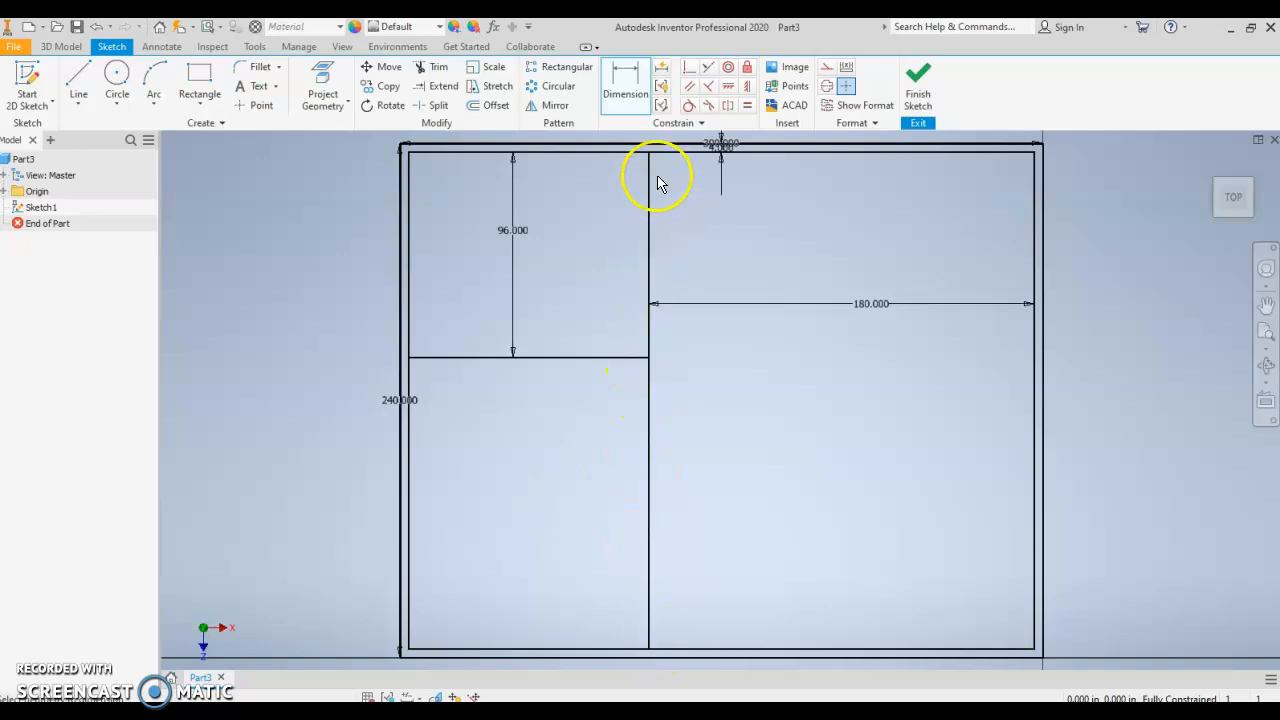
pyautogui.moveTo(413, 350)
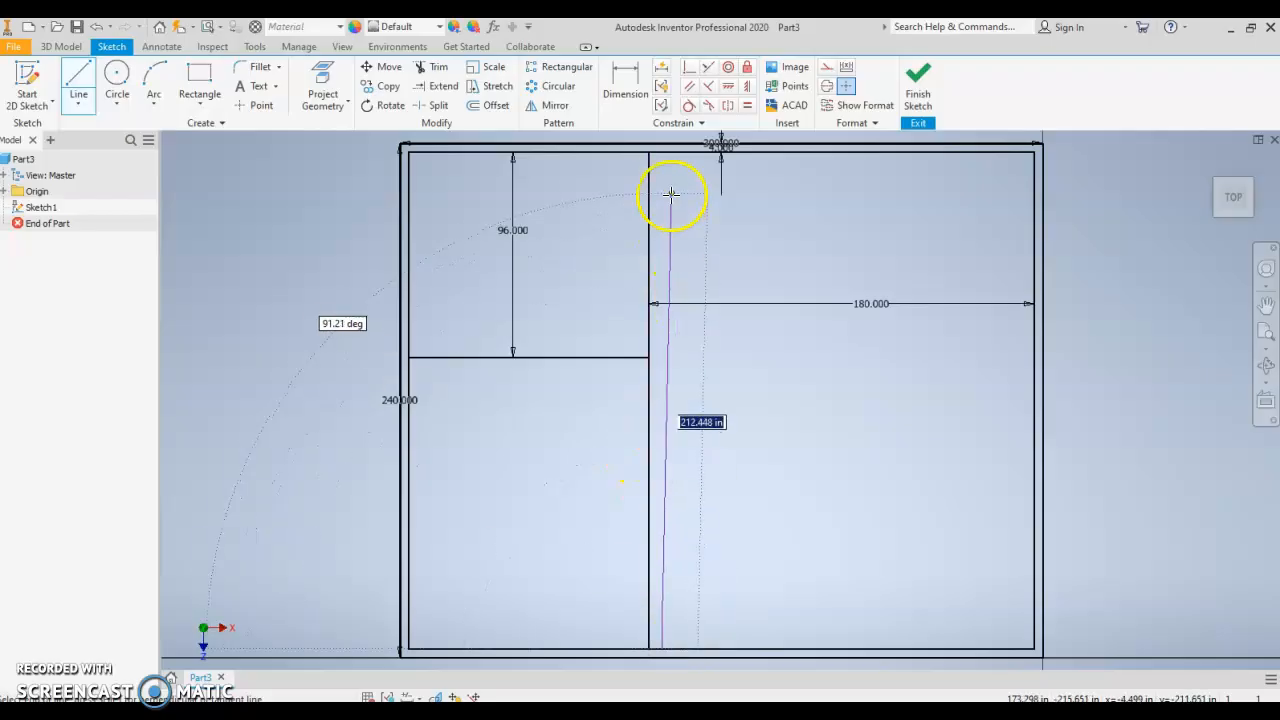
# Draw parallel lines beside both interior walls and dimension each gap 4 in.
pyautogui.click(661, 152)
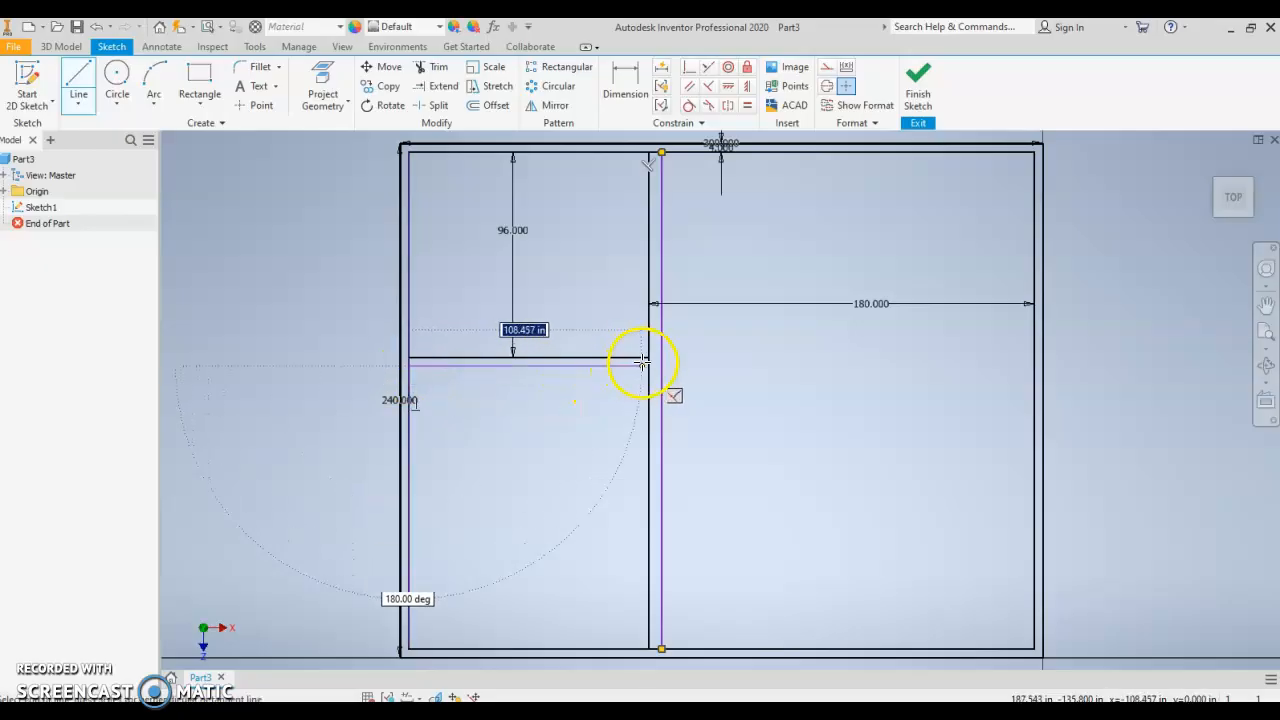
pyautogui.rightClick(640, 365)
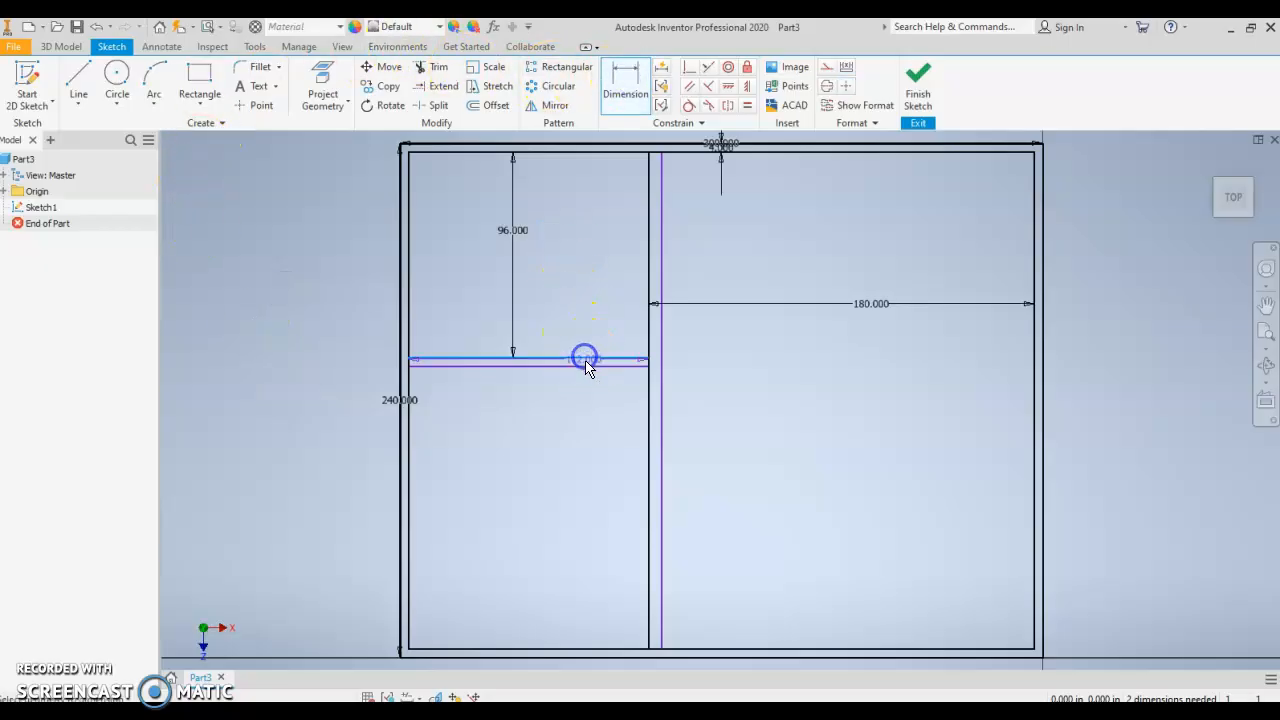
pyautogui.click(585, 357)
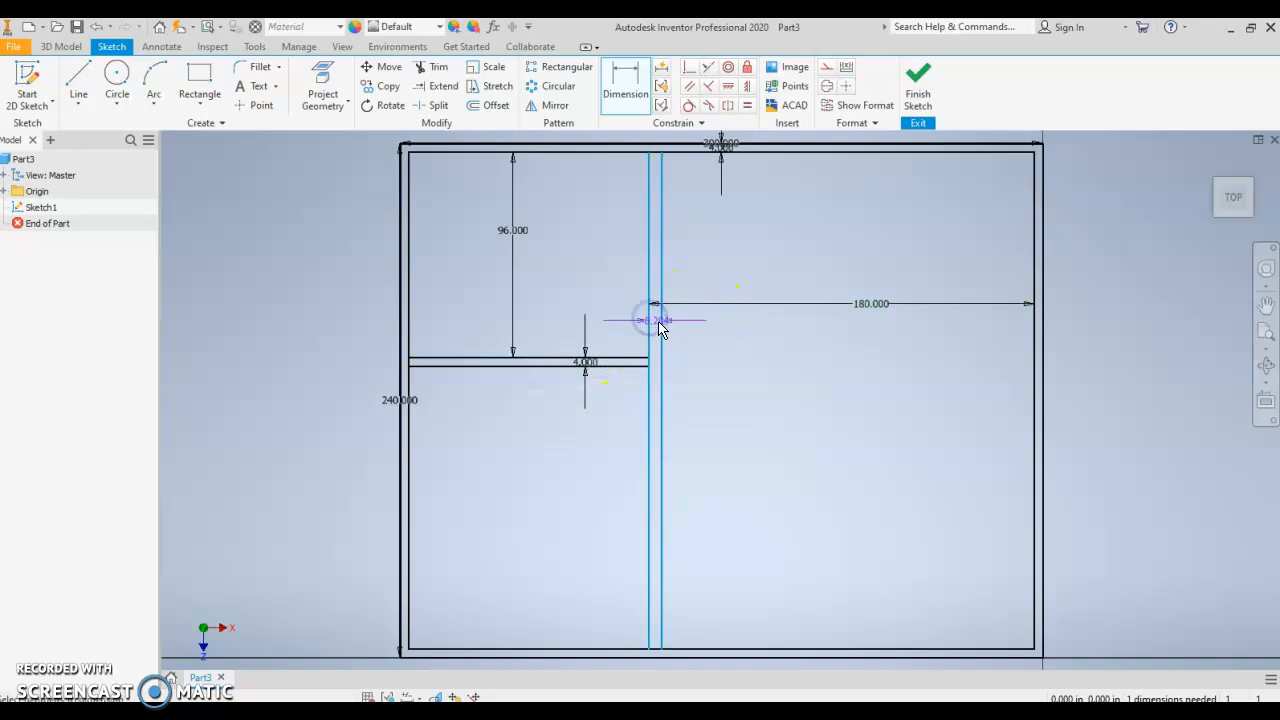
pyautogui.doubleClick(654, 320)
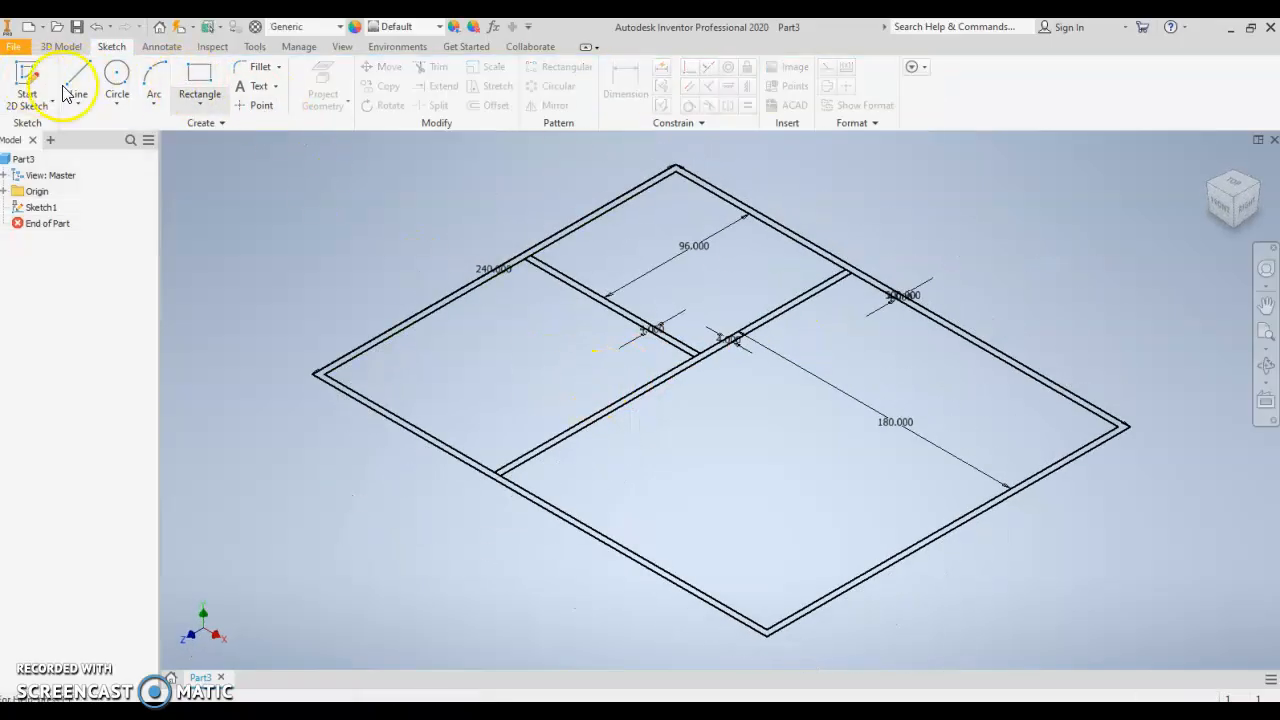
# Extrude the outer and interior wall profiles 96 inches into solid walls.
pyautogui.click(61, 46)
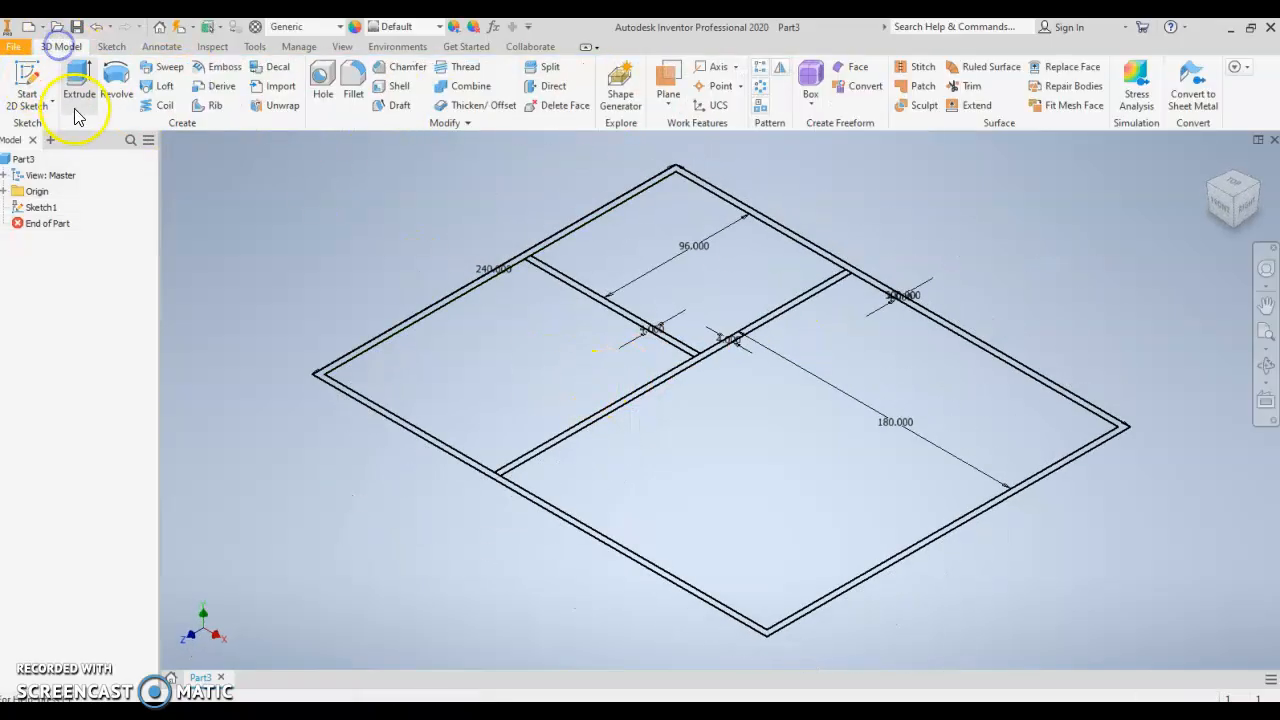
pyautogui.click(78, 85)
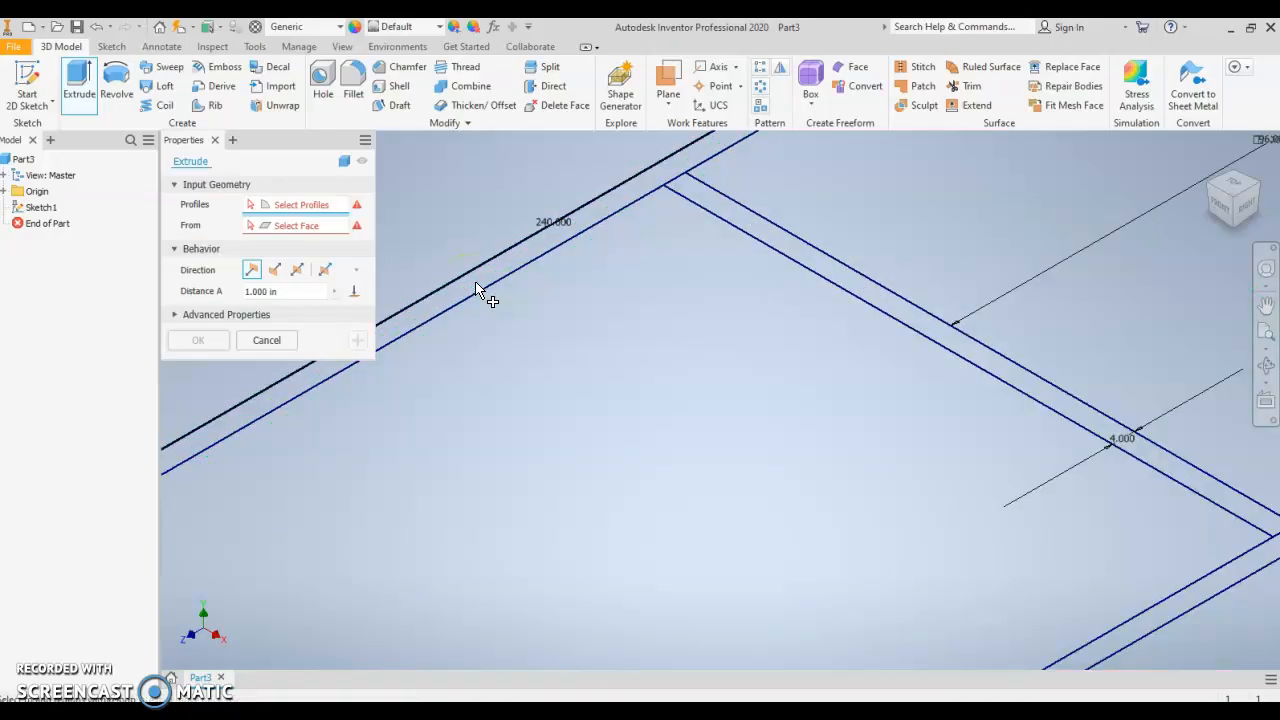
pyautogui.click(483, 278)
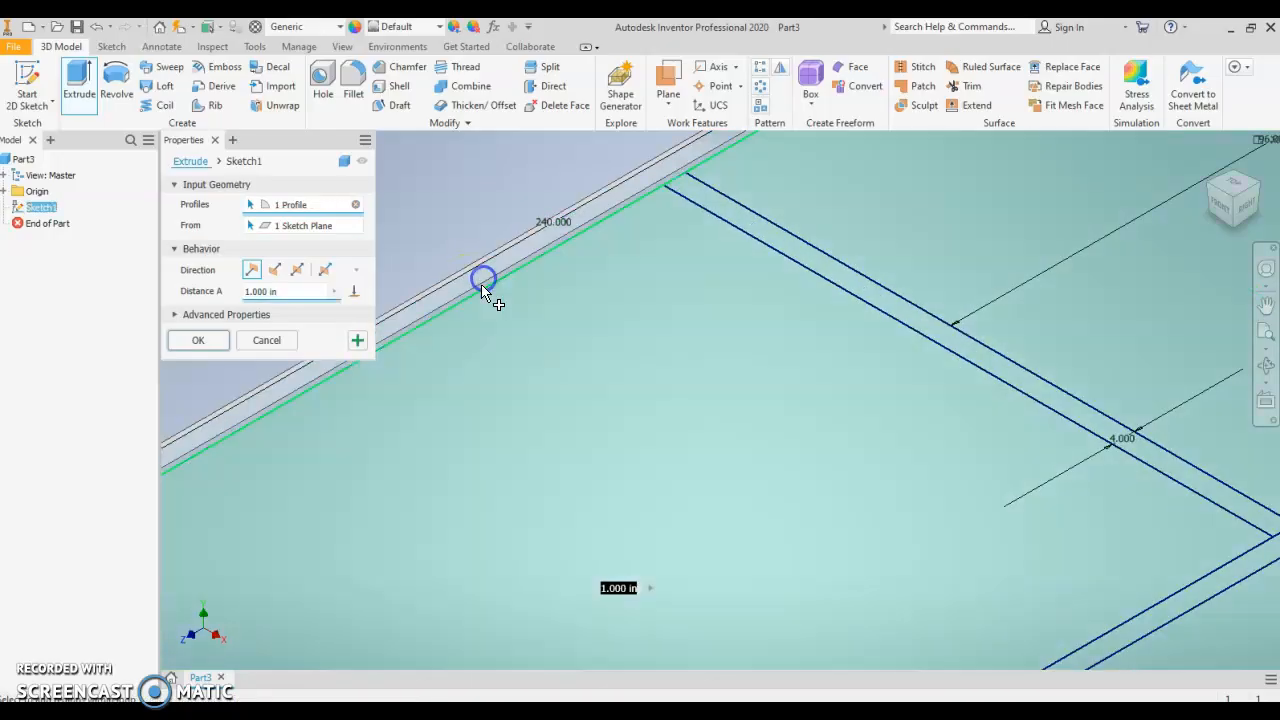
pyautogui.click(805, 255)
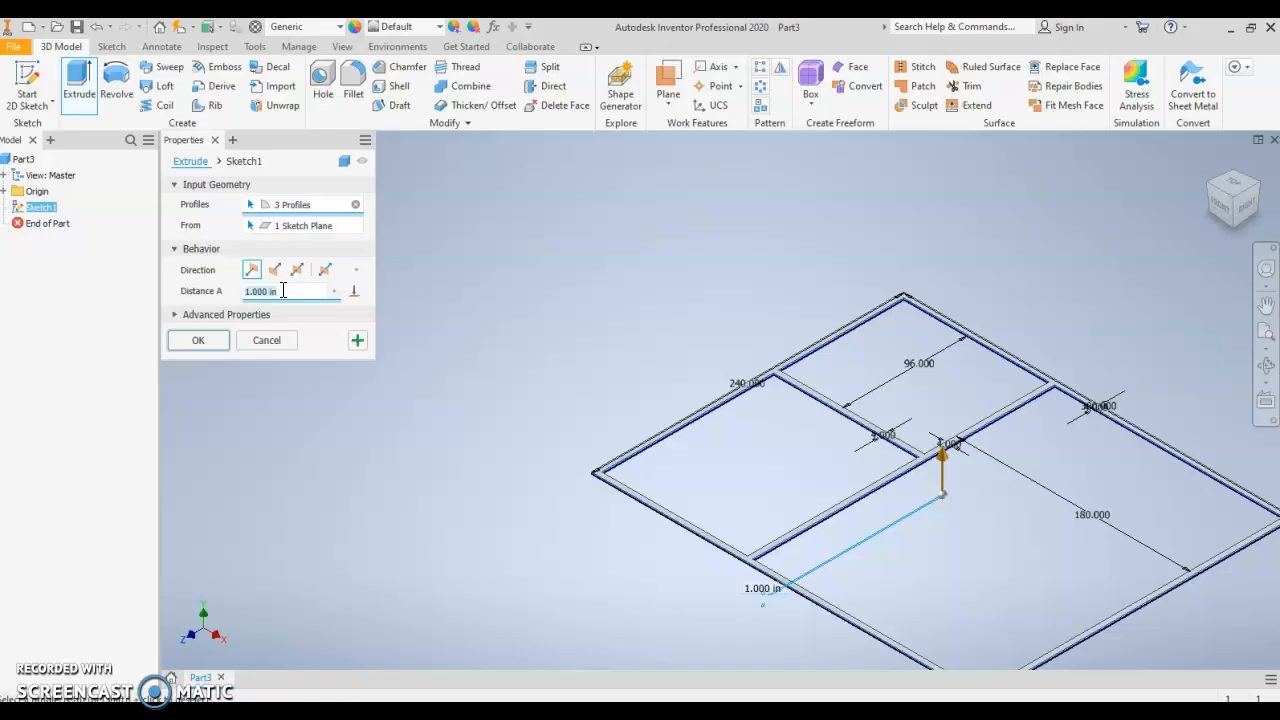
pyautogui.write('96')
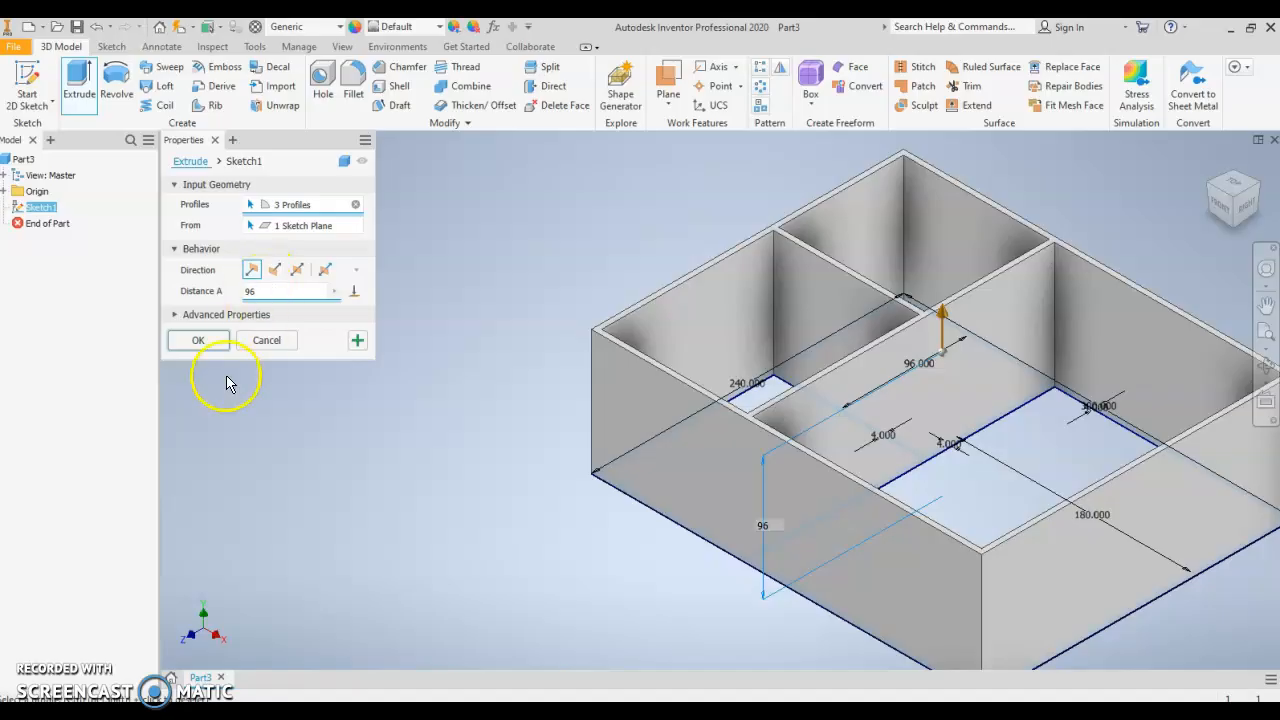
pyautogui.click(197, 340)
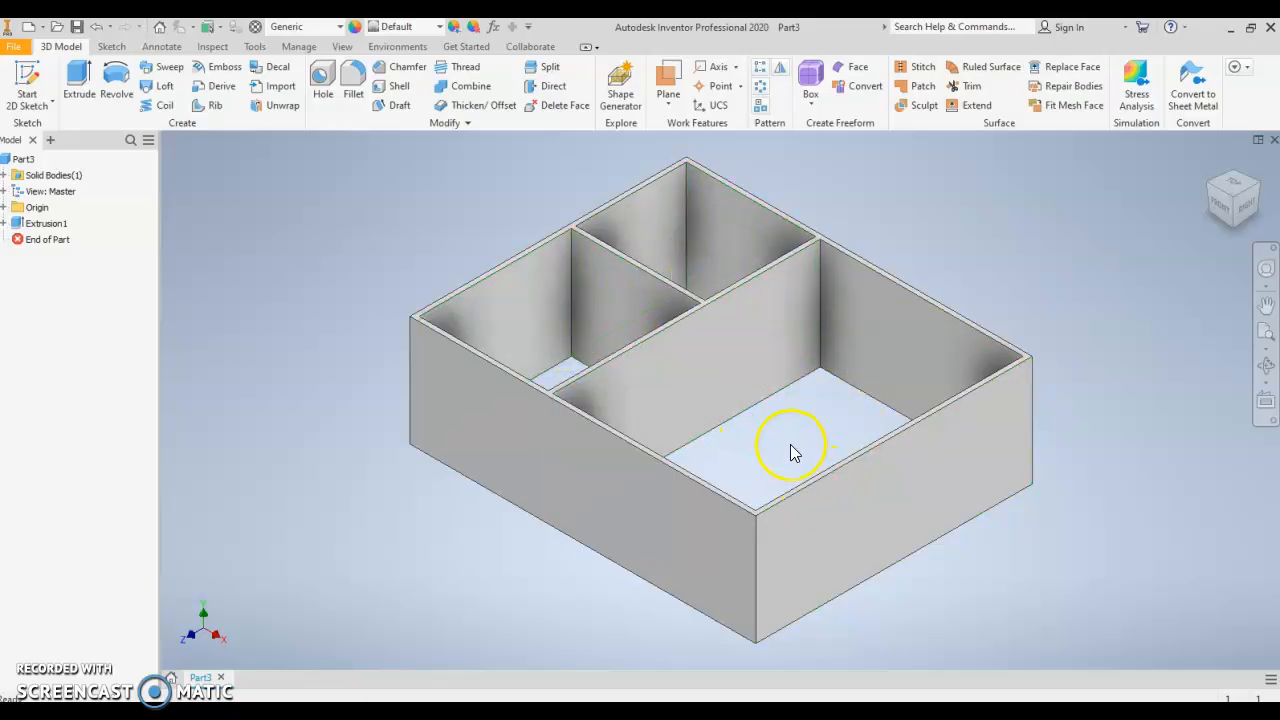
pyautogui.moveTo(808, 443)
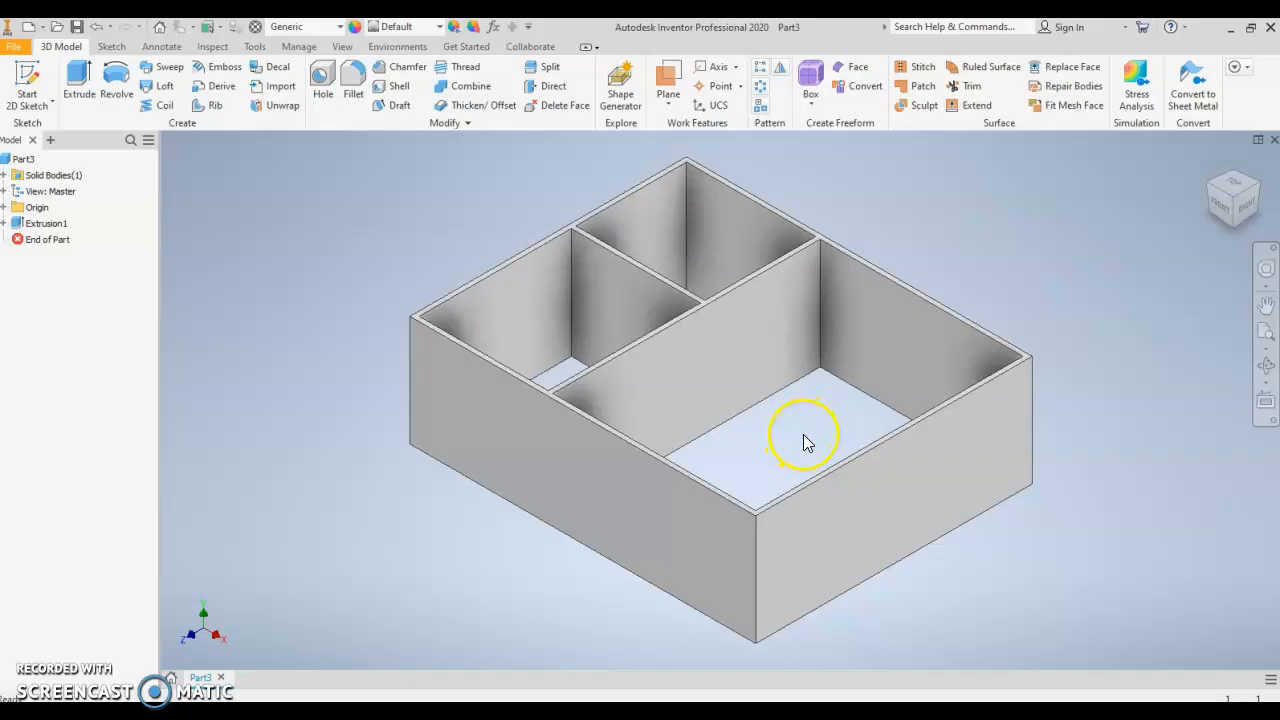
pyautogui.click(847, 570)
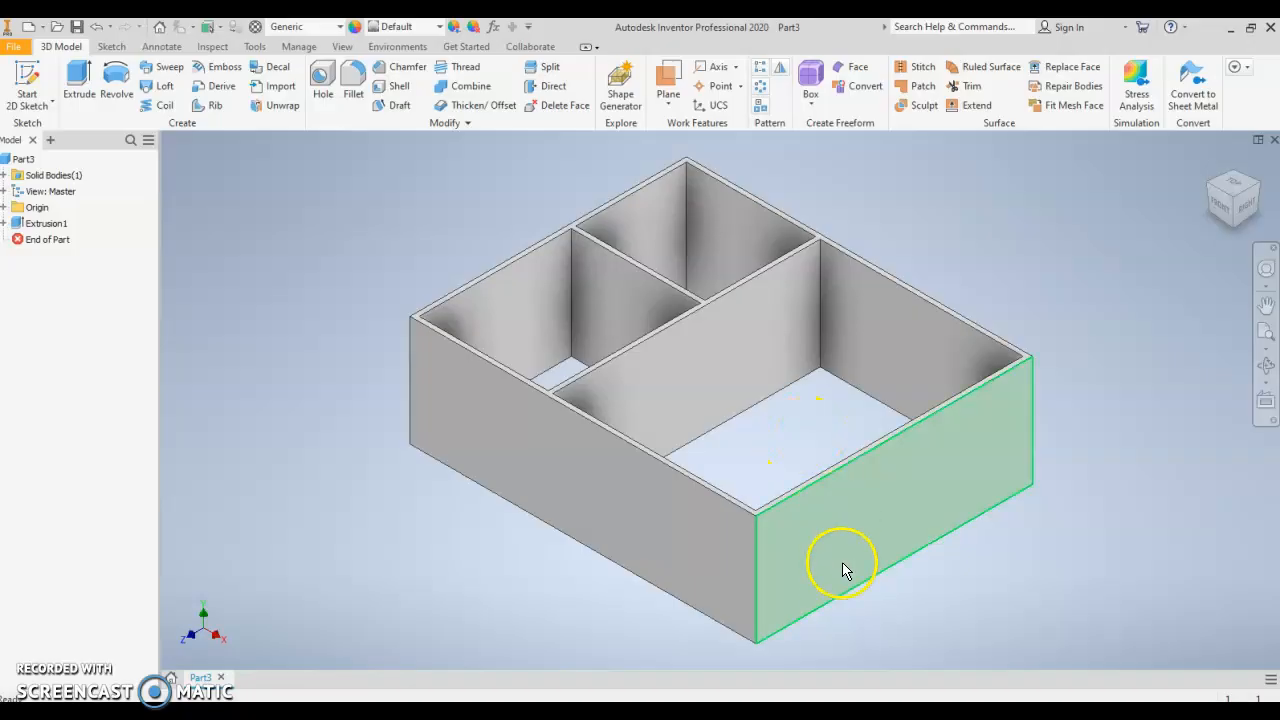
pyautogui.moveTo(845, 585)
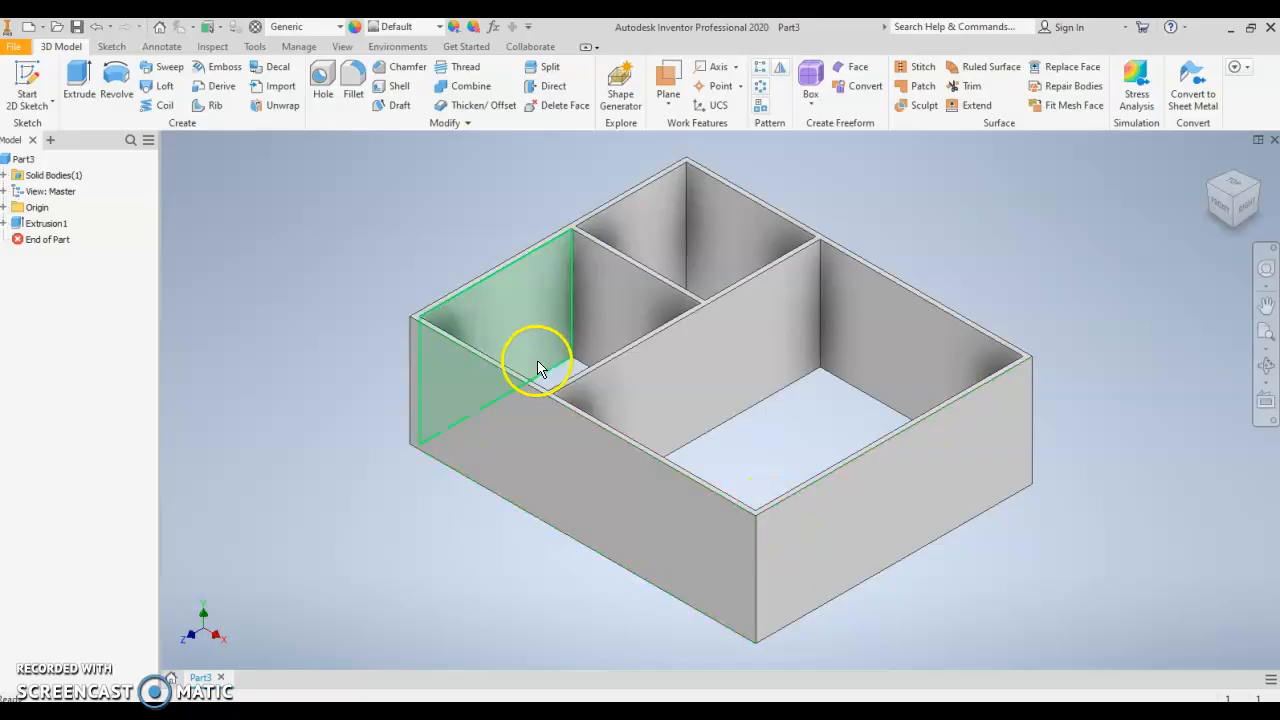
pyautogui.moveTo(665, 395)
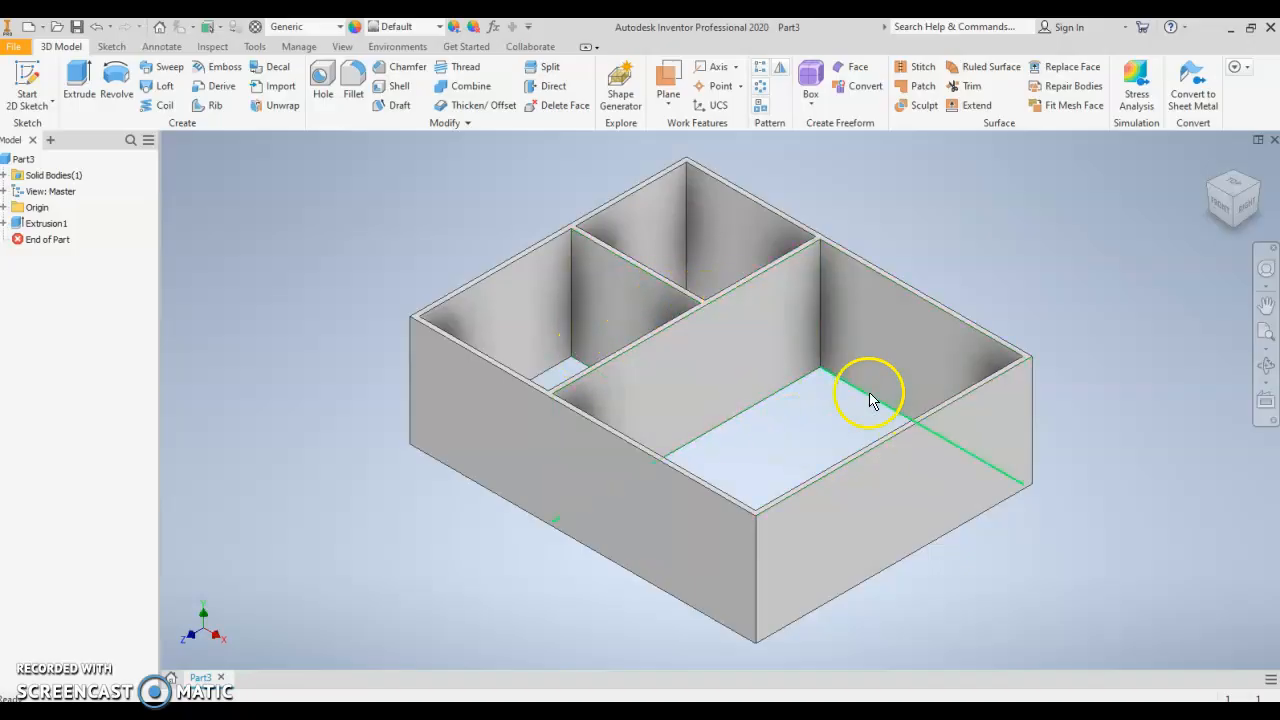
pyautogui.moveTo(686, 220)
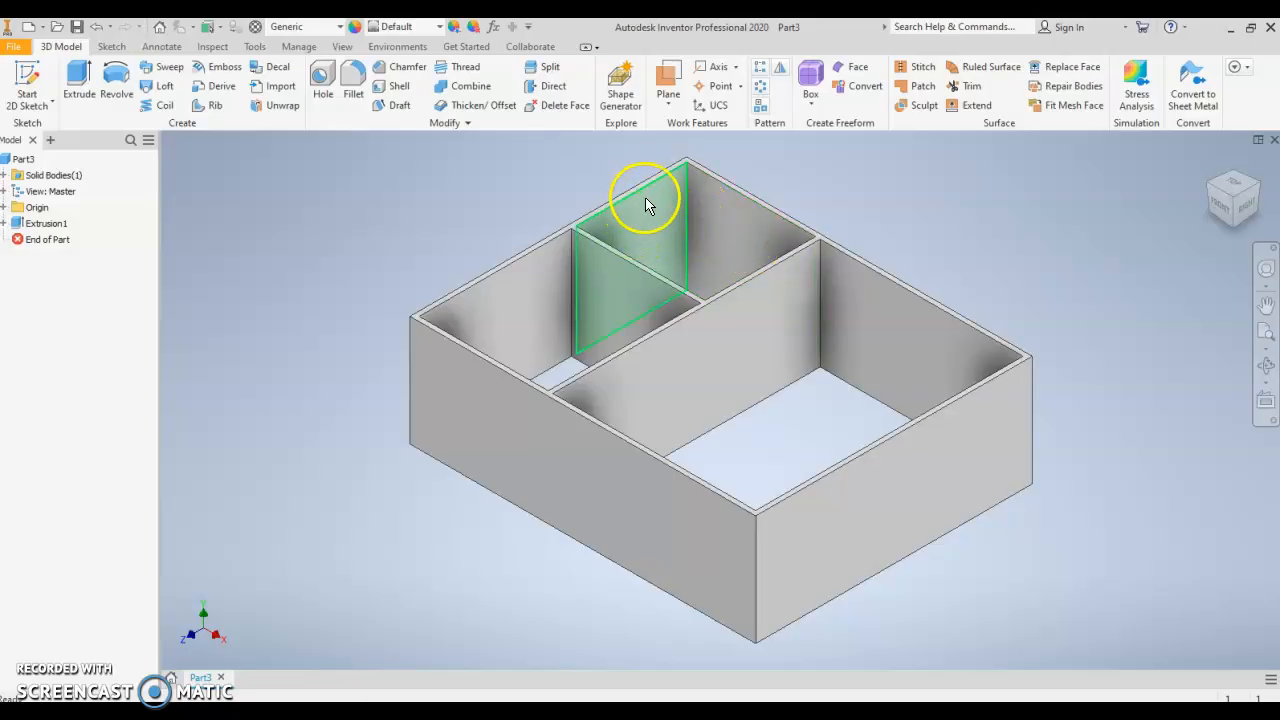
pyautogui.moveTo(628, 248)
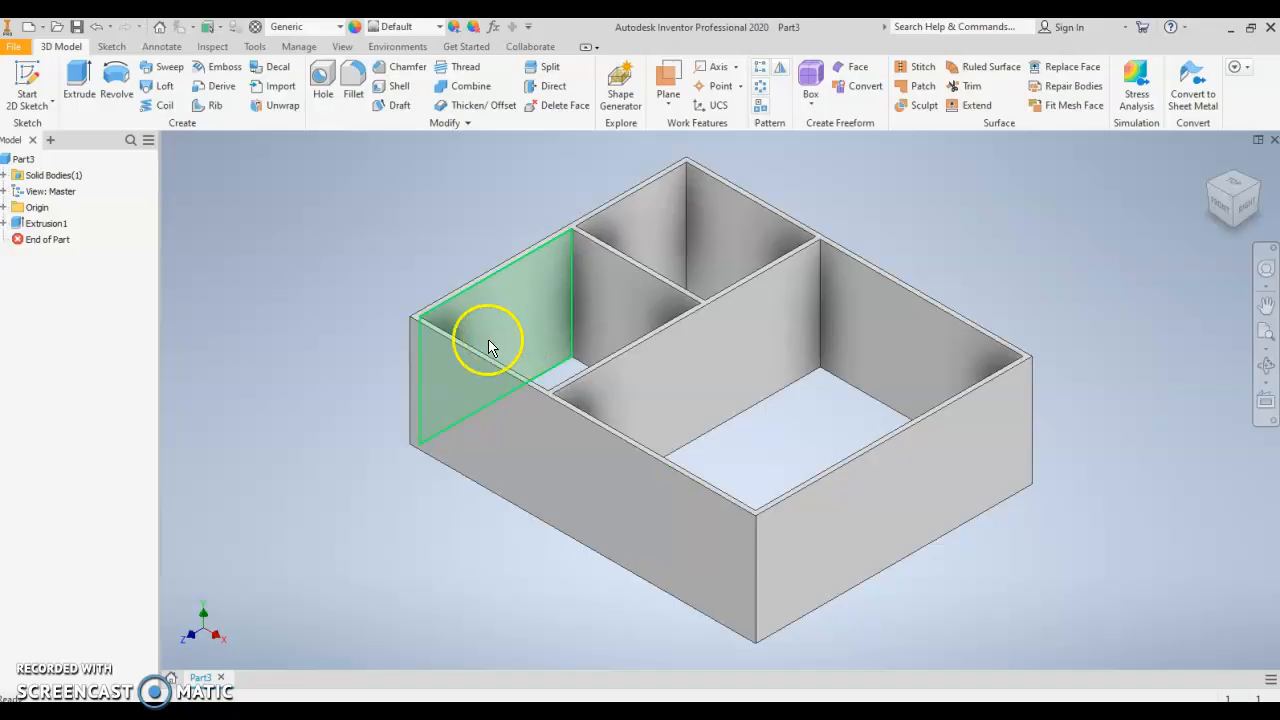
pyautogui.click(750, 550)
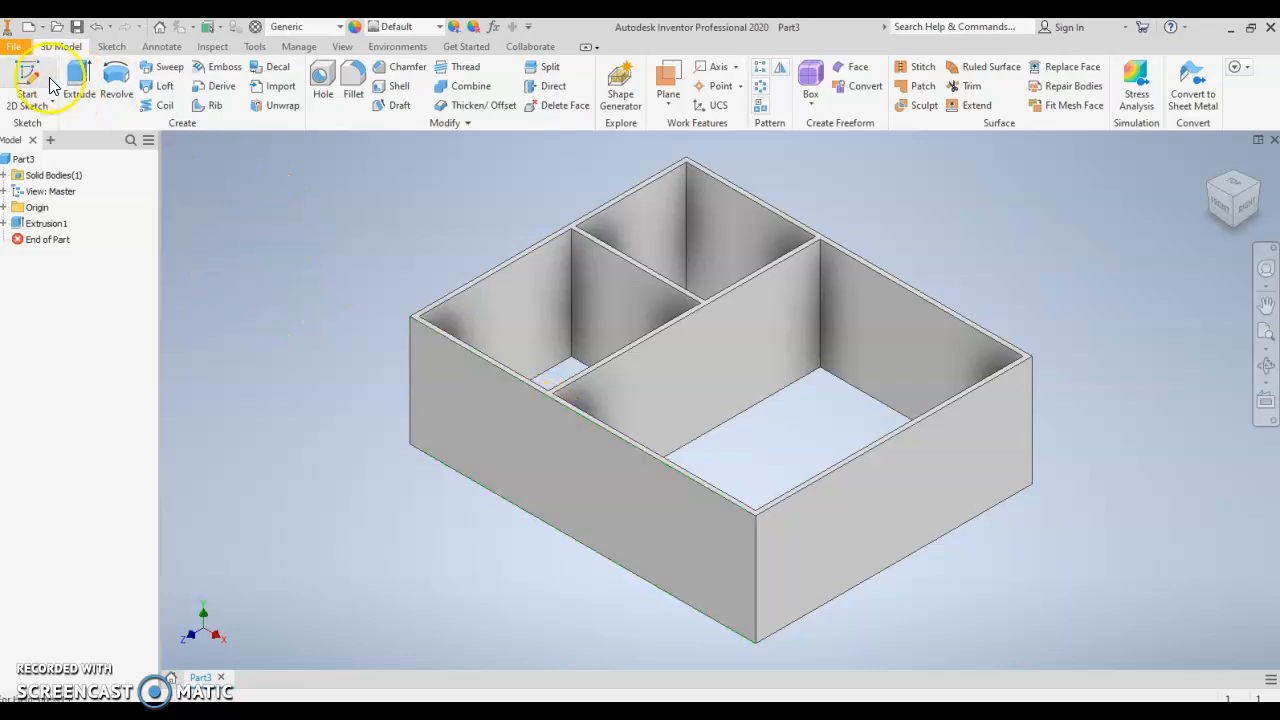
# Save the walled part via Save As with the file name 'house floorplan'.
pyautogui.click(13, 46)
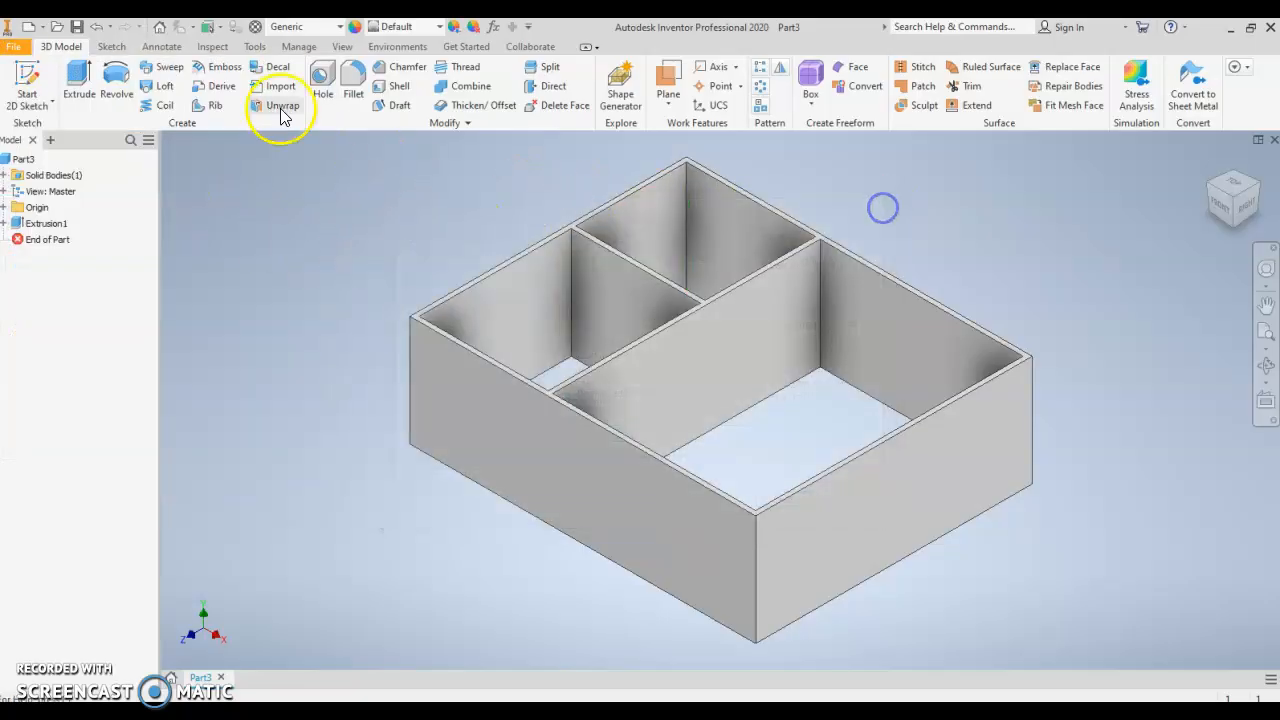
pyautogui.click(14, 46)
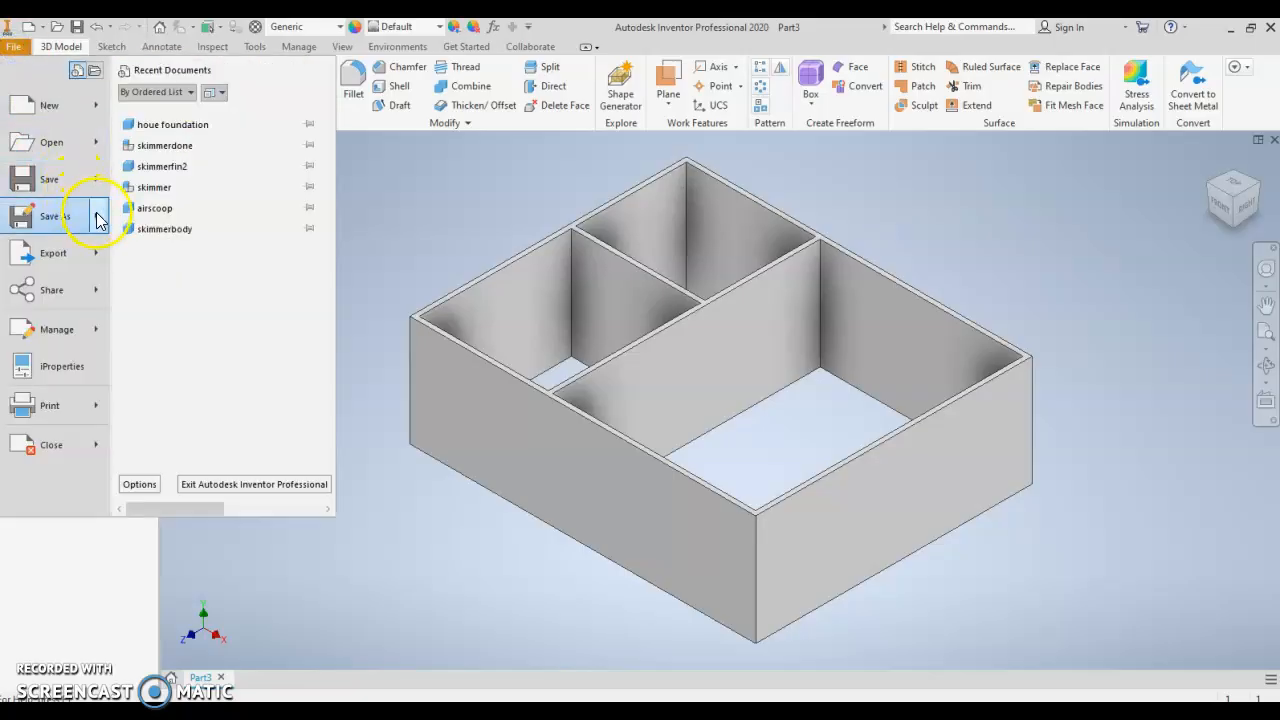
pyautogui.click(52, 216)
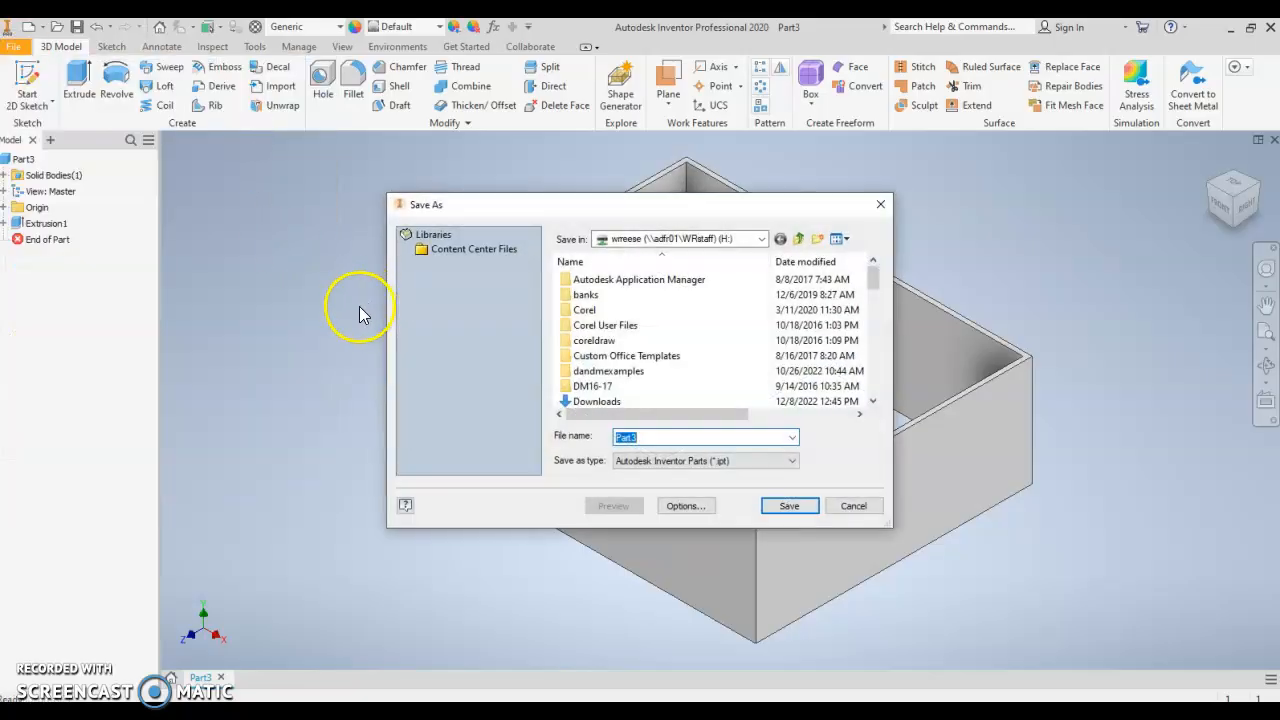
pyautogui.write('house floorplan')
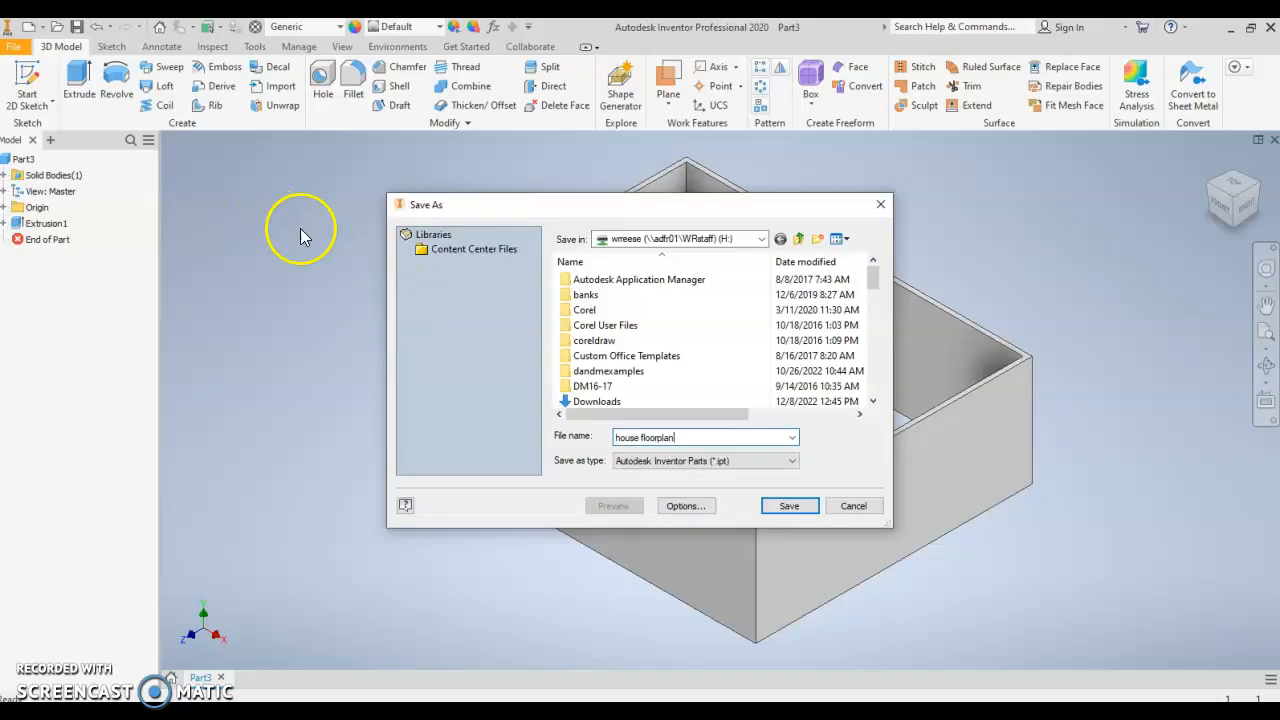
pyautogui.click(789, 505)
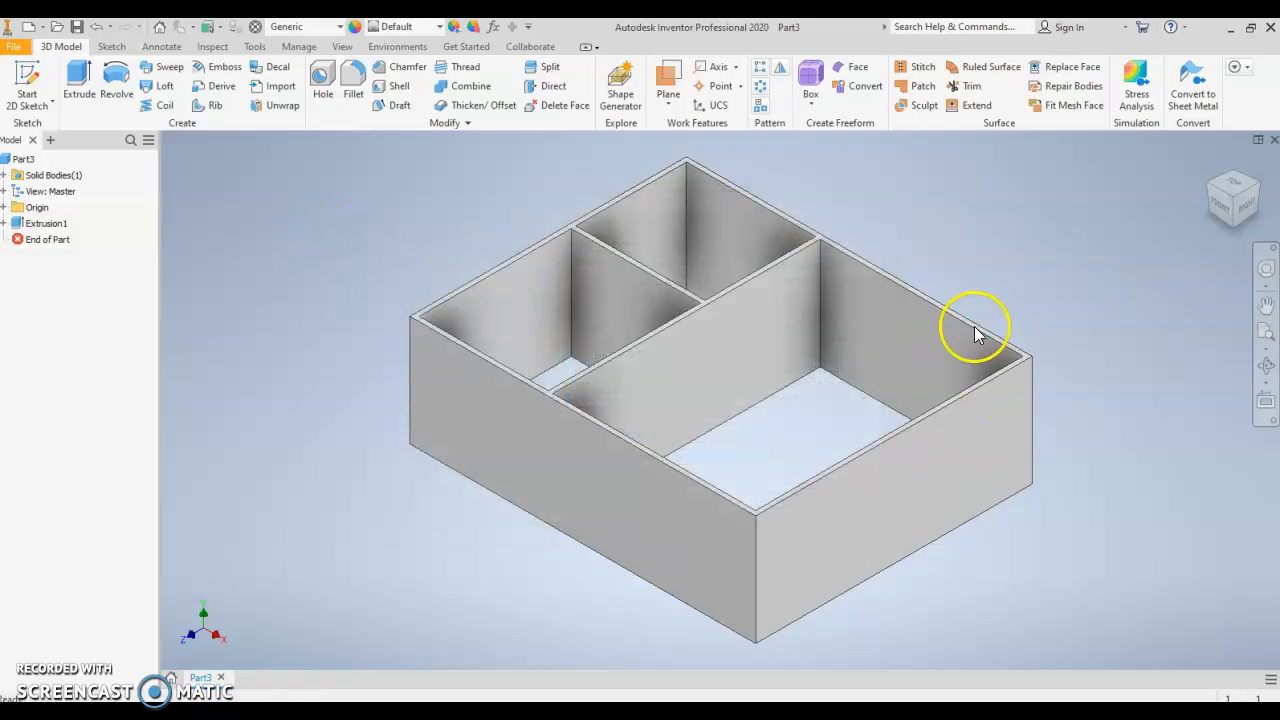